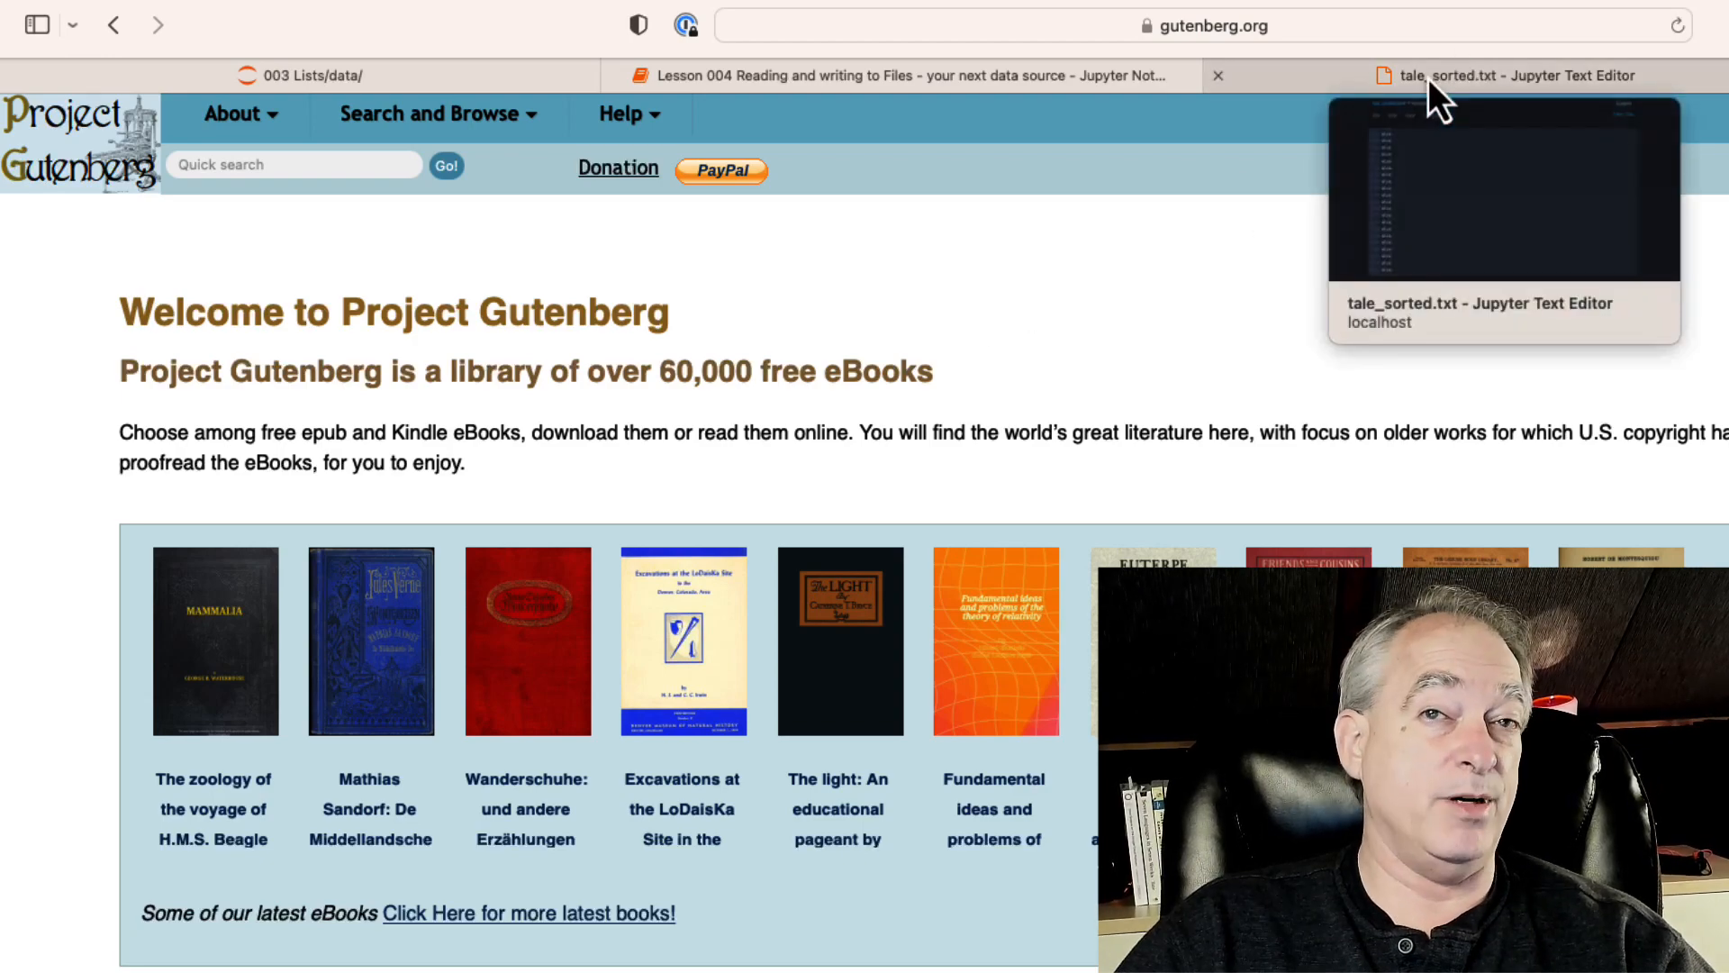
Switch to the Lesson 004 Jupyter Notebook tab showing tale.txt read in and split into words.
left_click(1500, 76)
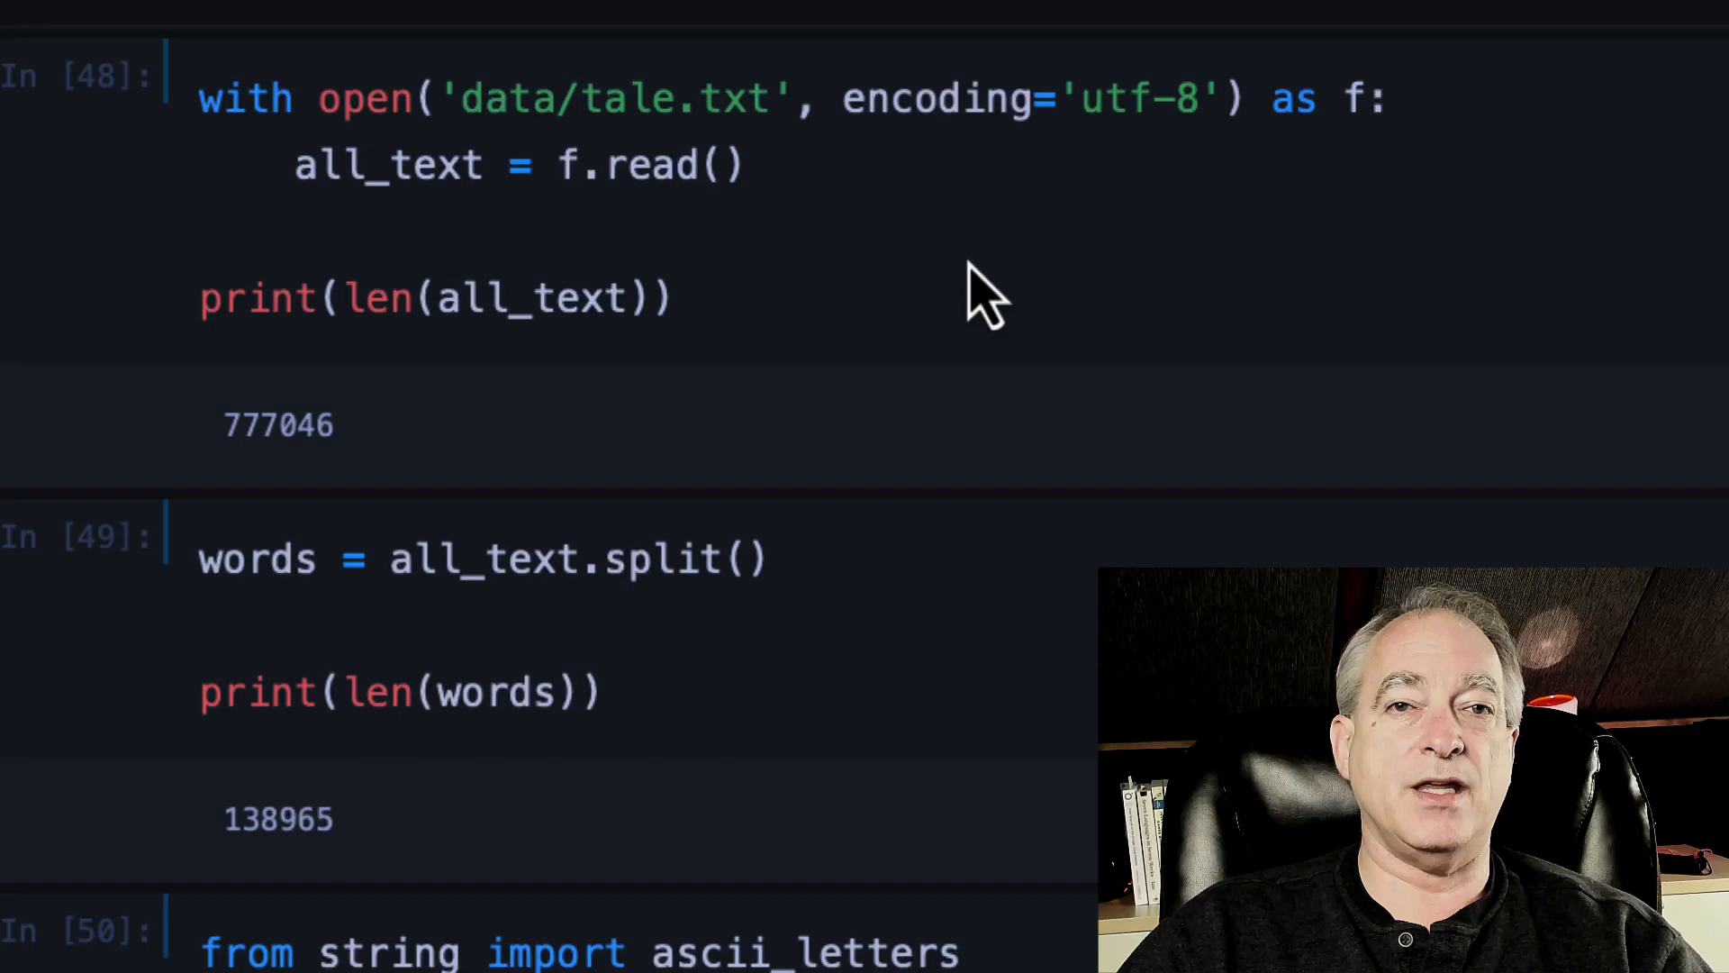
mouse_move(551, 281)
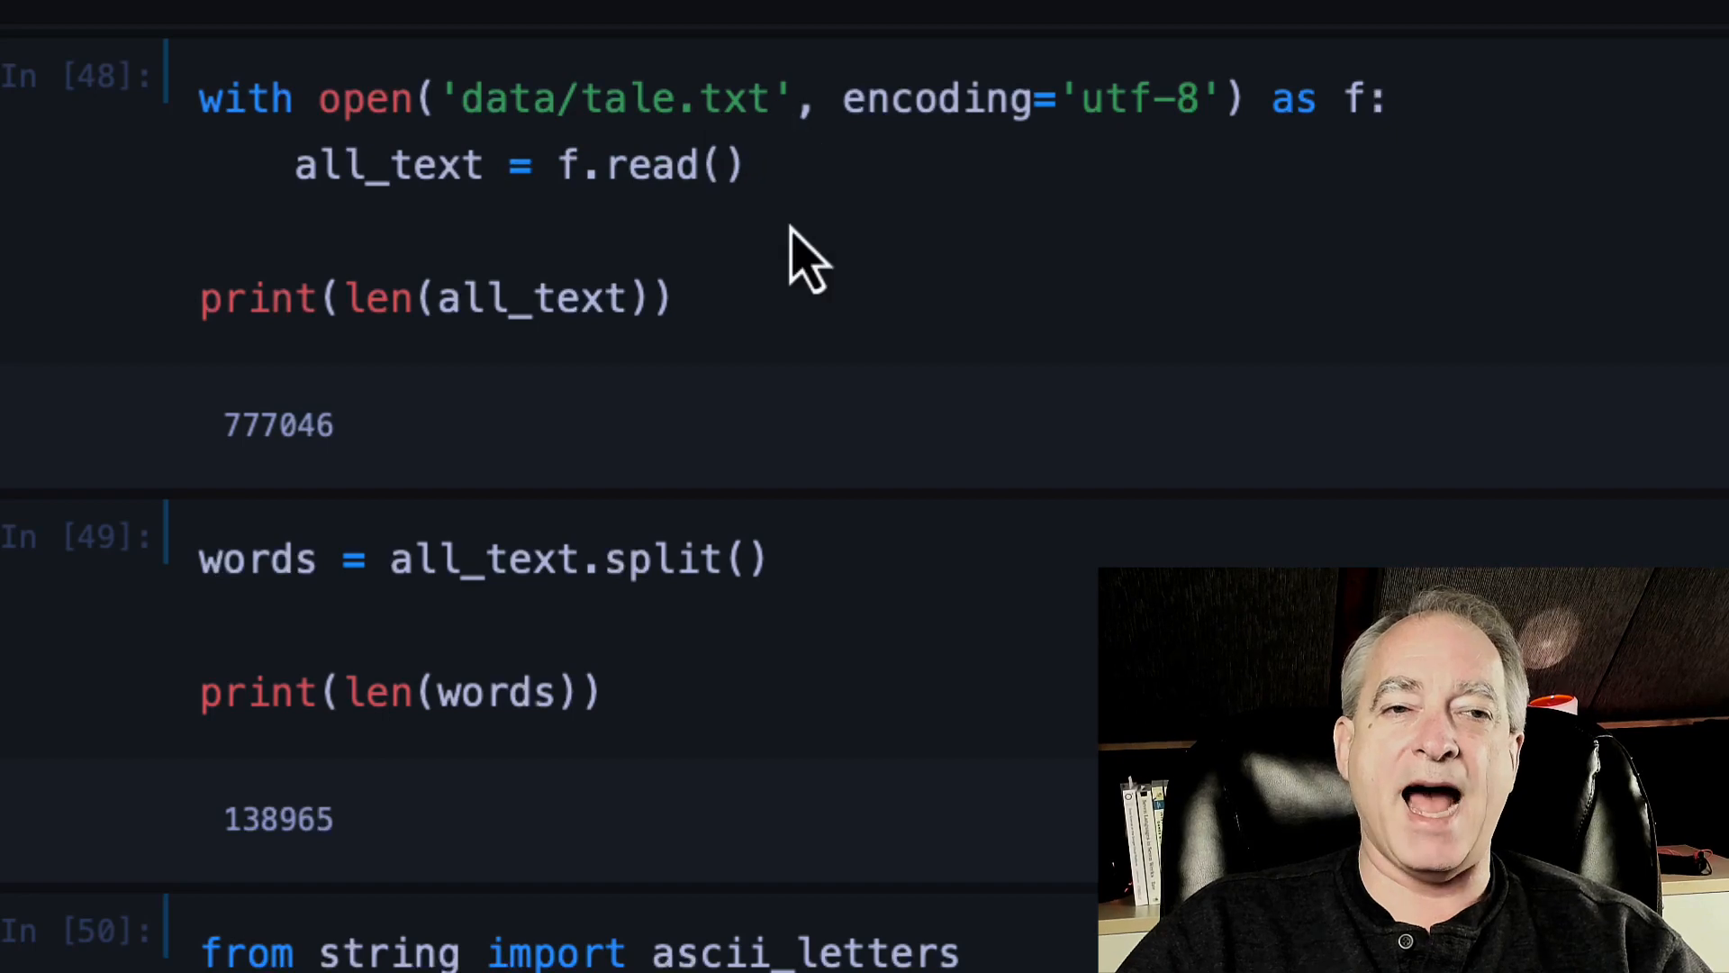
mouse_move(792, 286)
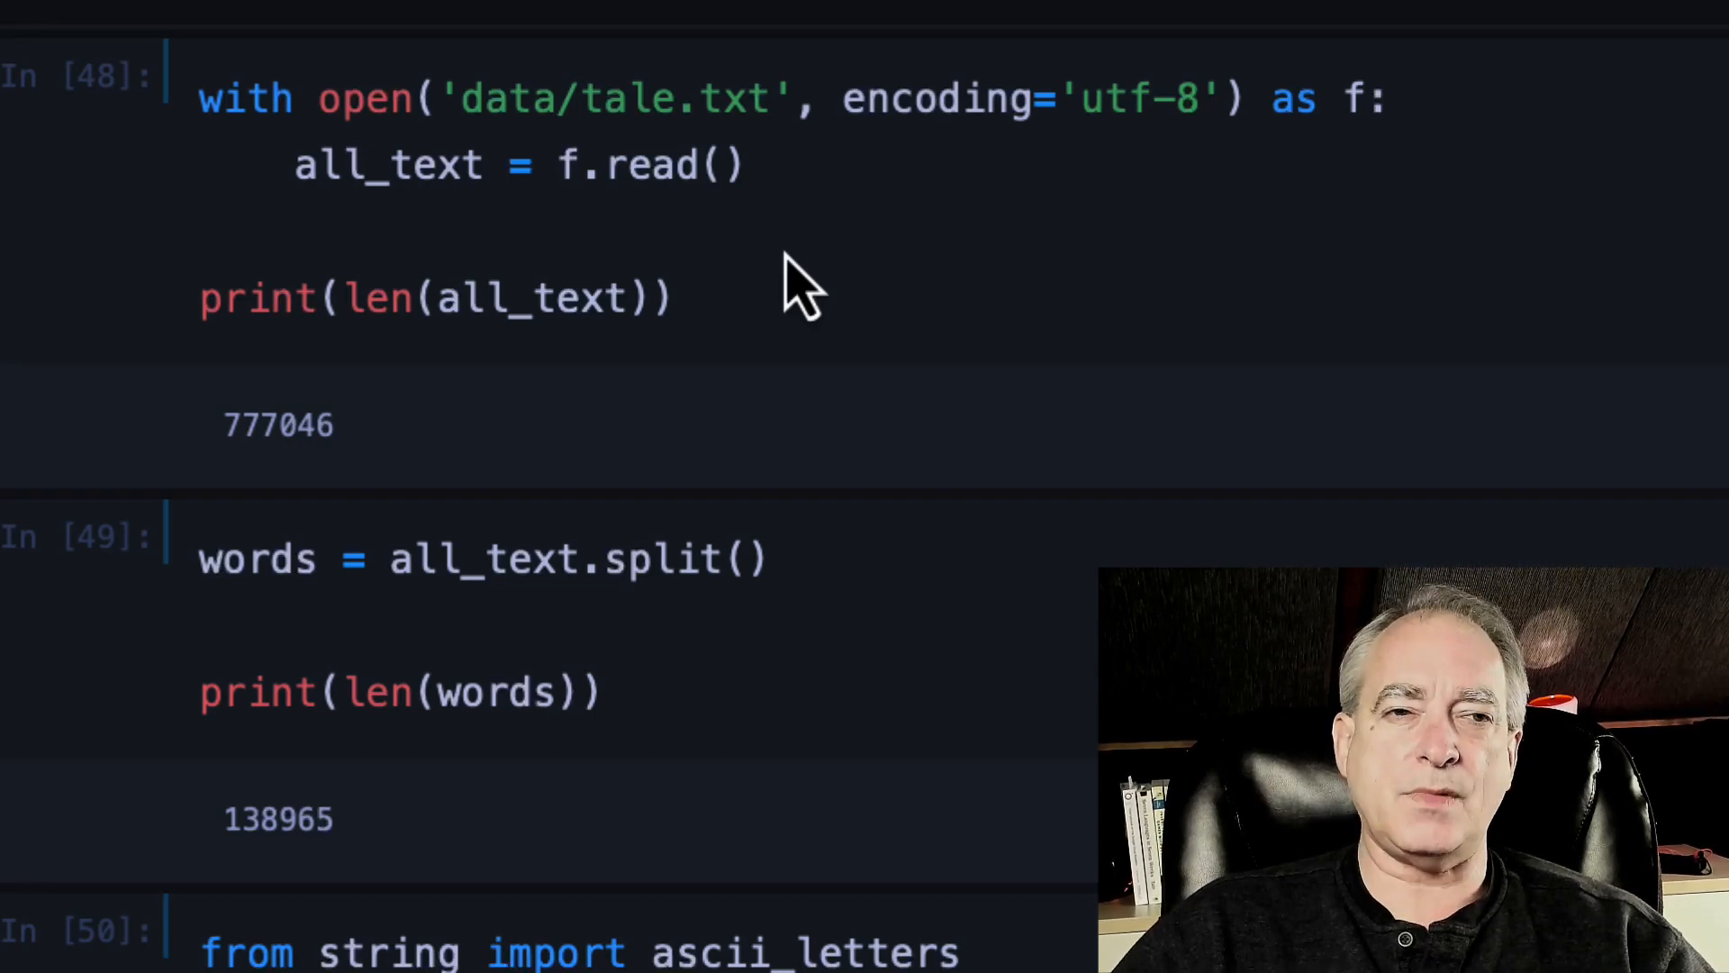
mouse_move(214, 155)
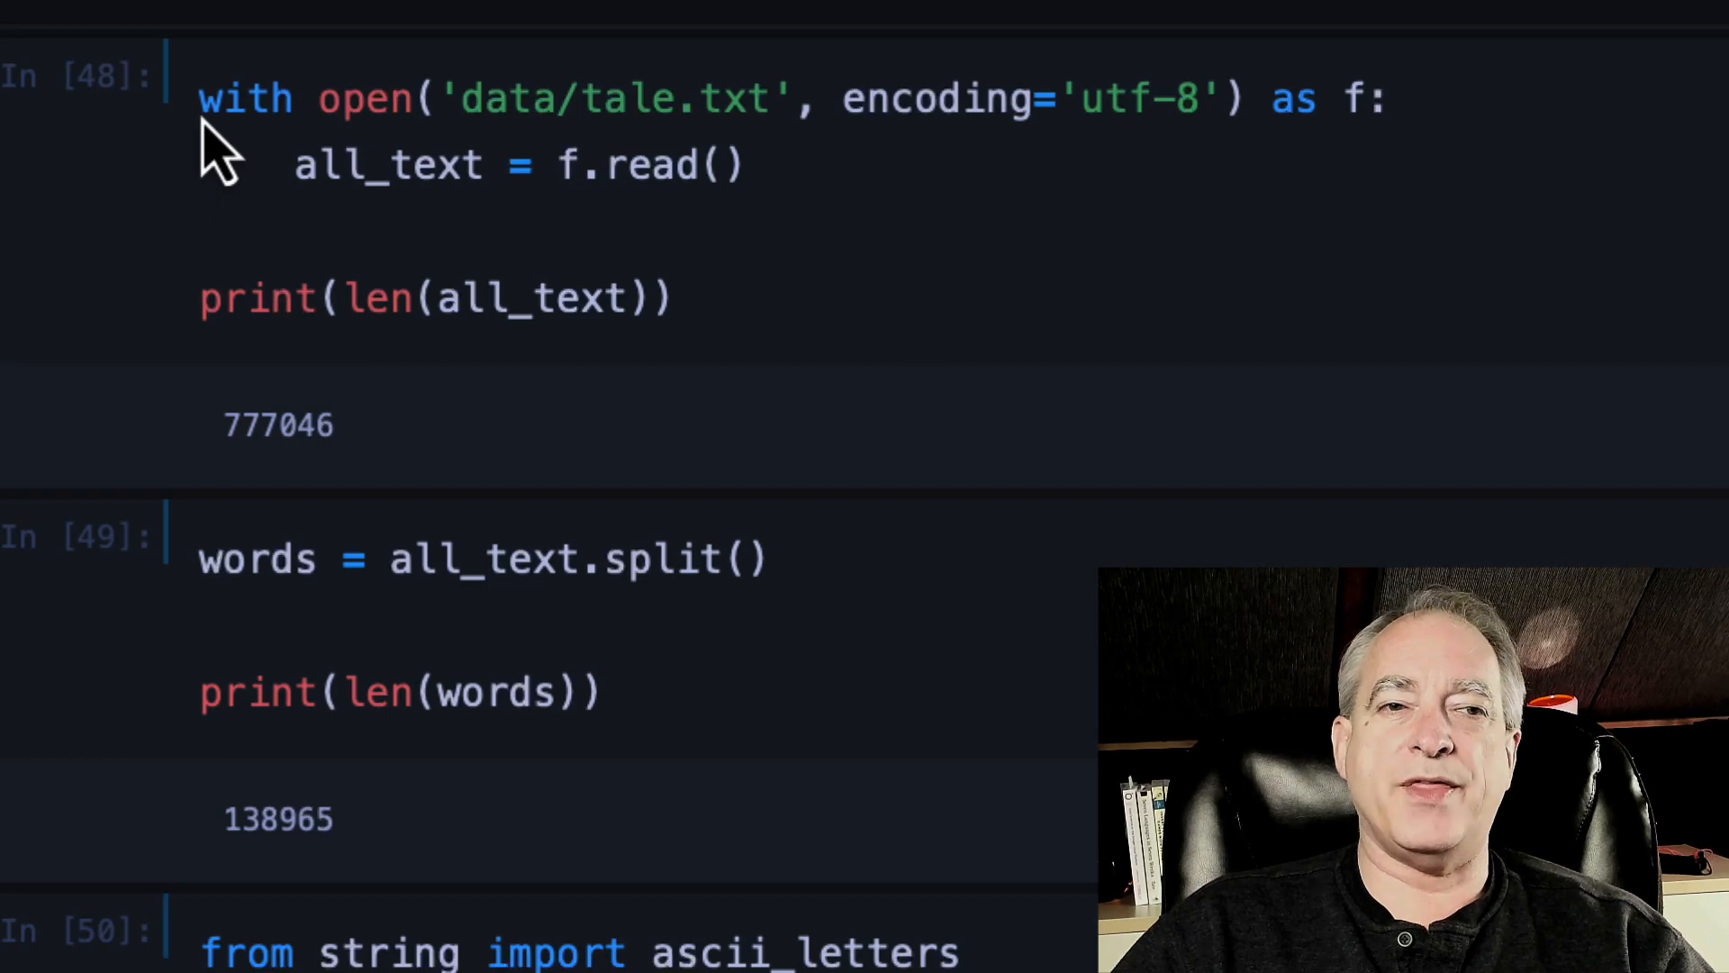
mouse_move(396, 264)
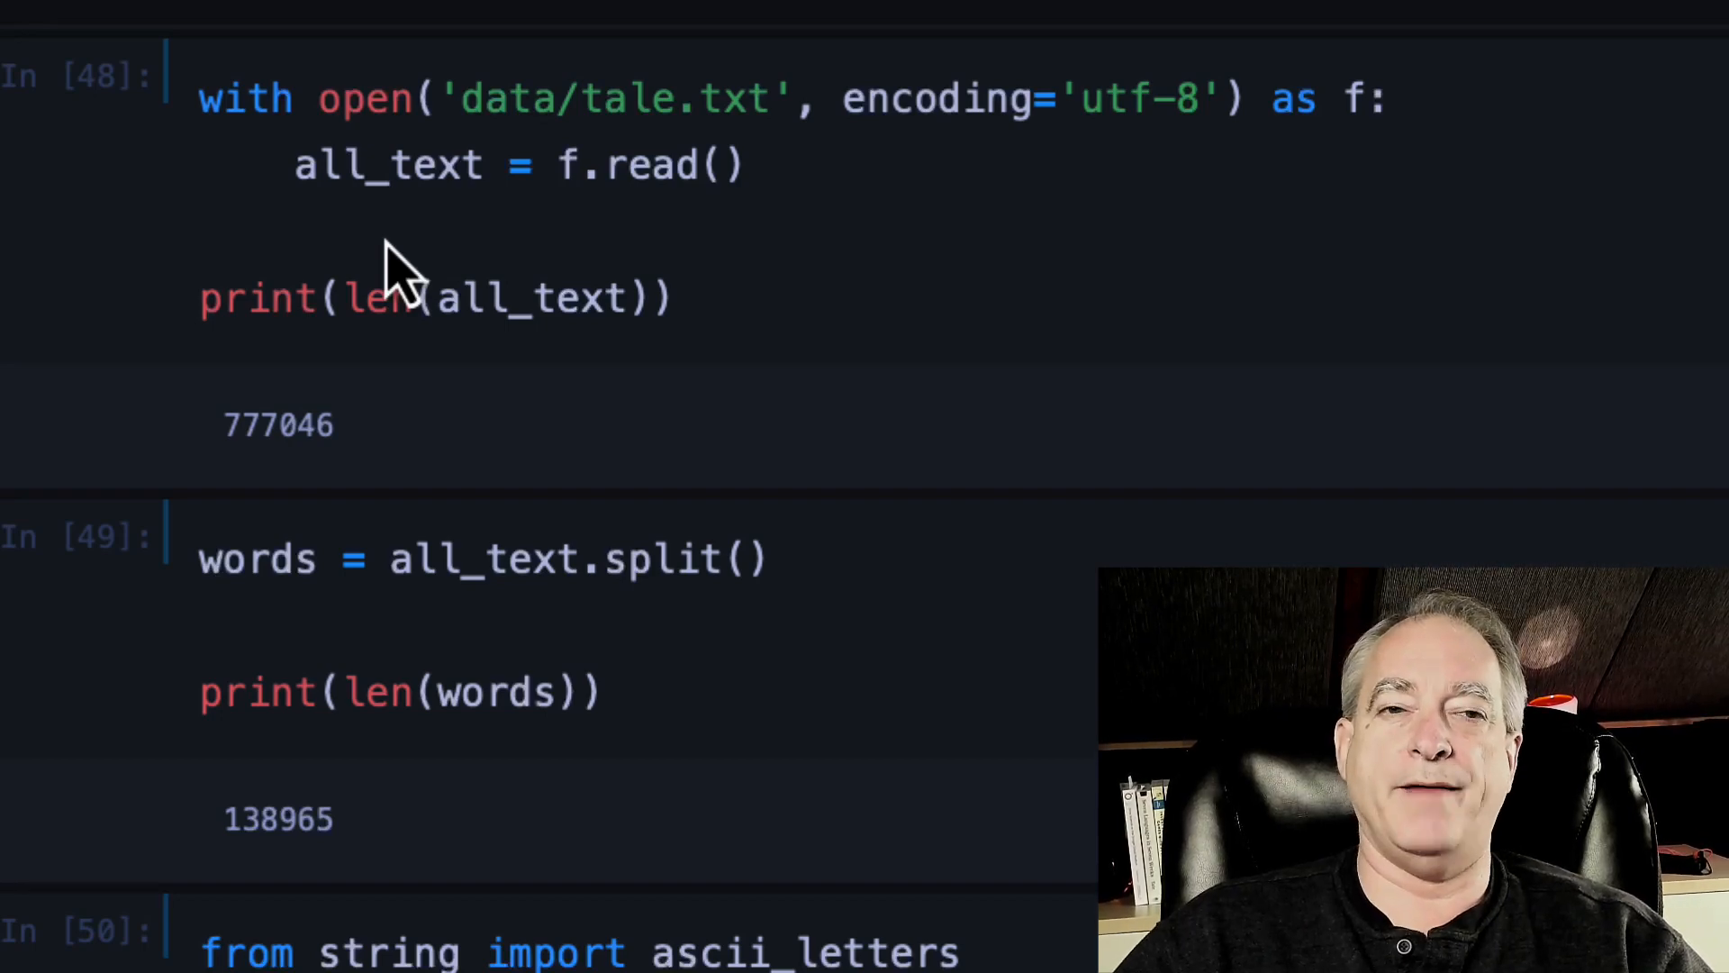
mouse_move(474, 160)
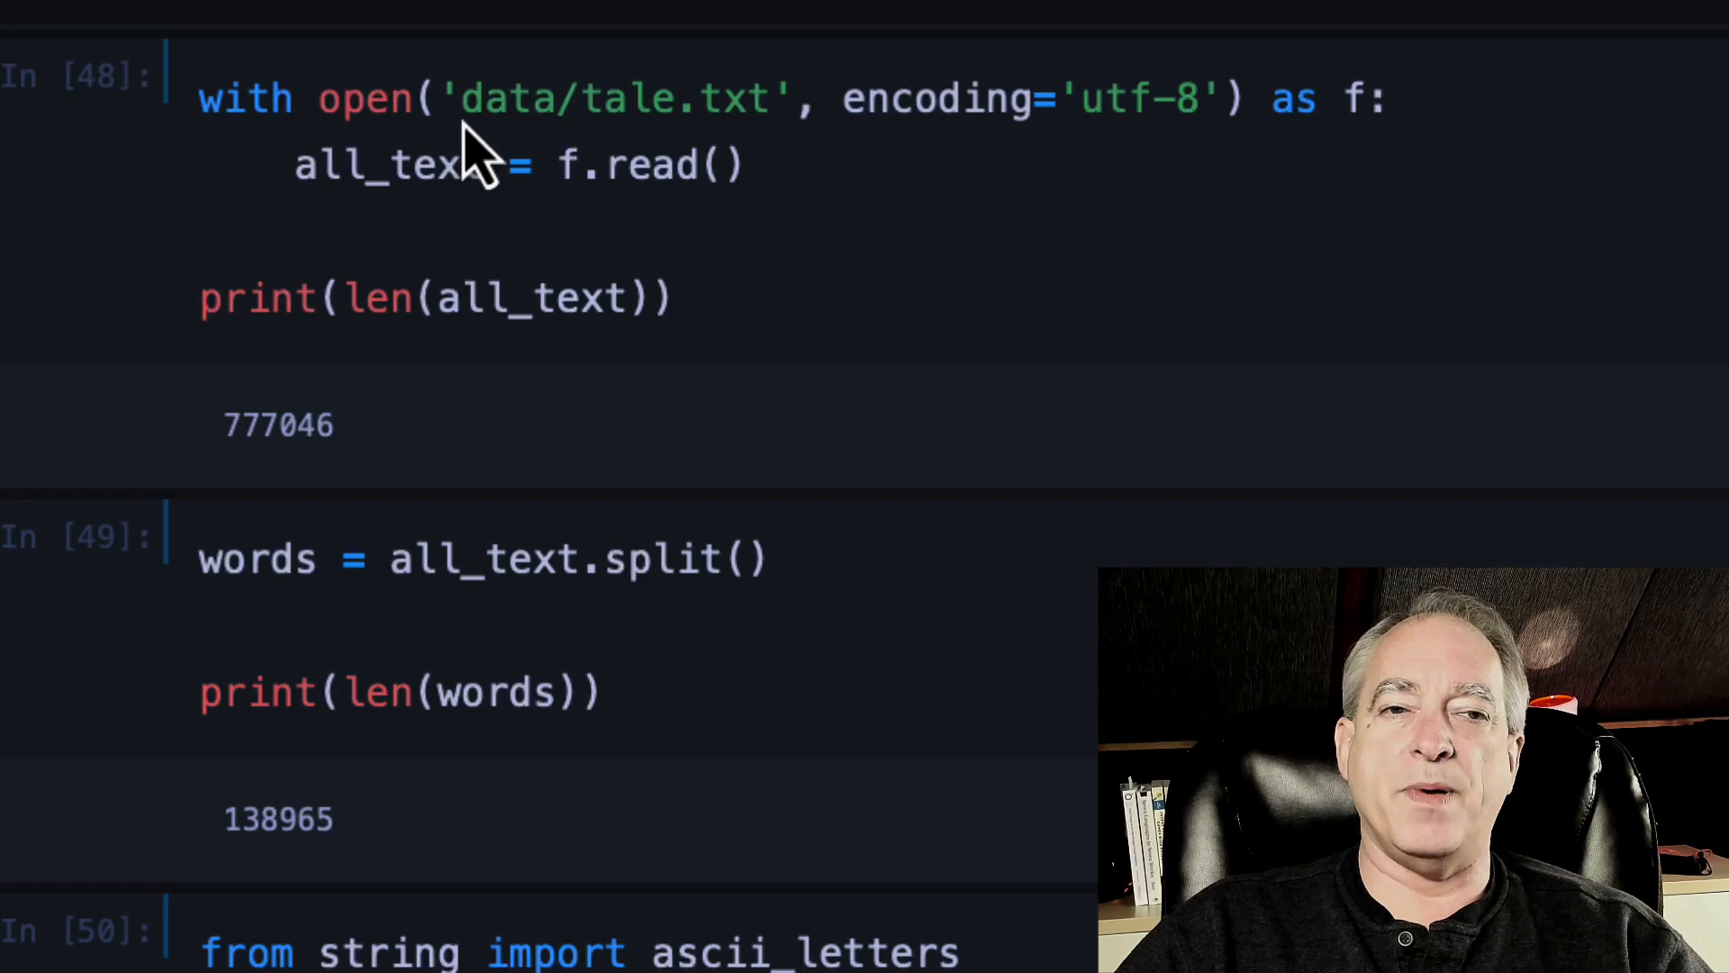
mouse_move(843, 144)
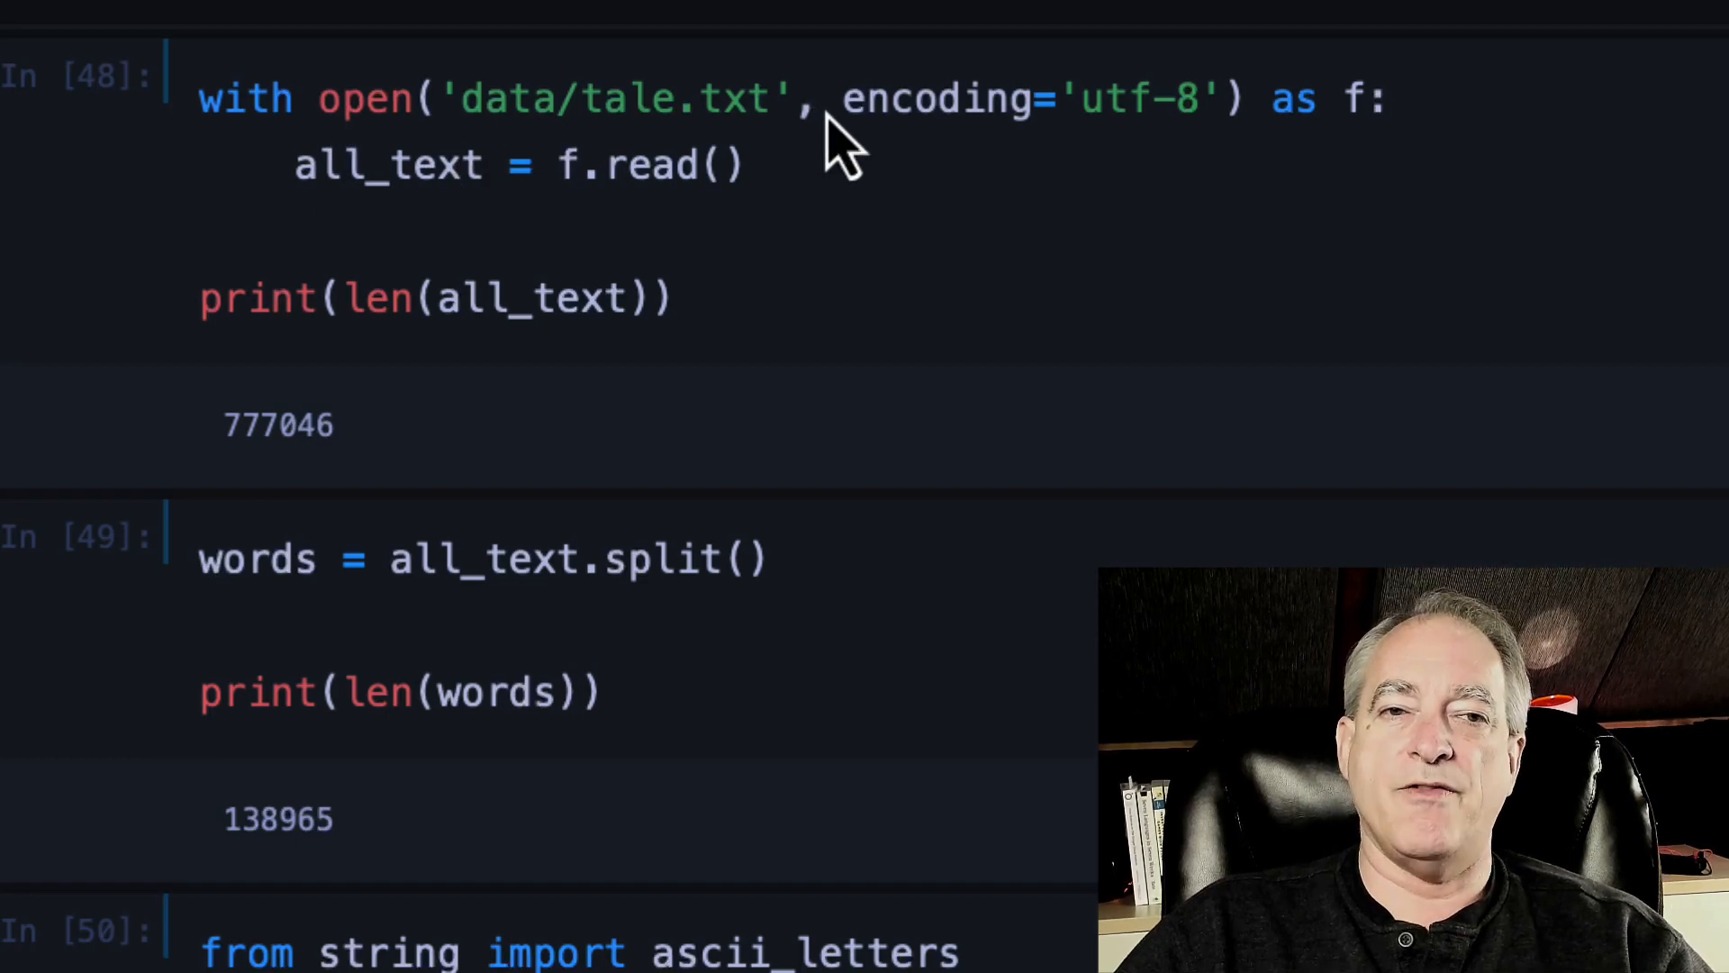
mouse_move(825, 270)
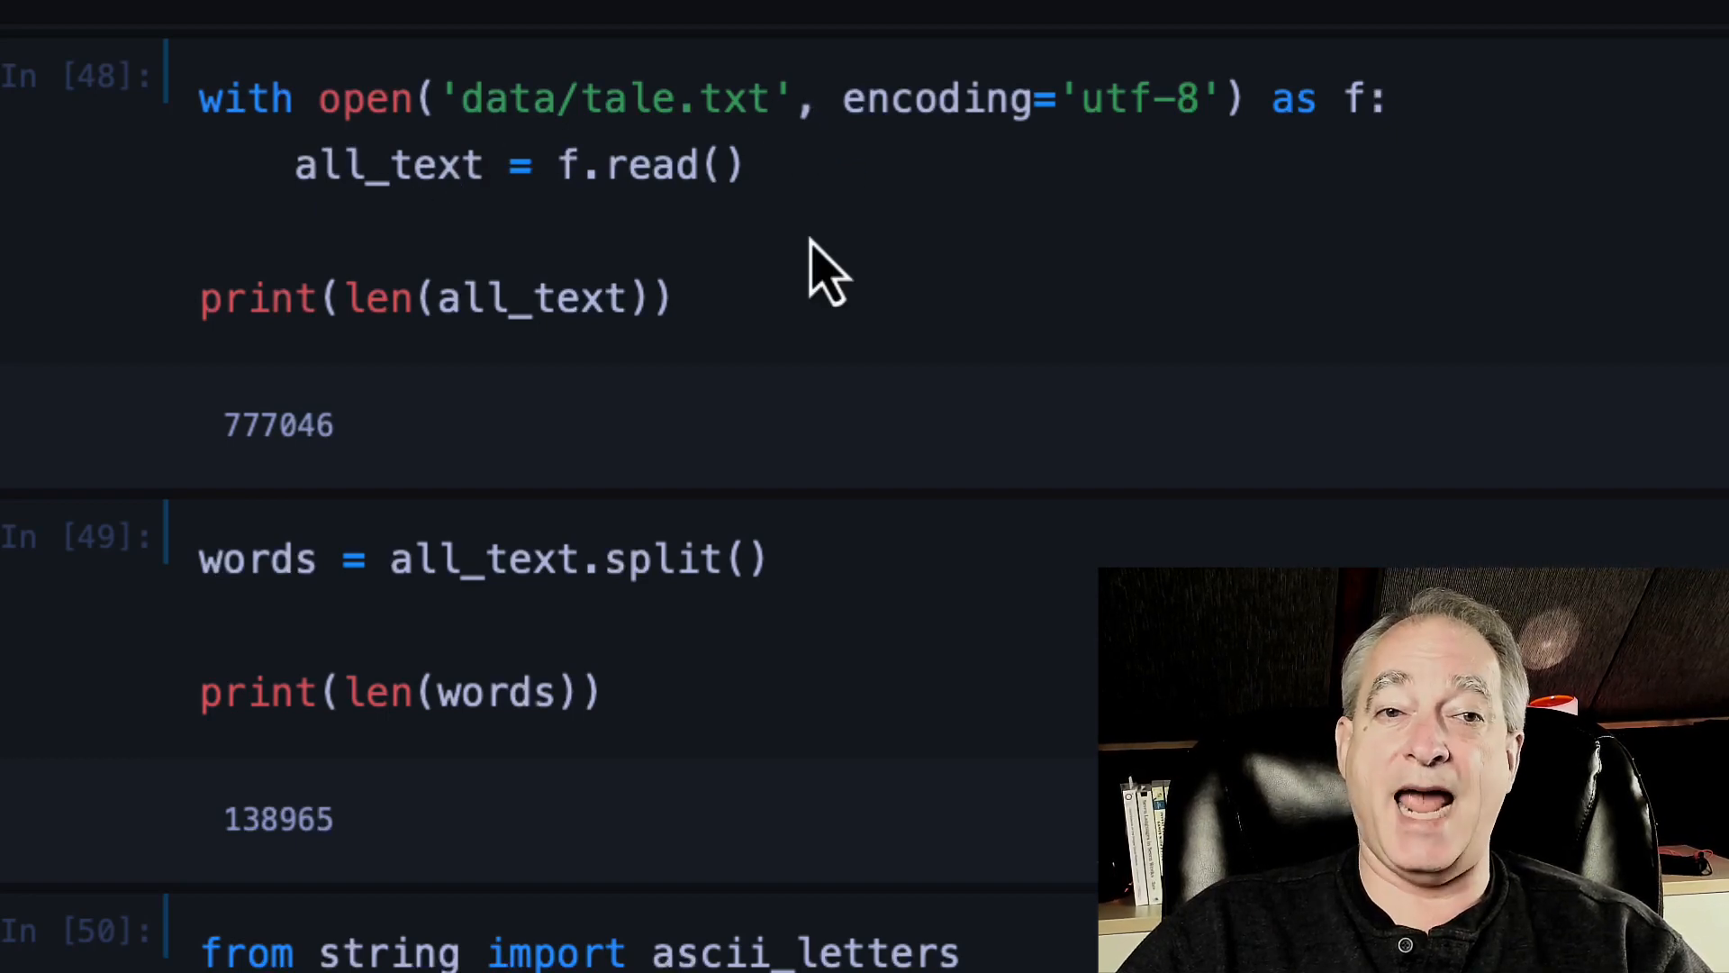
mouse_move(849, 176)
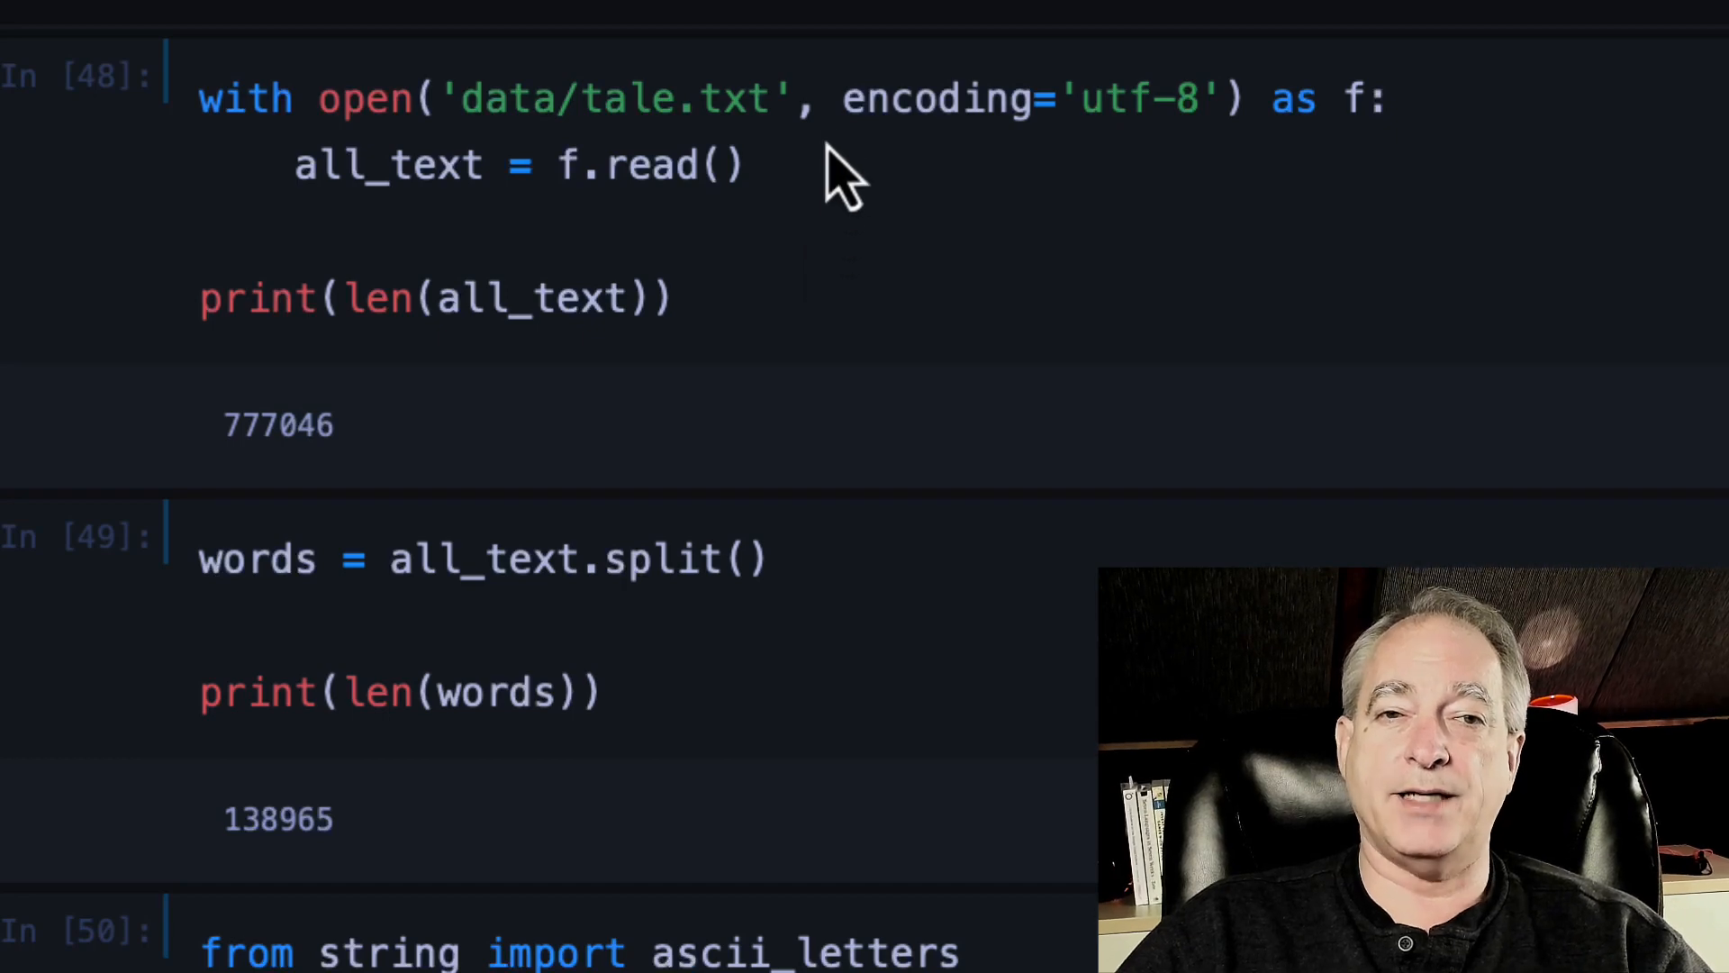
mouse_move(1122, 272)
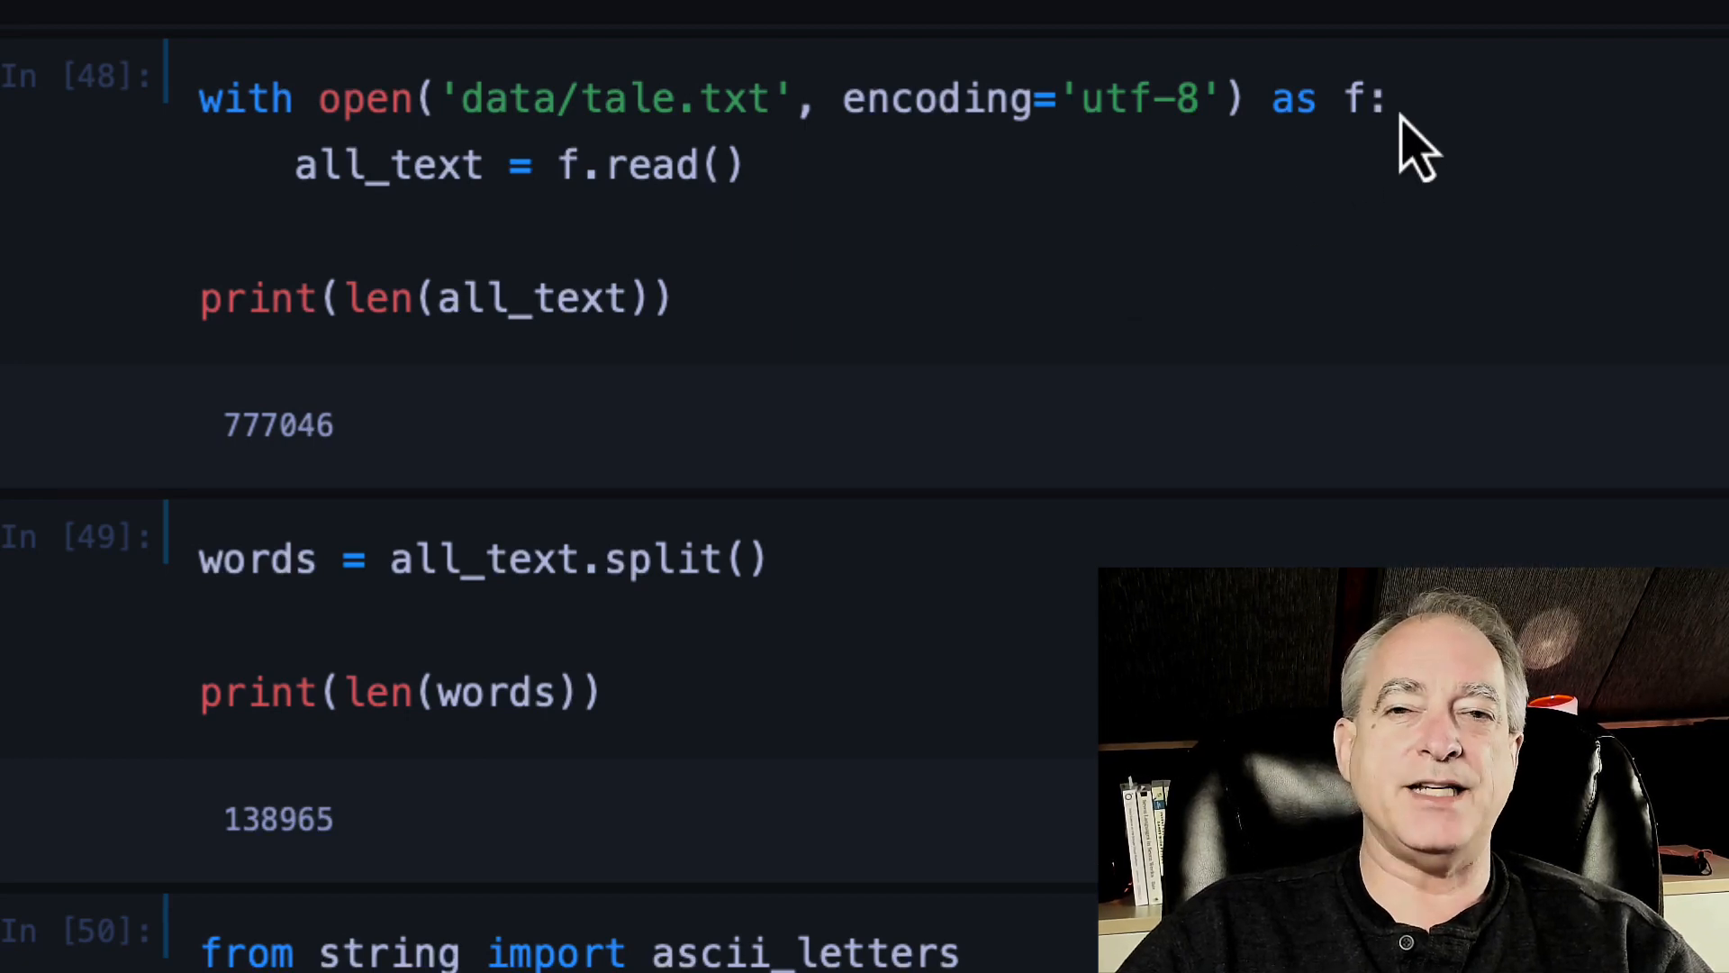
mouse_move(308, 220)
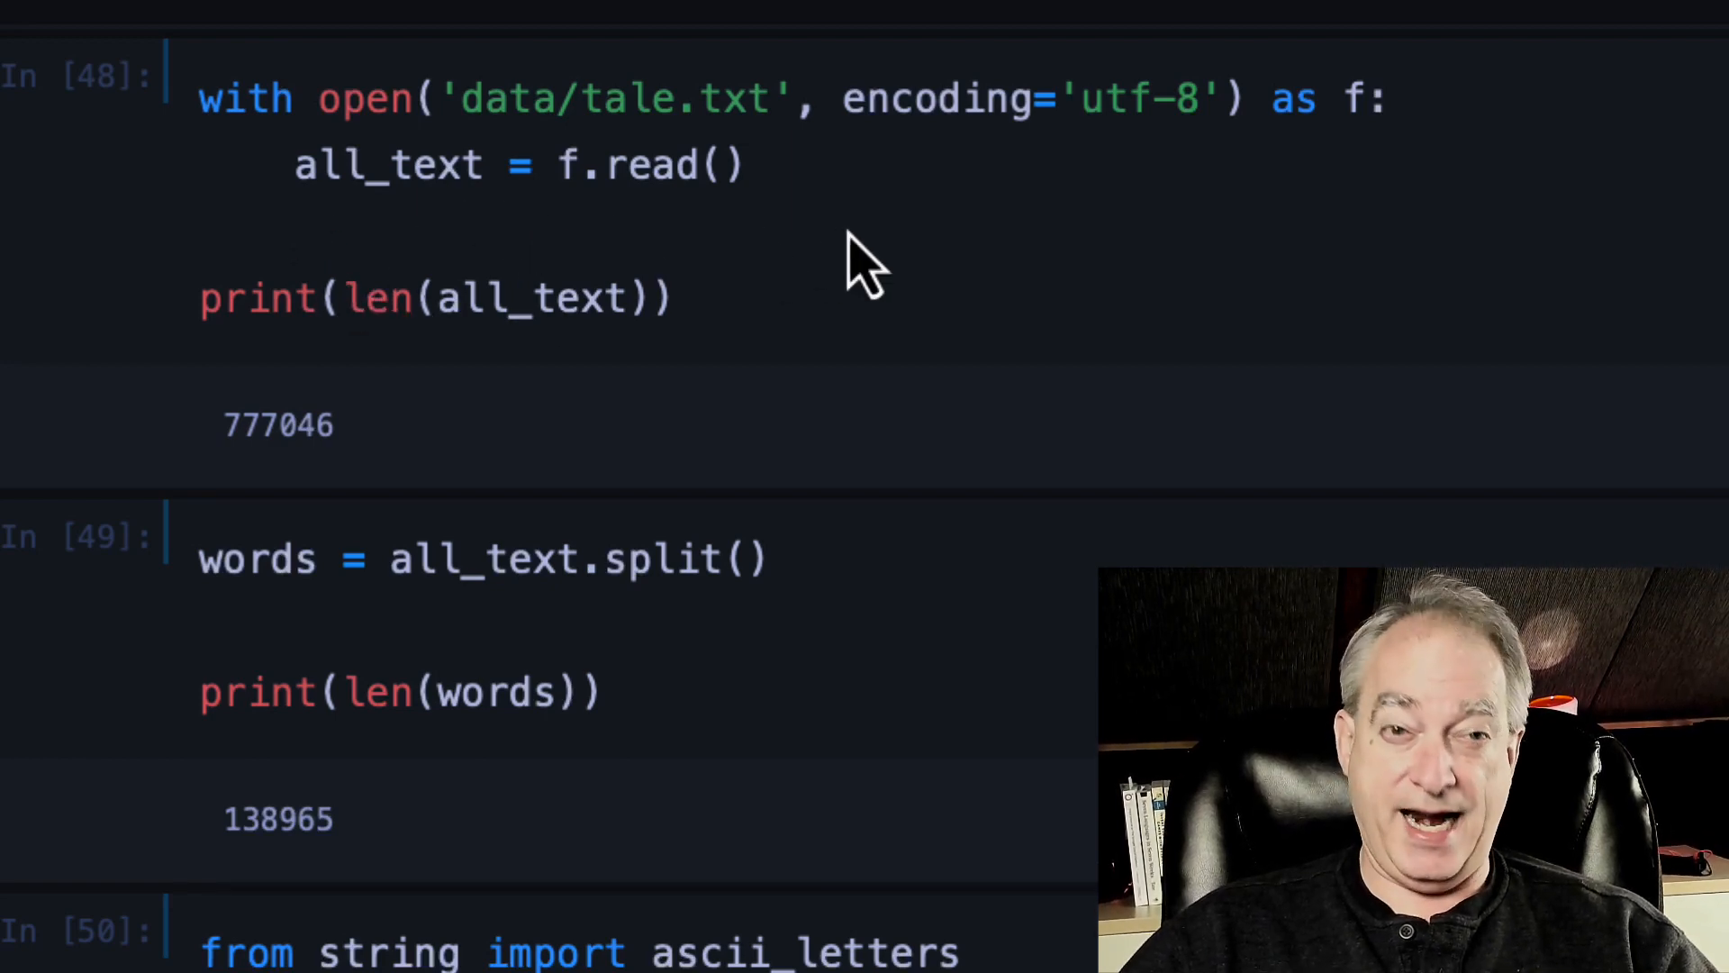
mouse_move(396, 214)
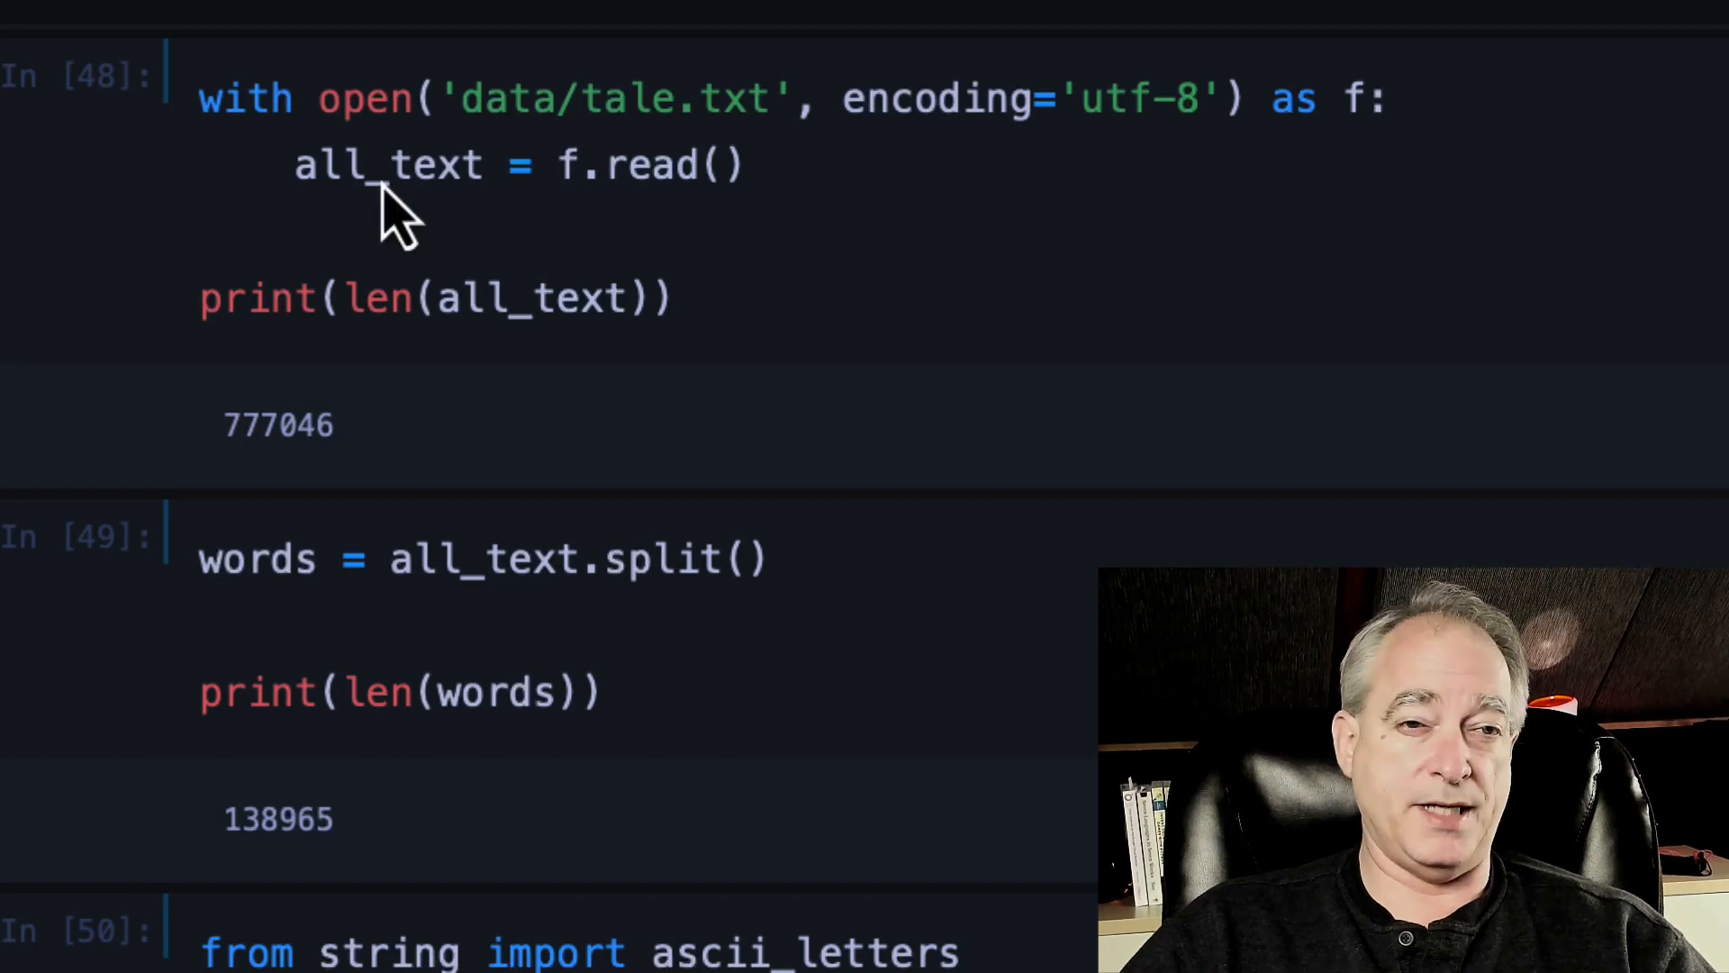
mouse_move(767, 337)
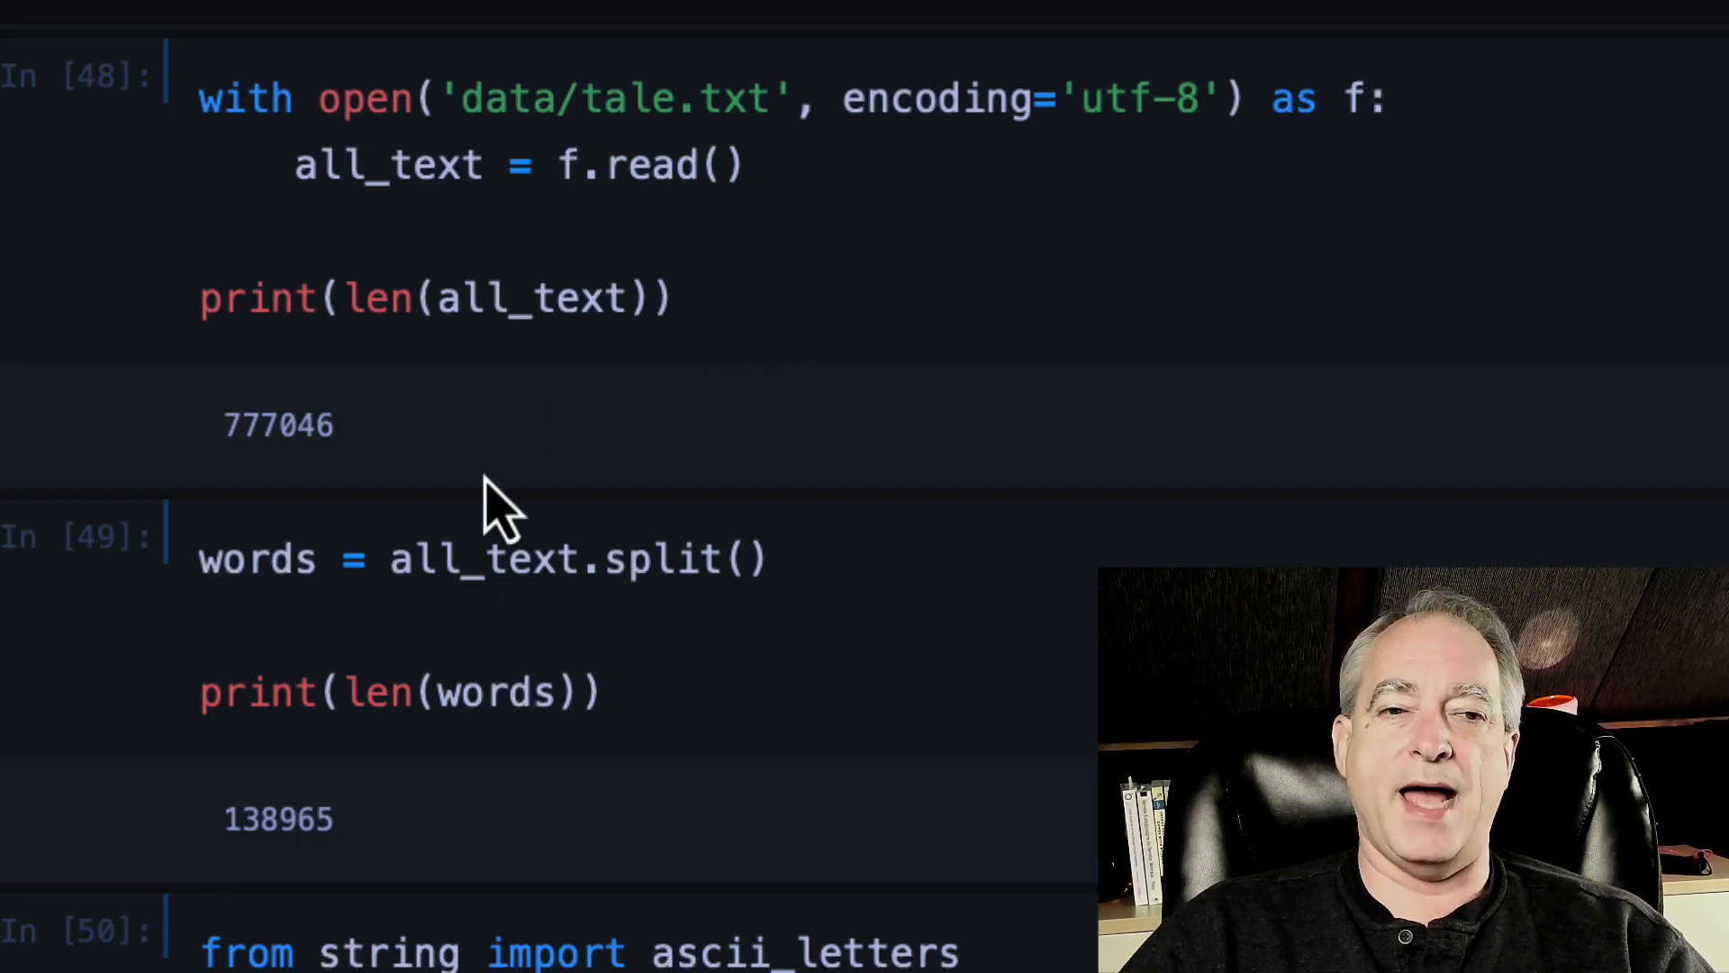
mouse_move(821, 578)
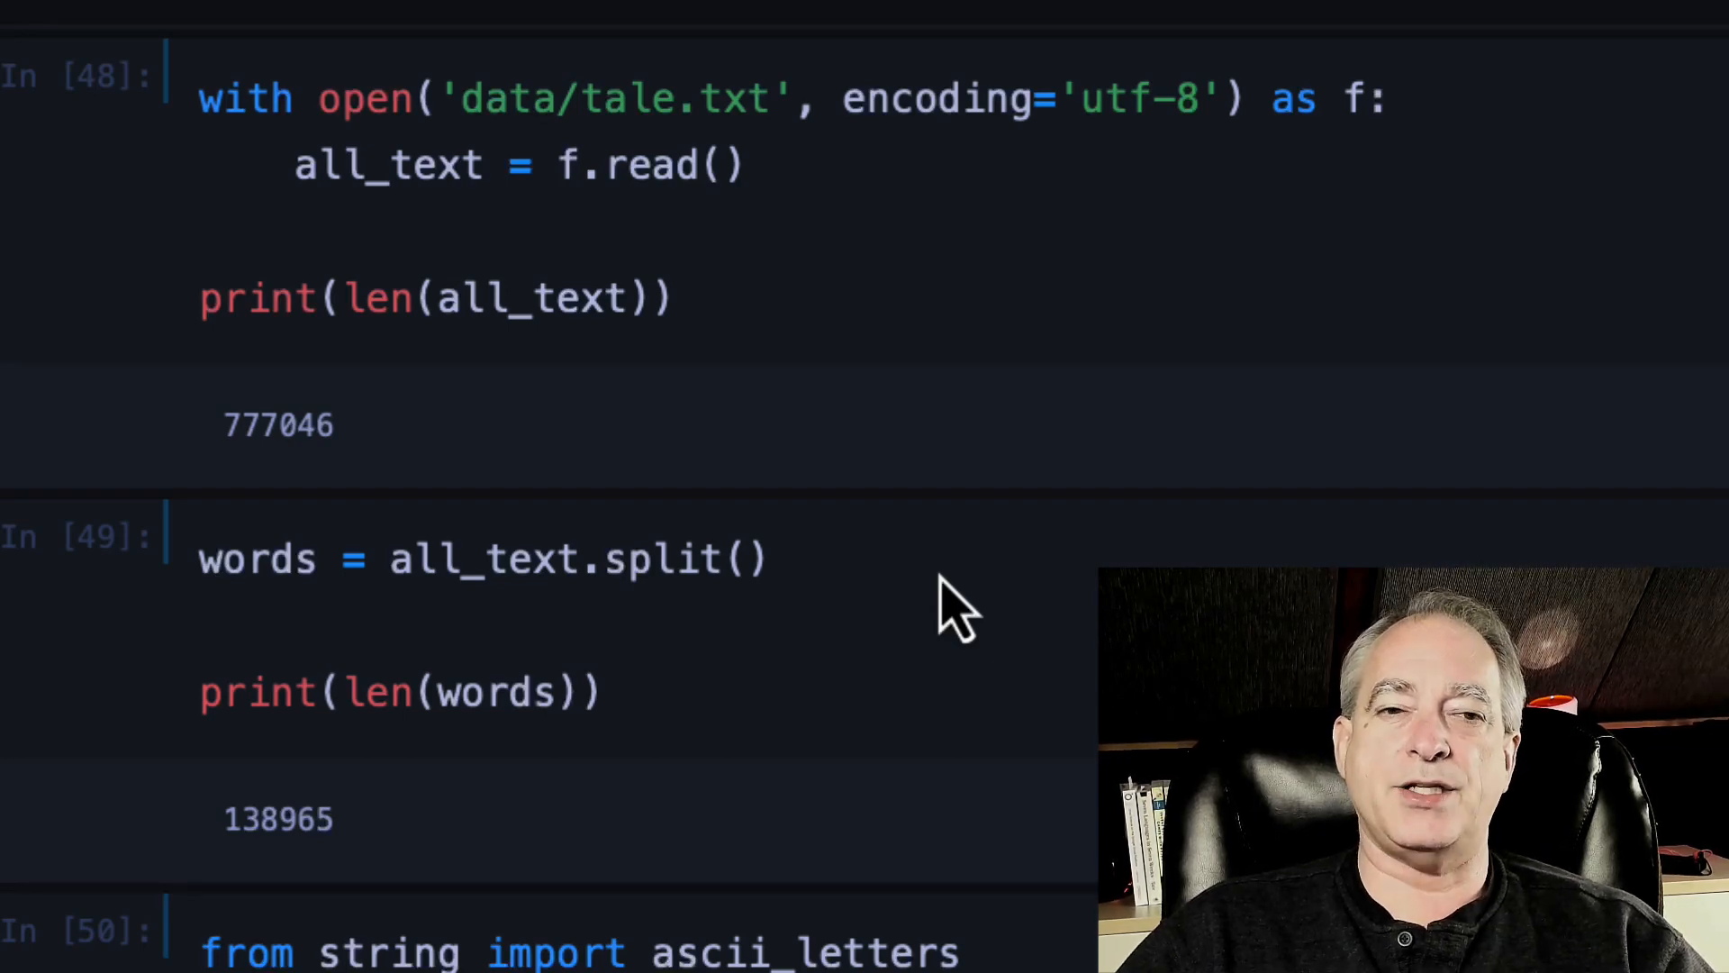
Scroll the notebook down to the ascii_letters import and the word-cleaning loop cells.
scroll("down", 3)
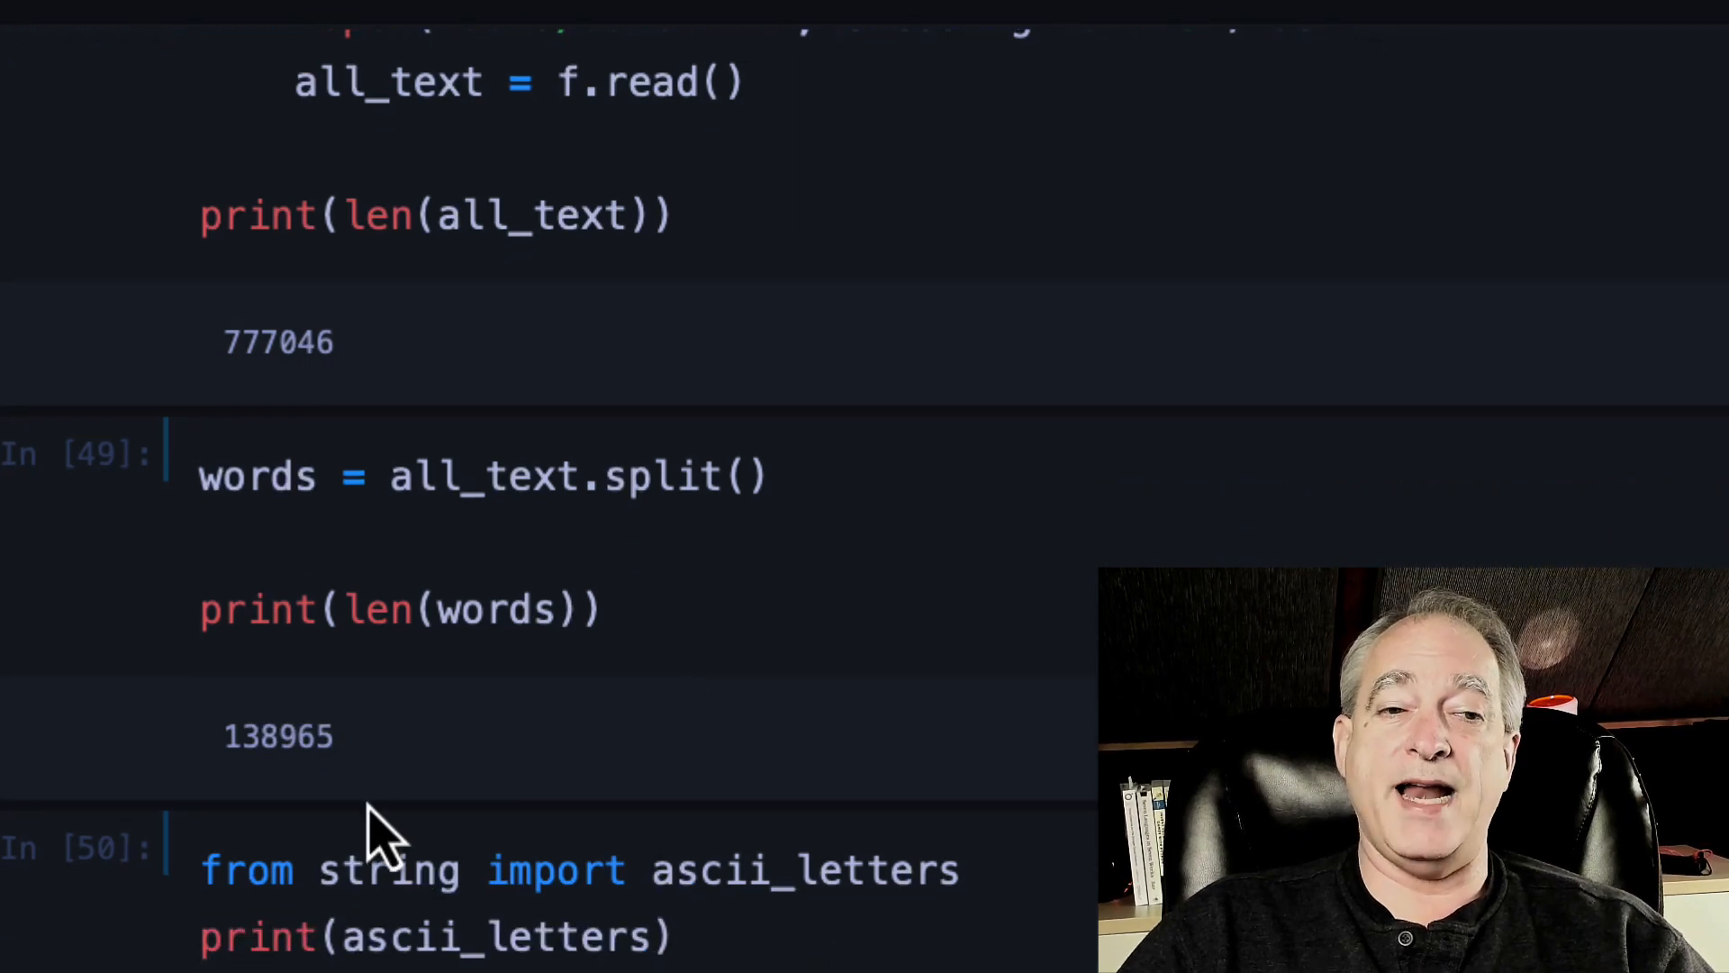
mouse_move(401, 767)
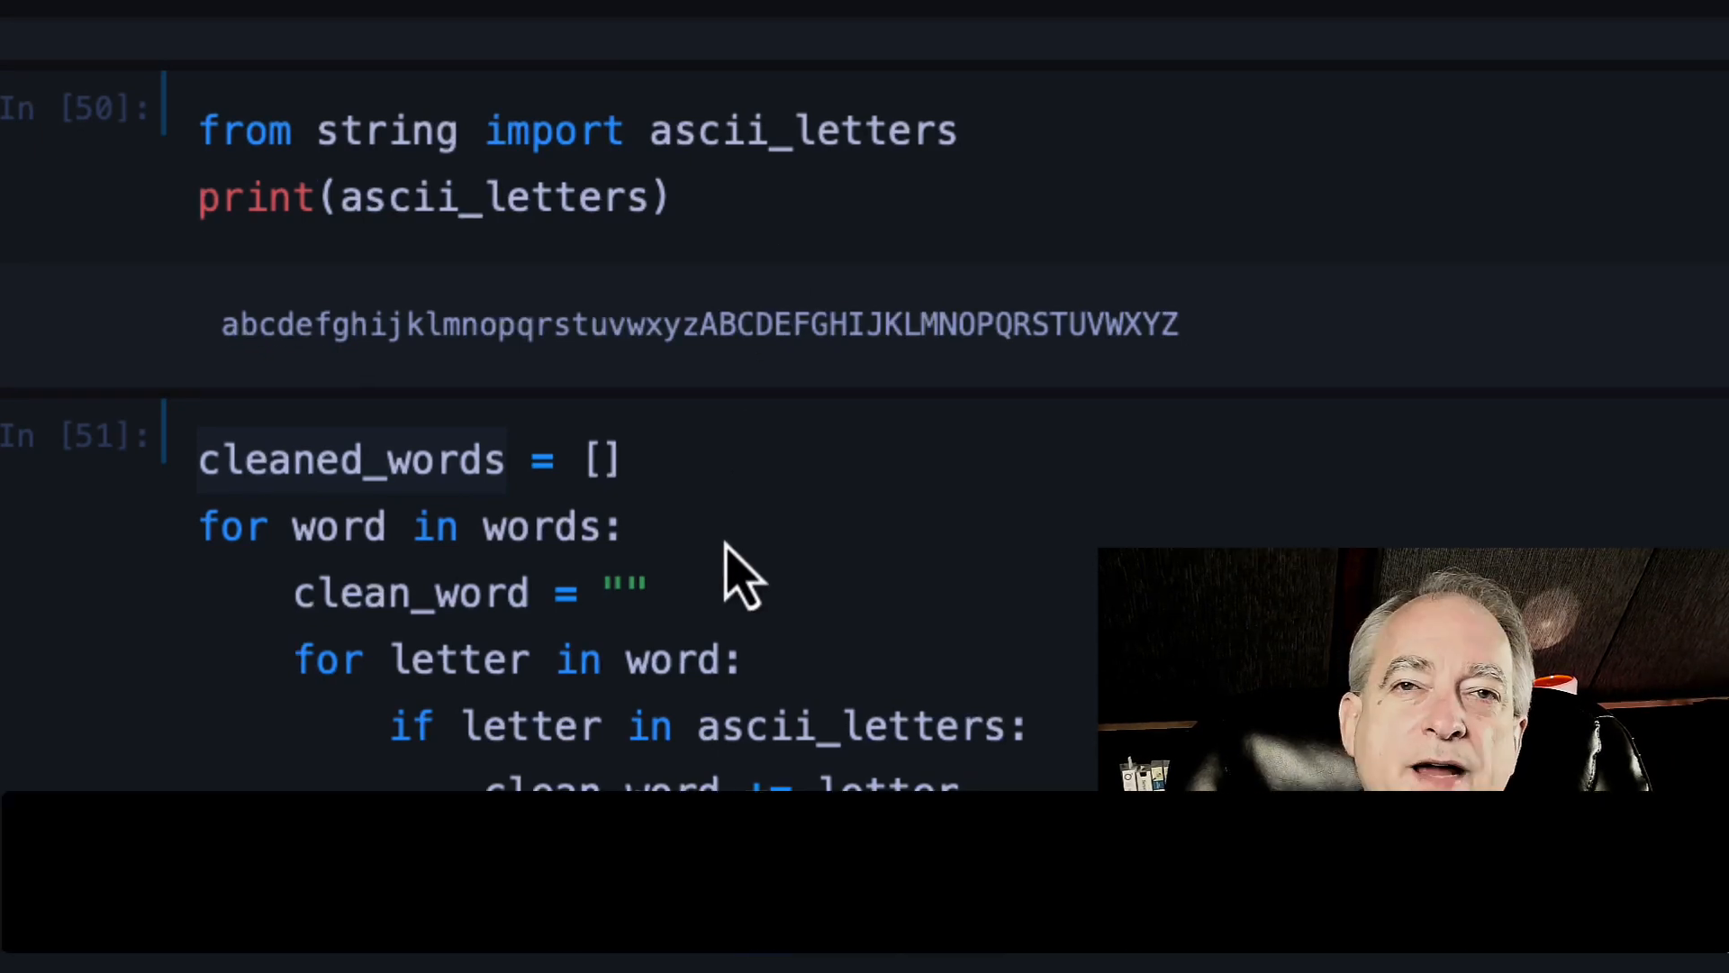
Scroll to the loop that keeps ascii_letters only and appends lowercase words to cleaned_words.
scroll("down", 3)
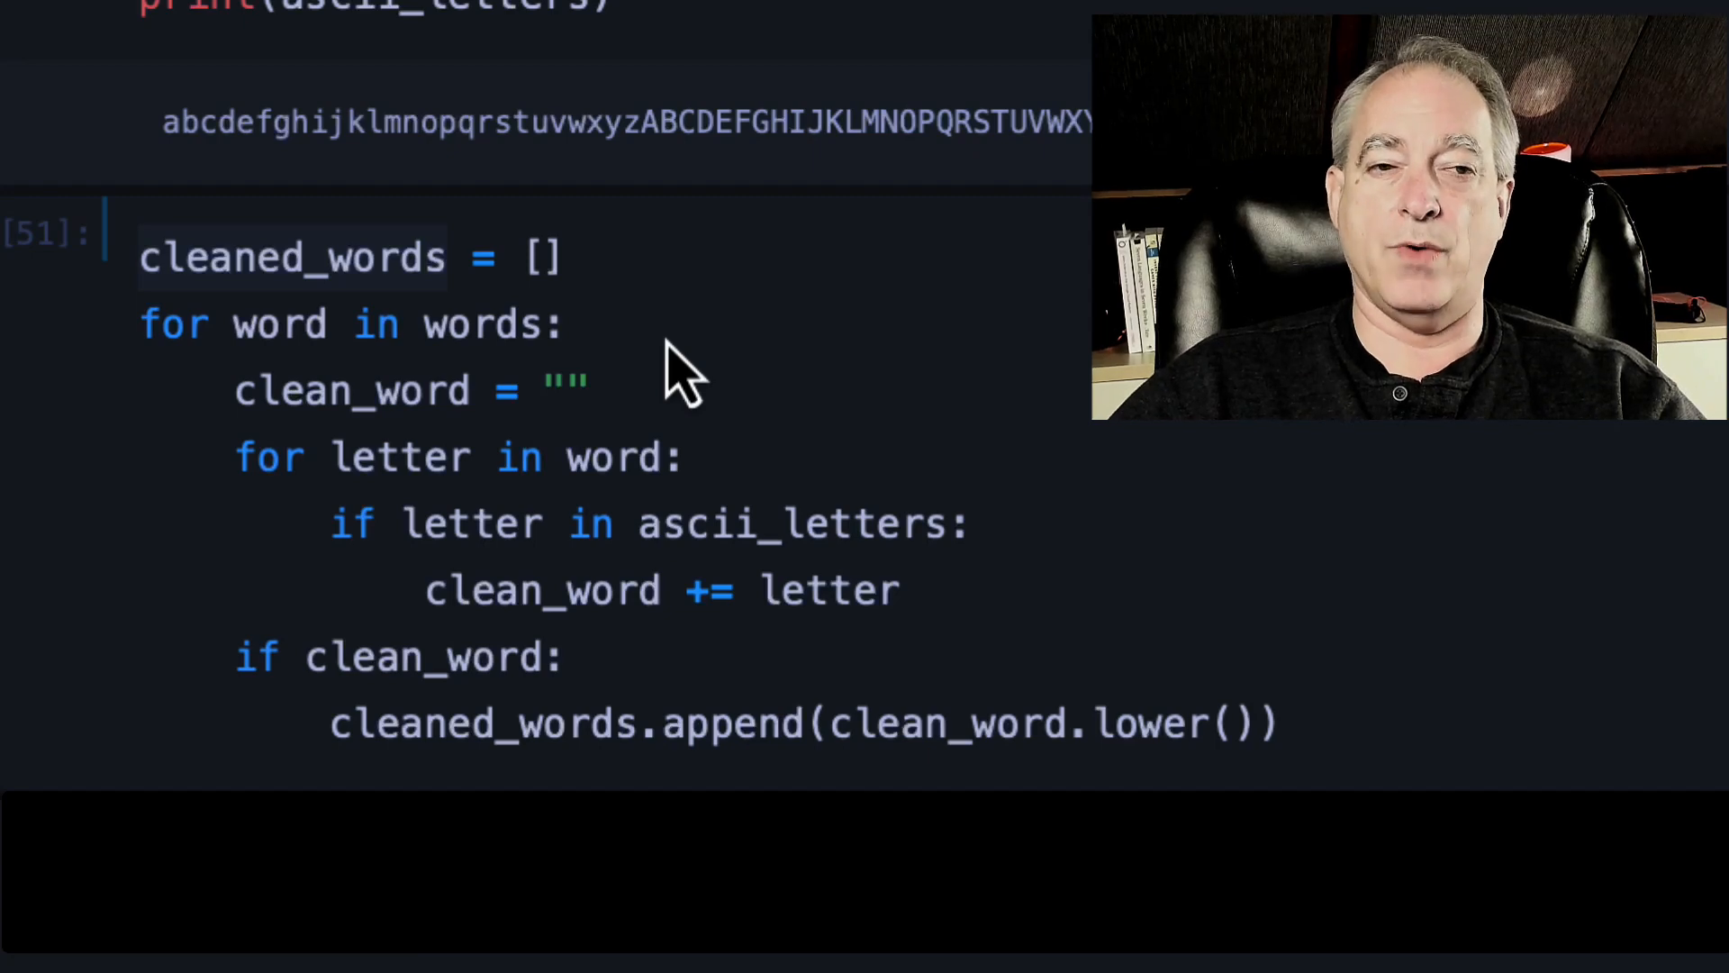
mouse_move(661, 297)
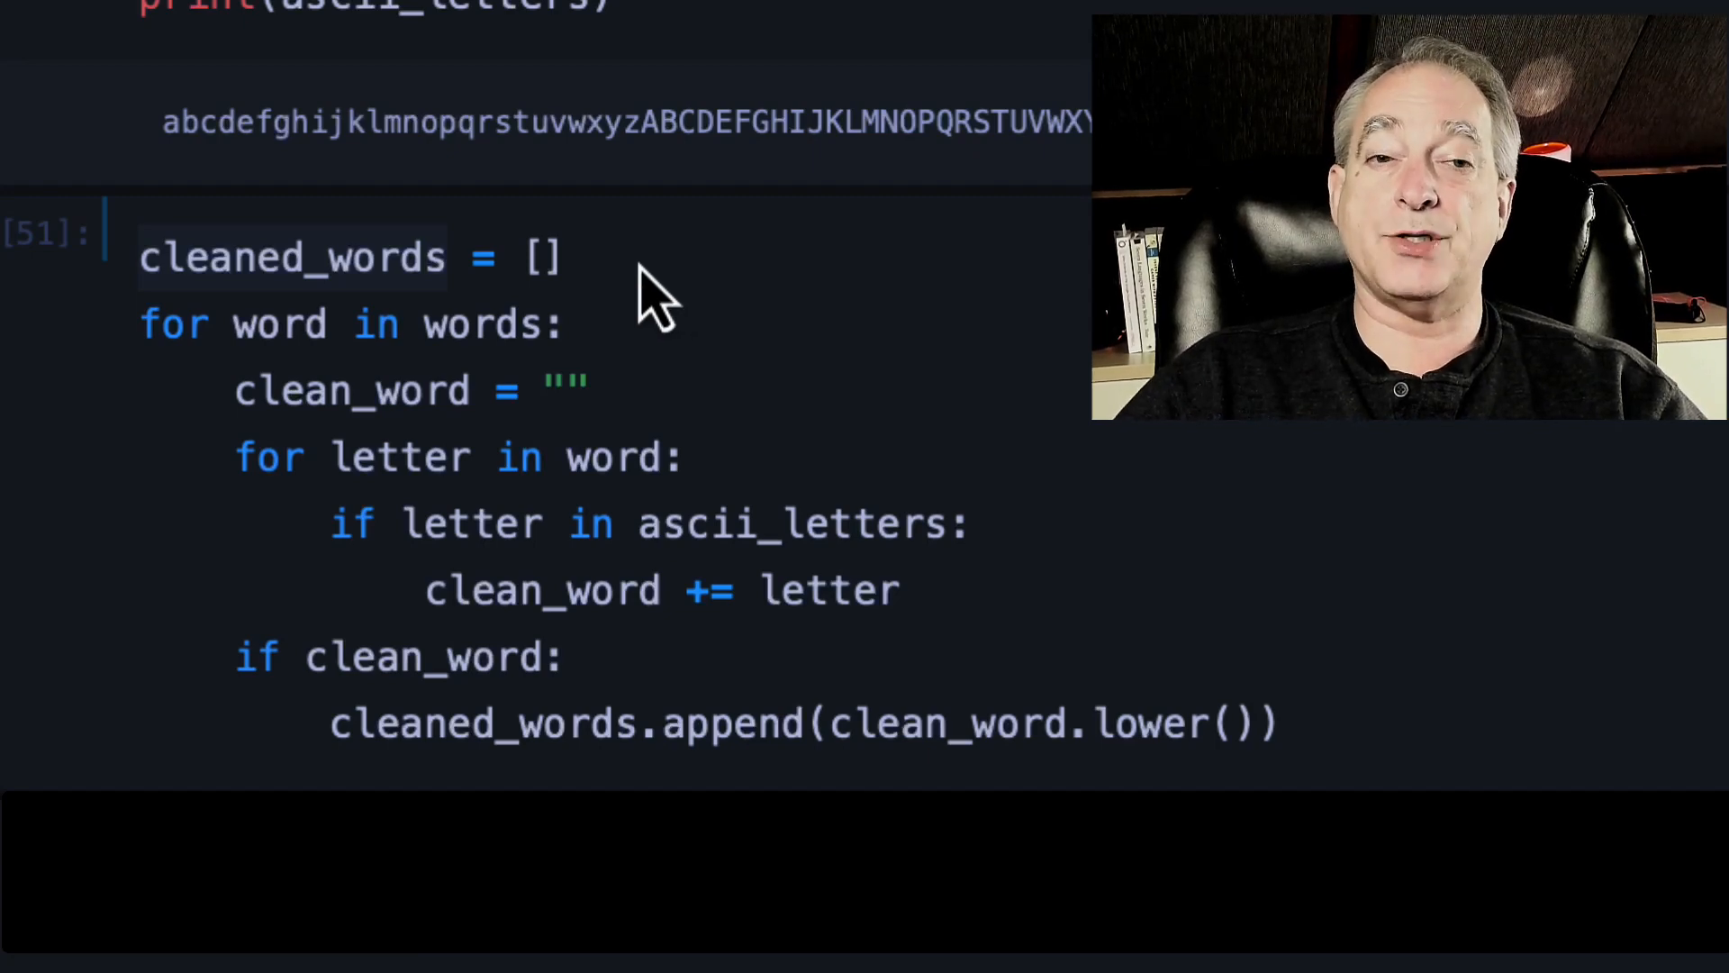
mouse_move(275, 457)
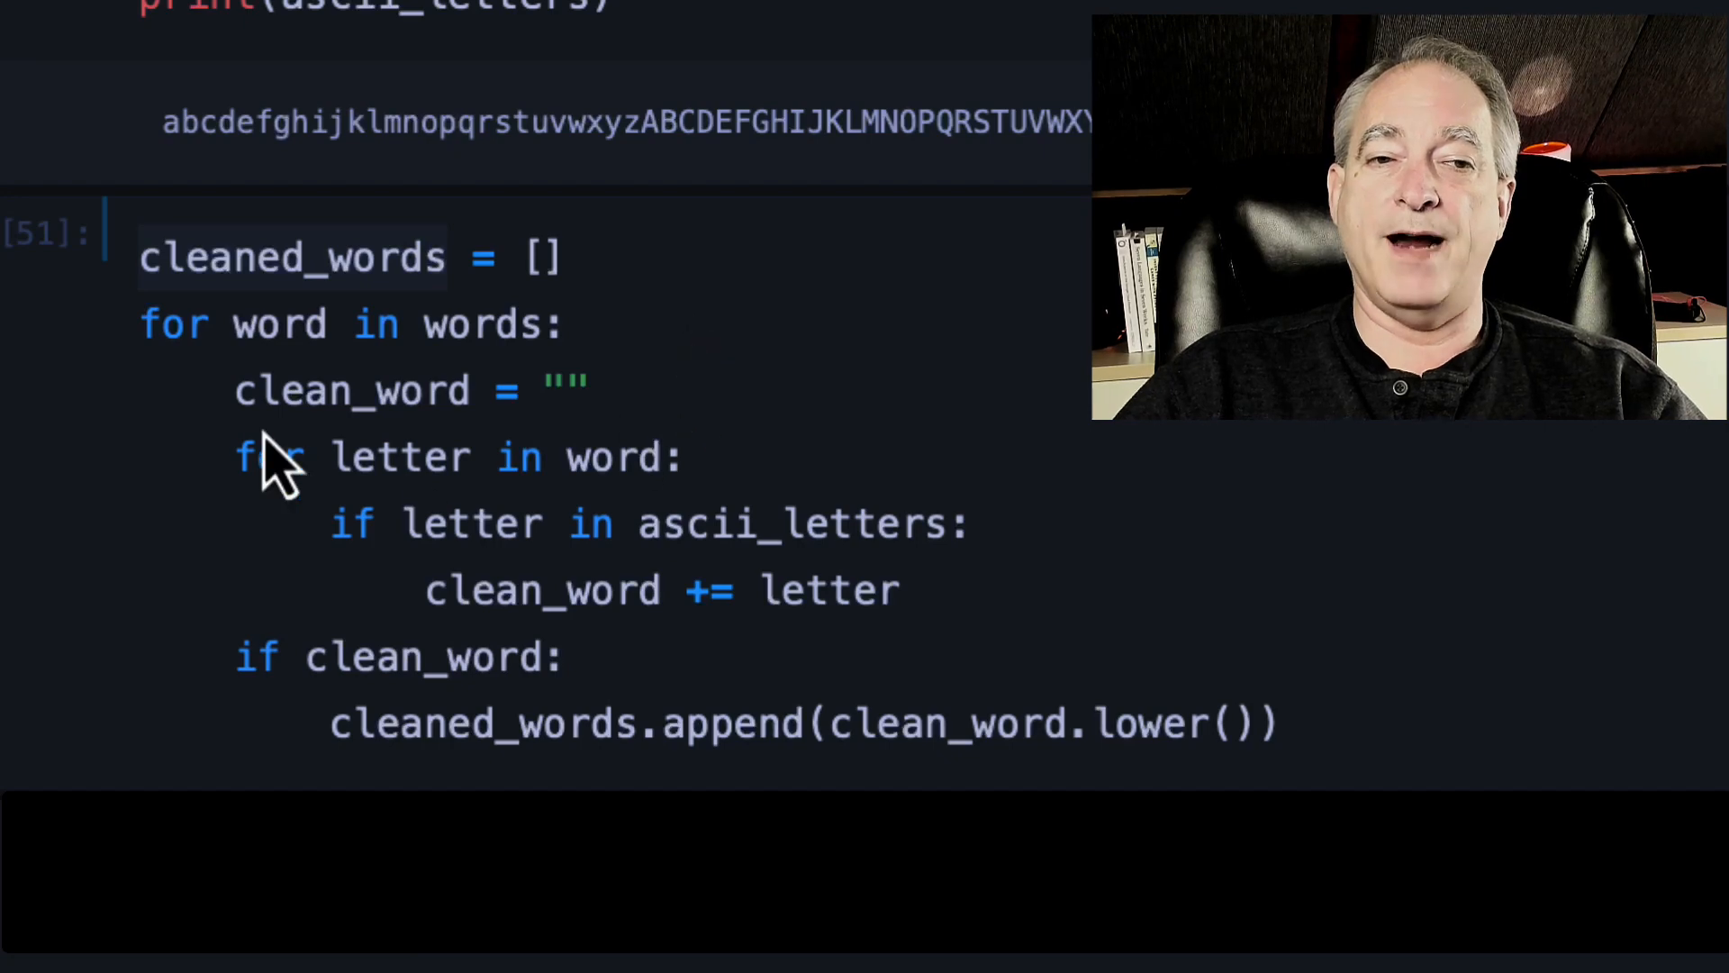
mouse_move(303, 640)
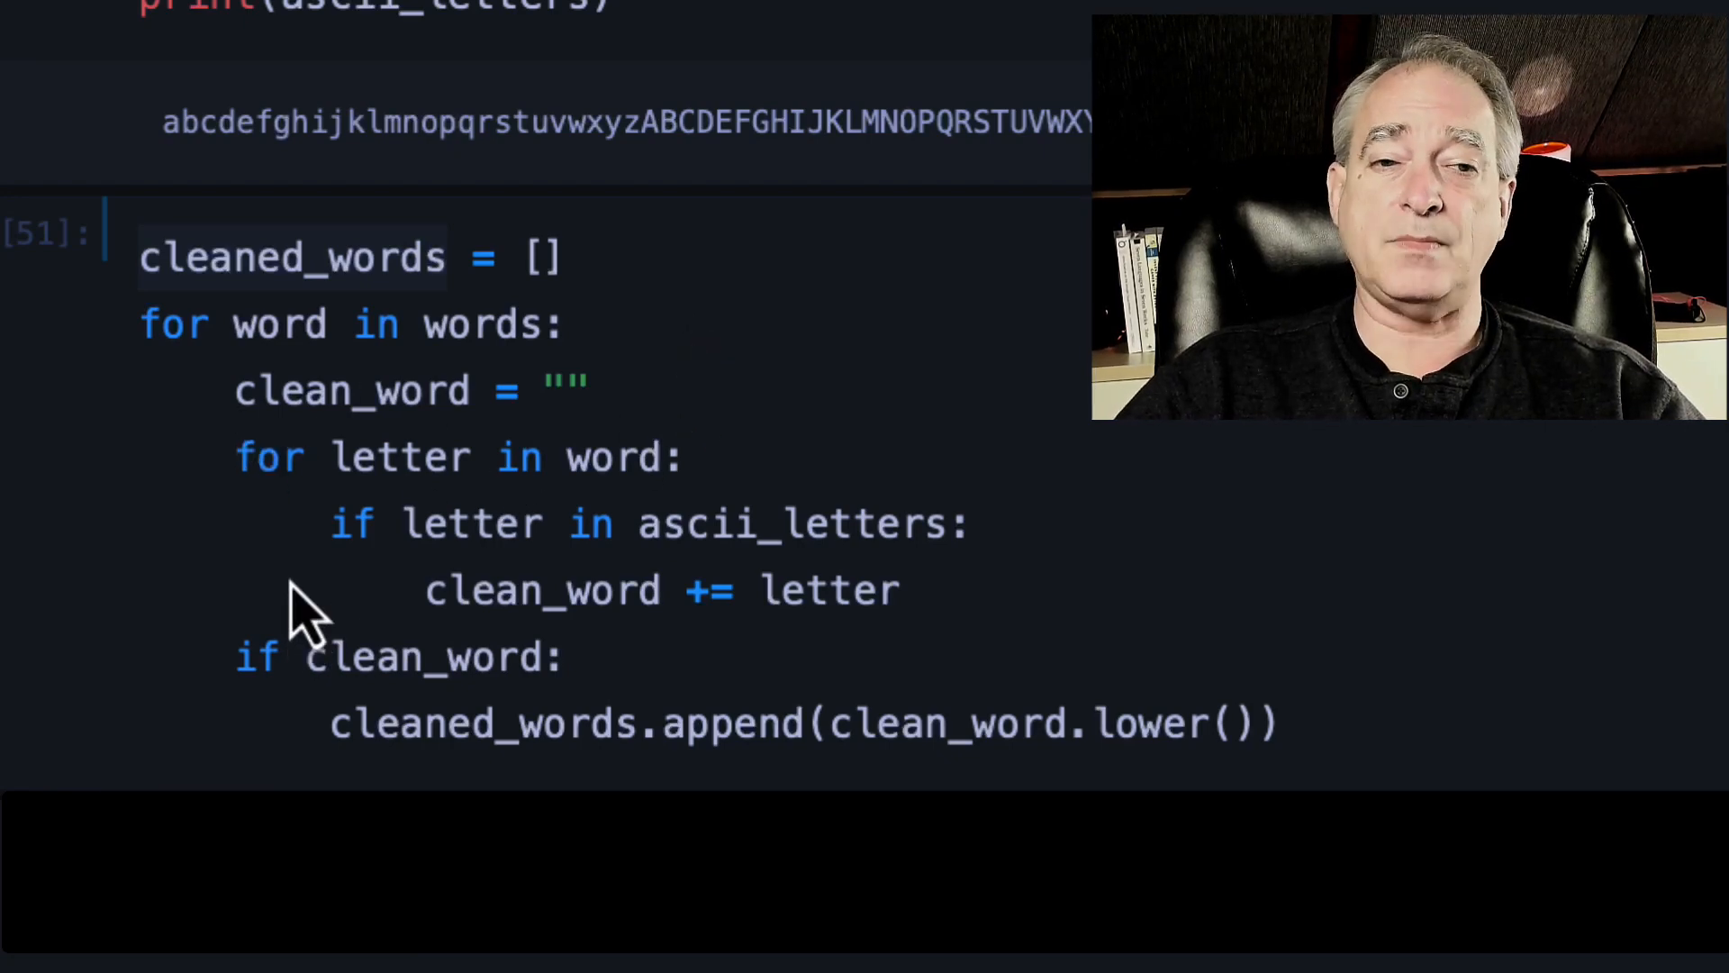
mouse_move(281, 613)
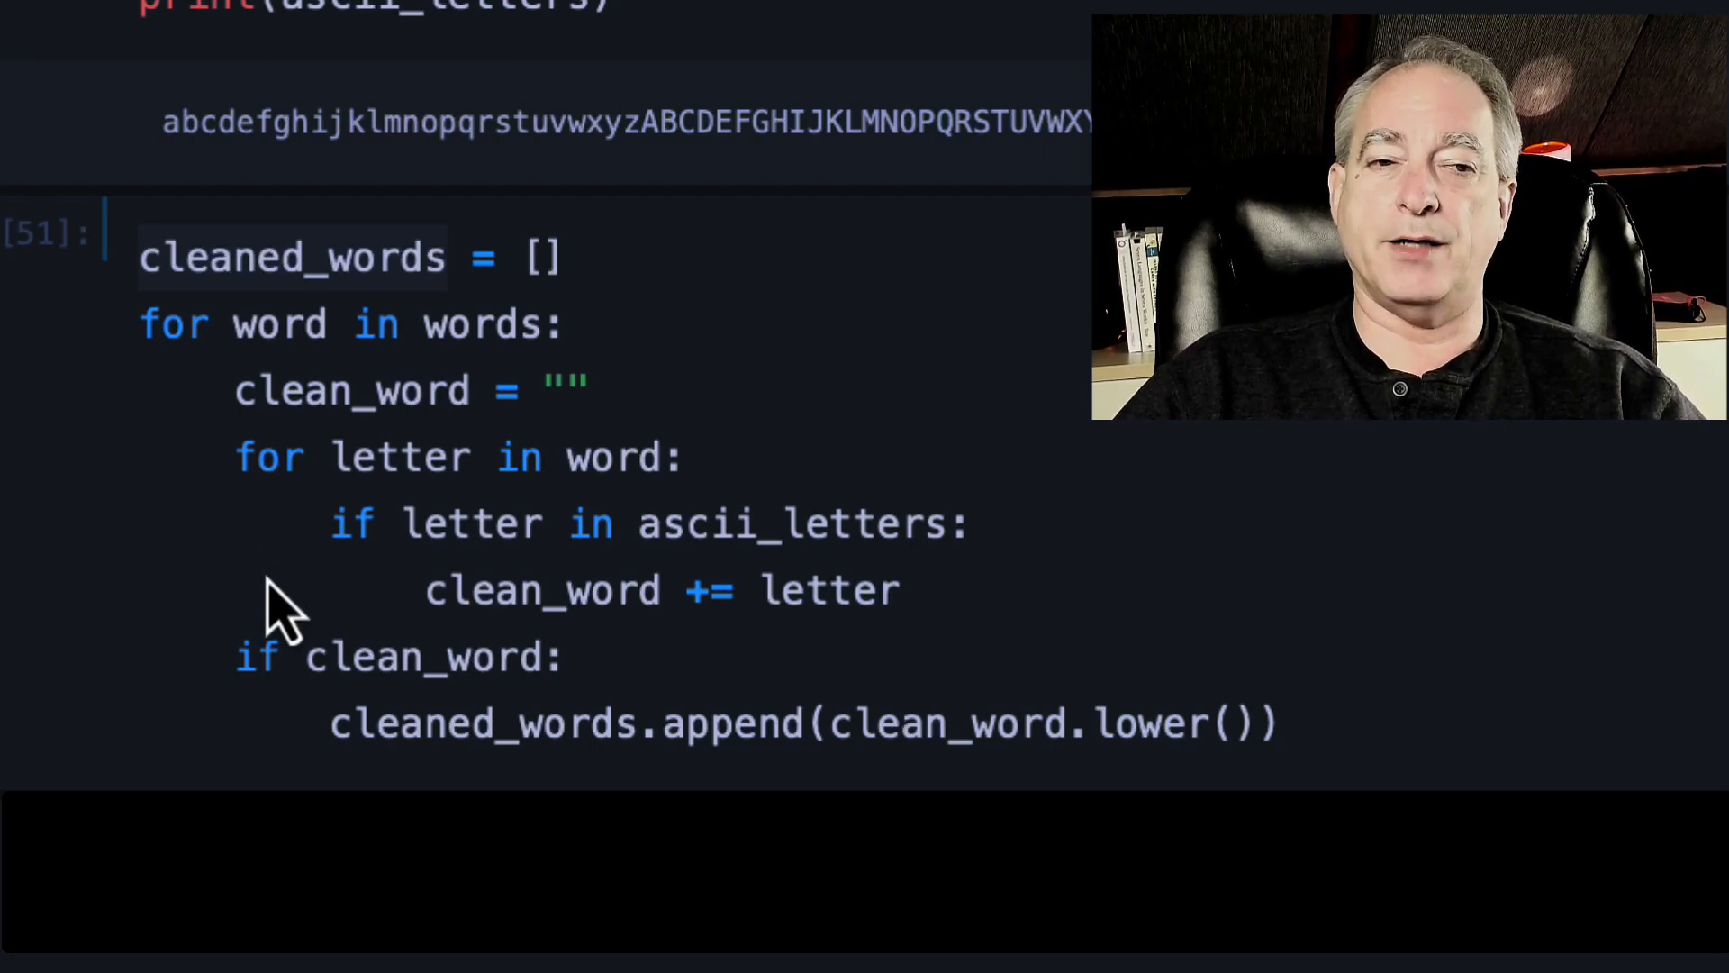
mouse_move(987, 584)
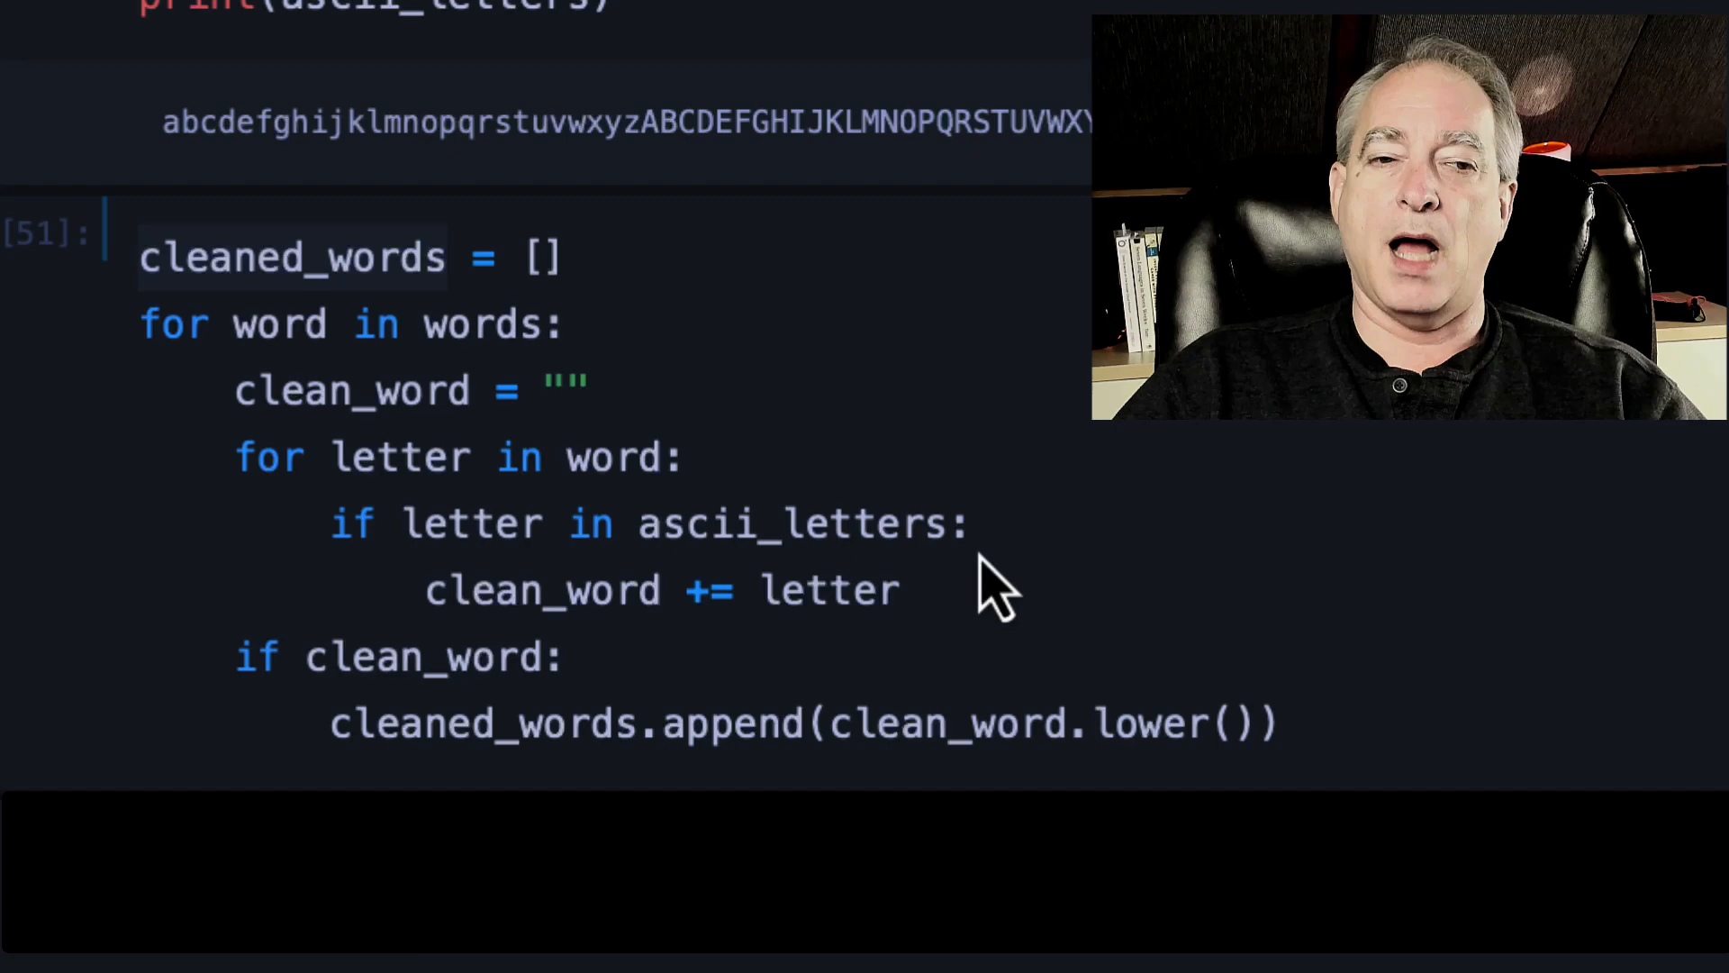
mouse_move(568, 618)
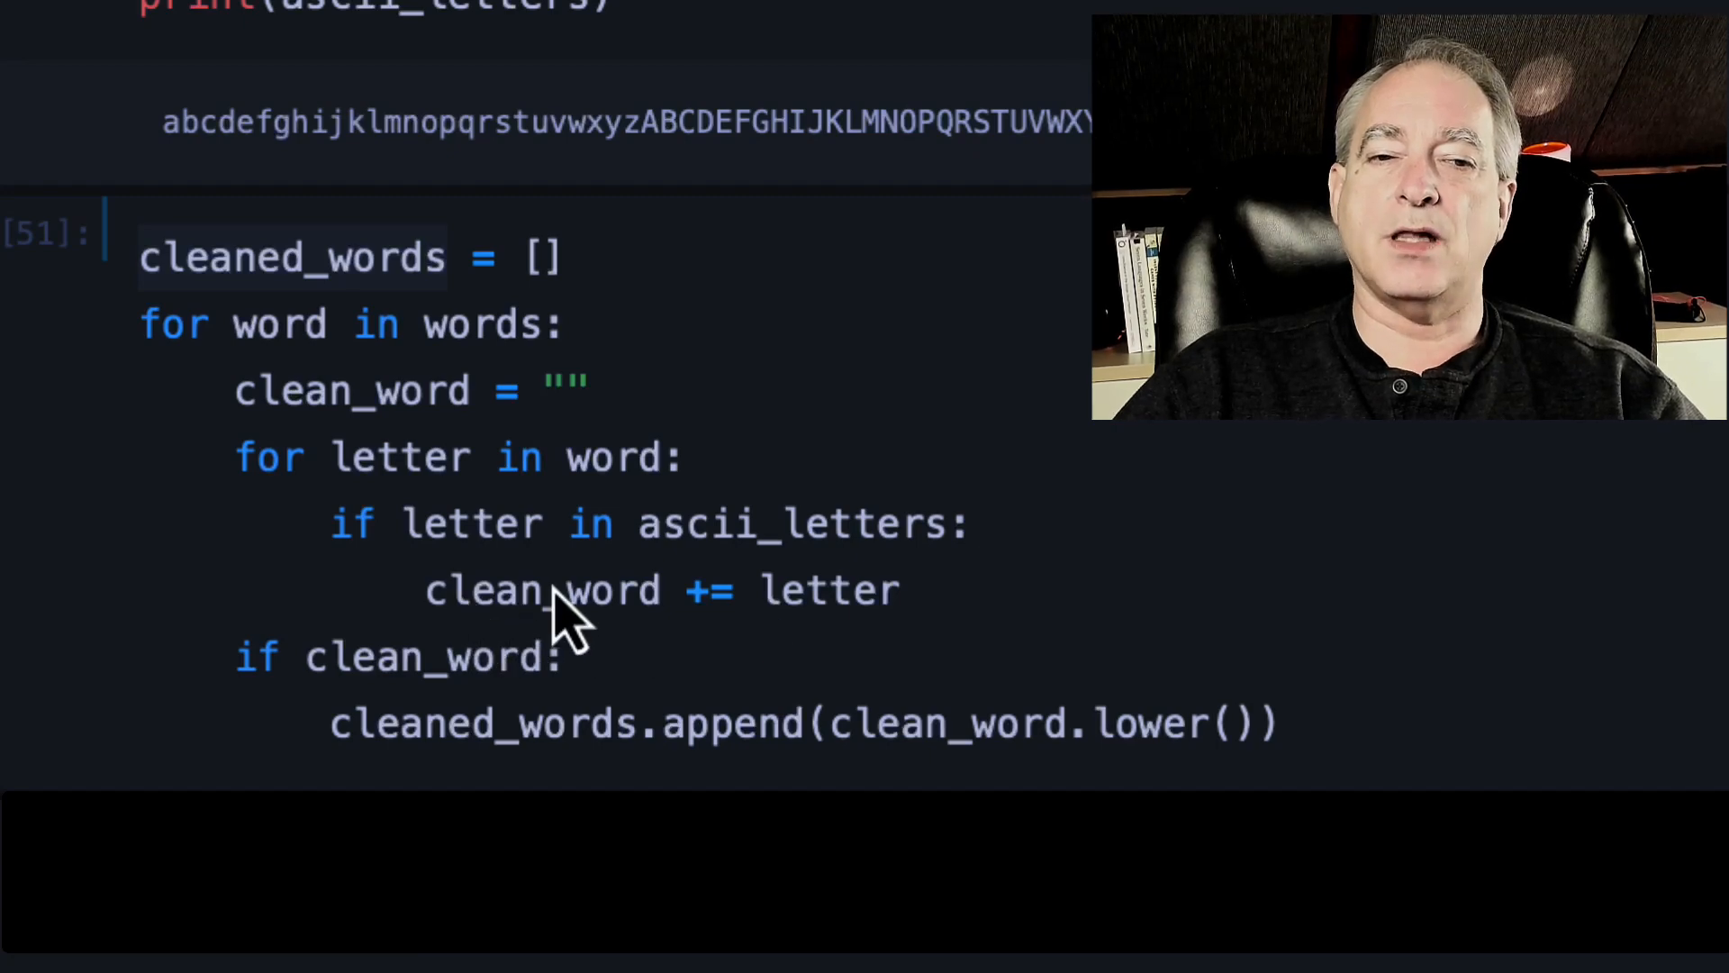
mouse_move(1009, 607)
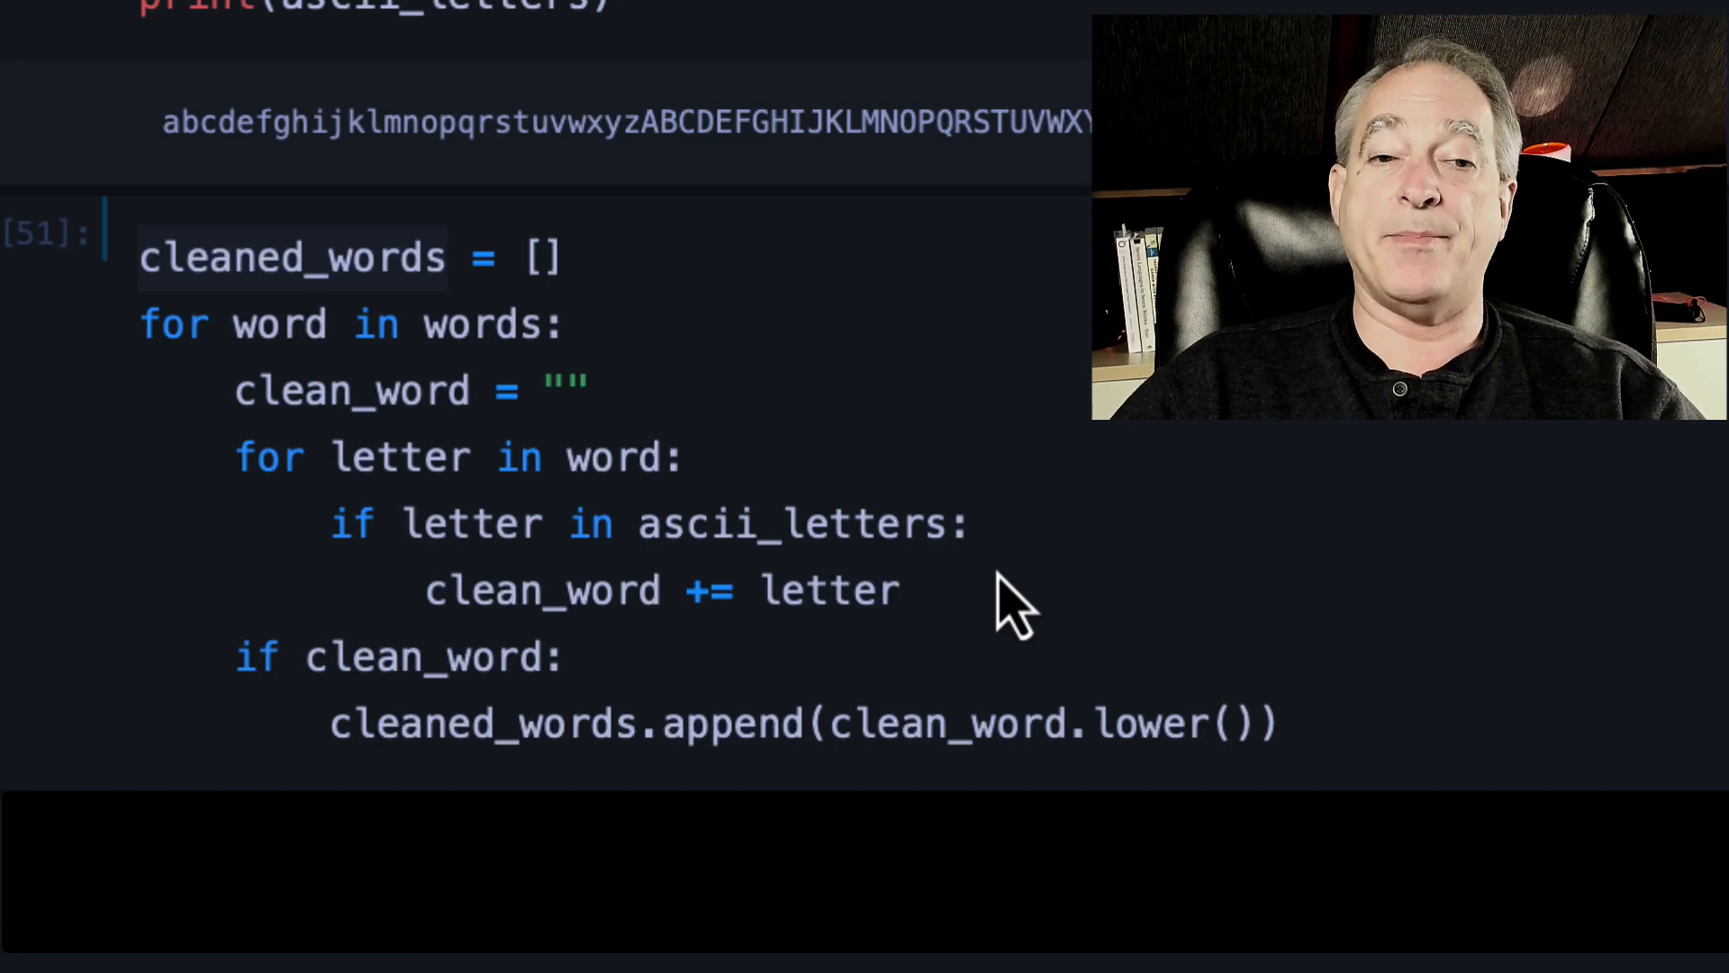
mouse_move(618, 695)
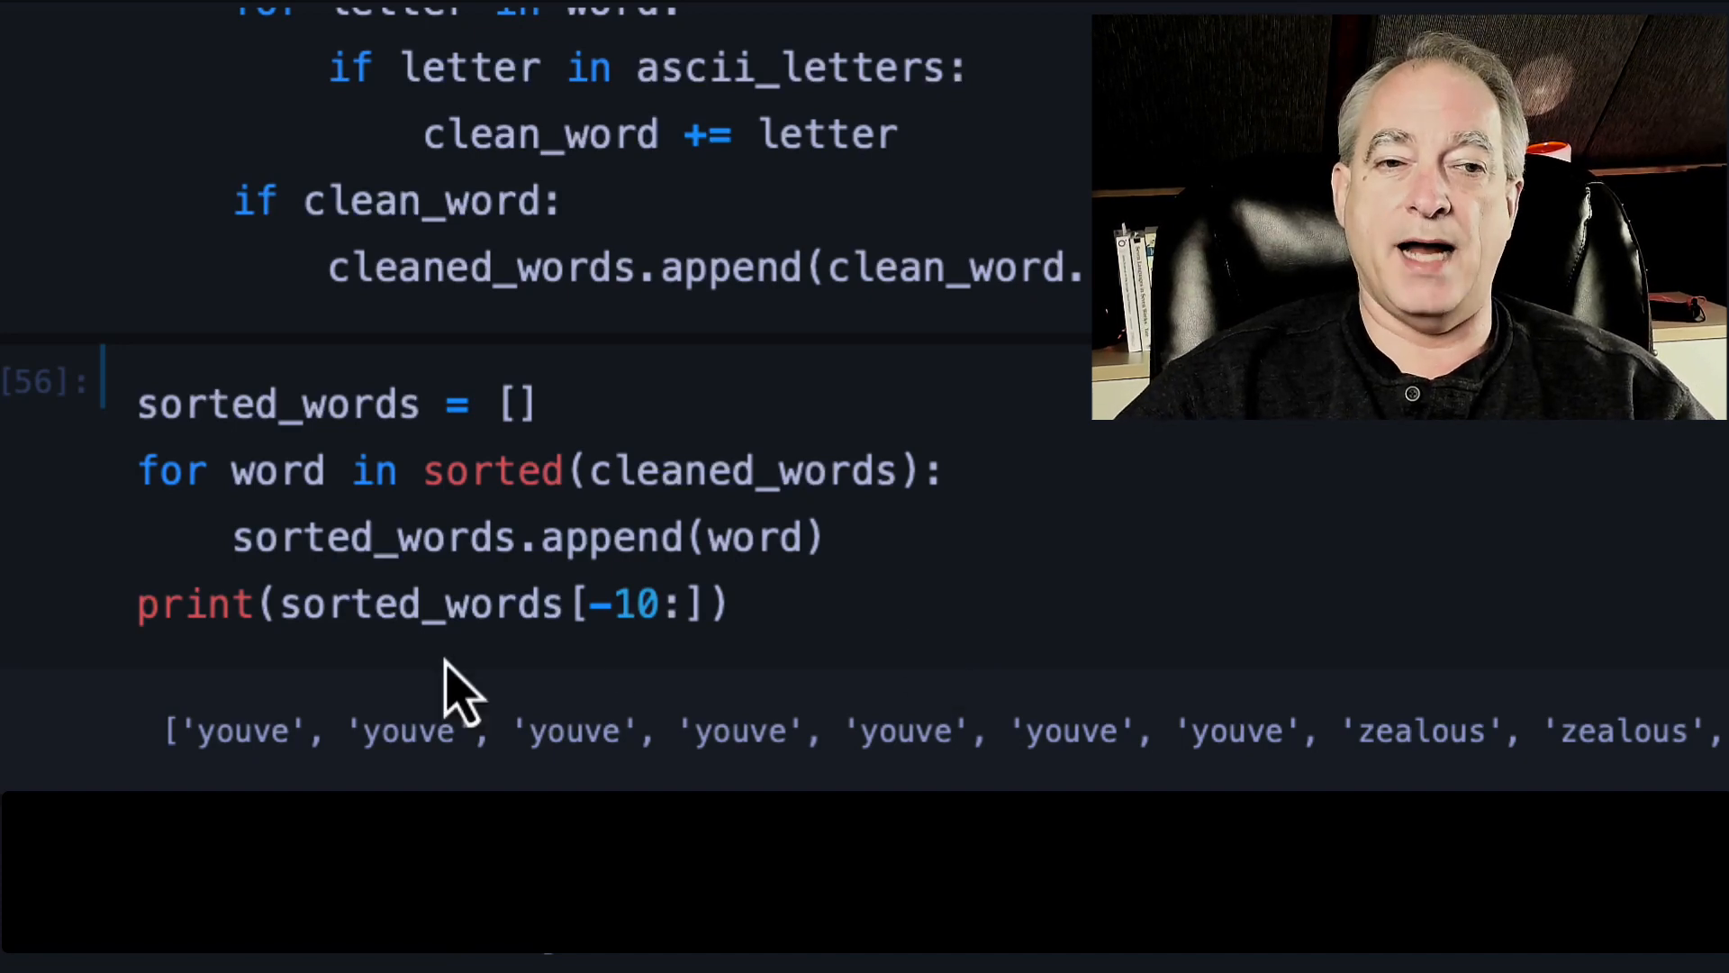
mouse_move(843, 629)
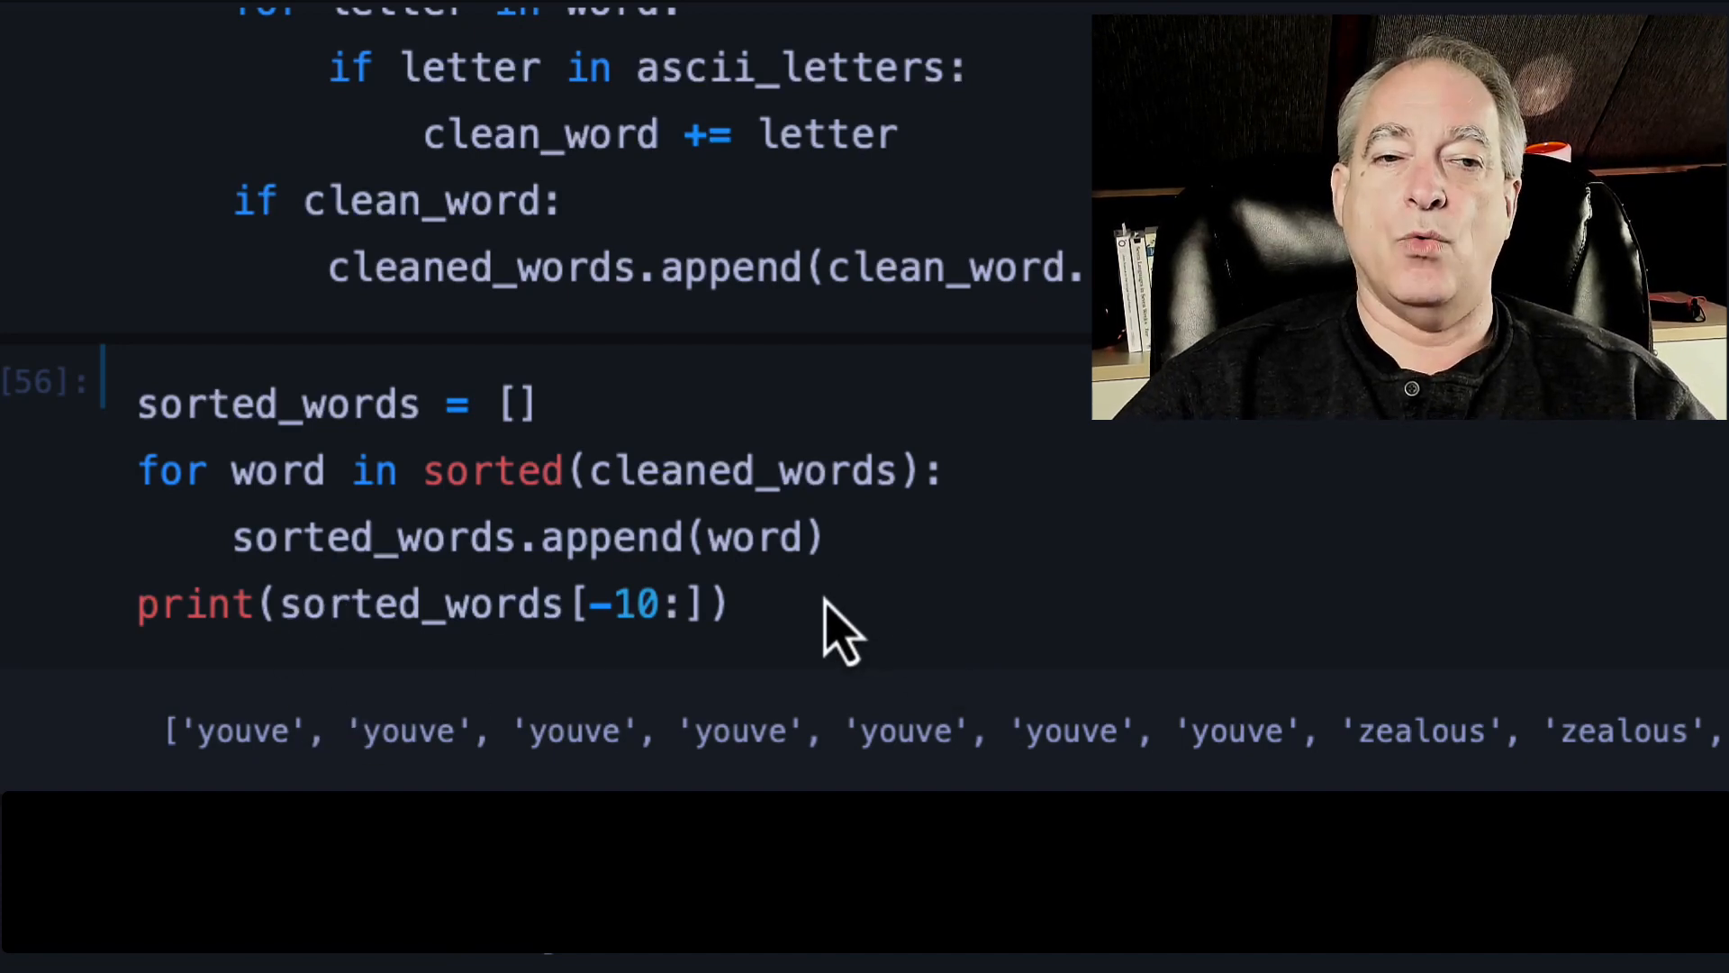
mouse_move(773, 628)
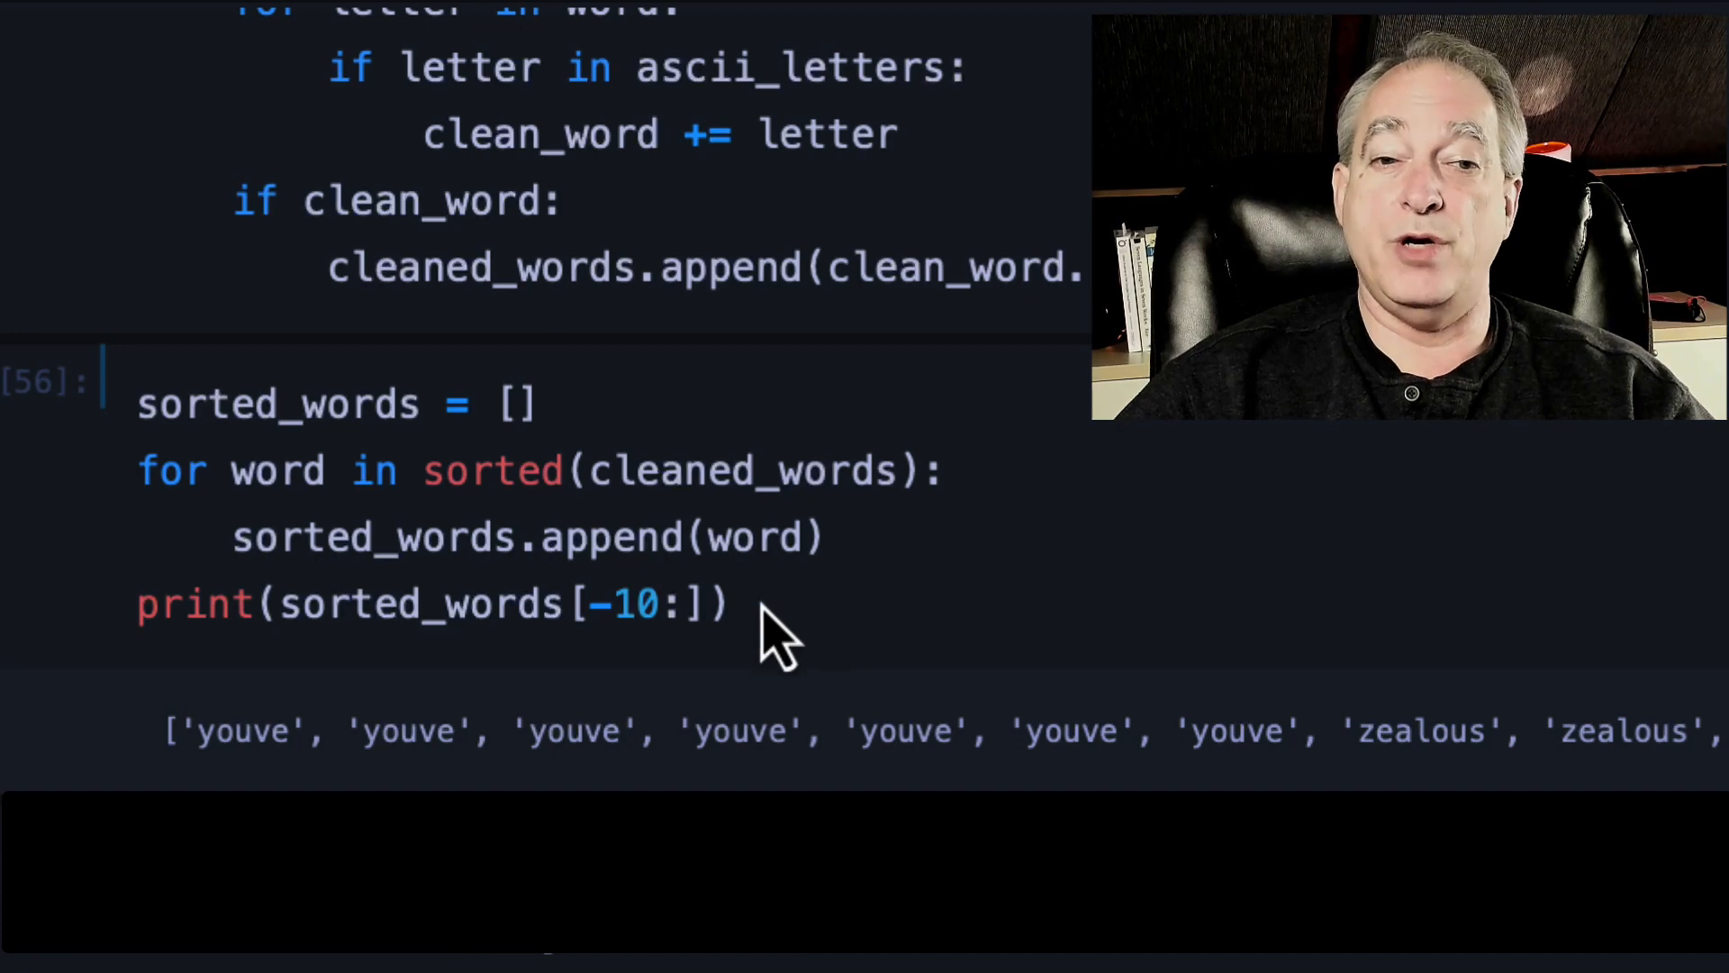
mouse_move(602, 661)
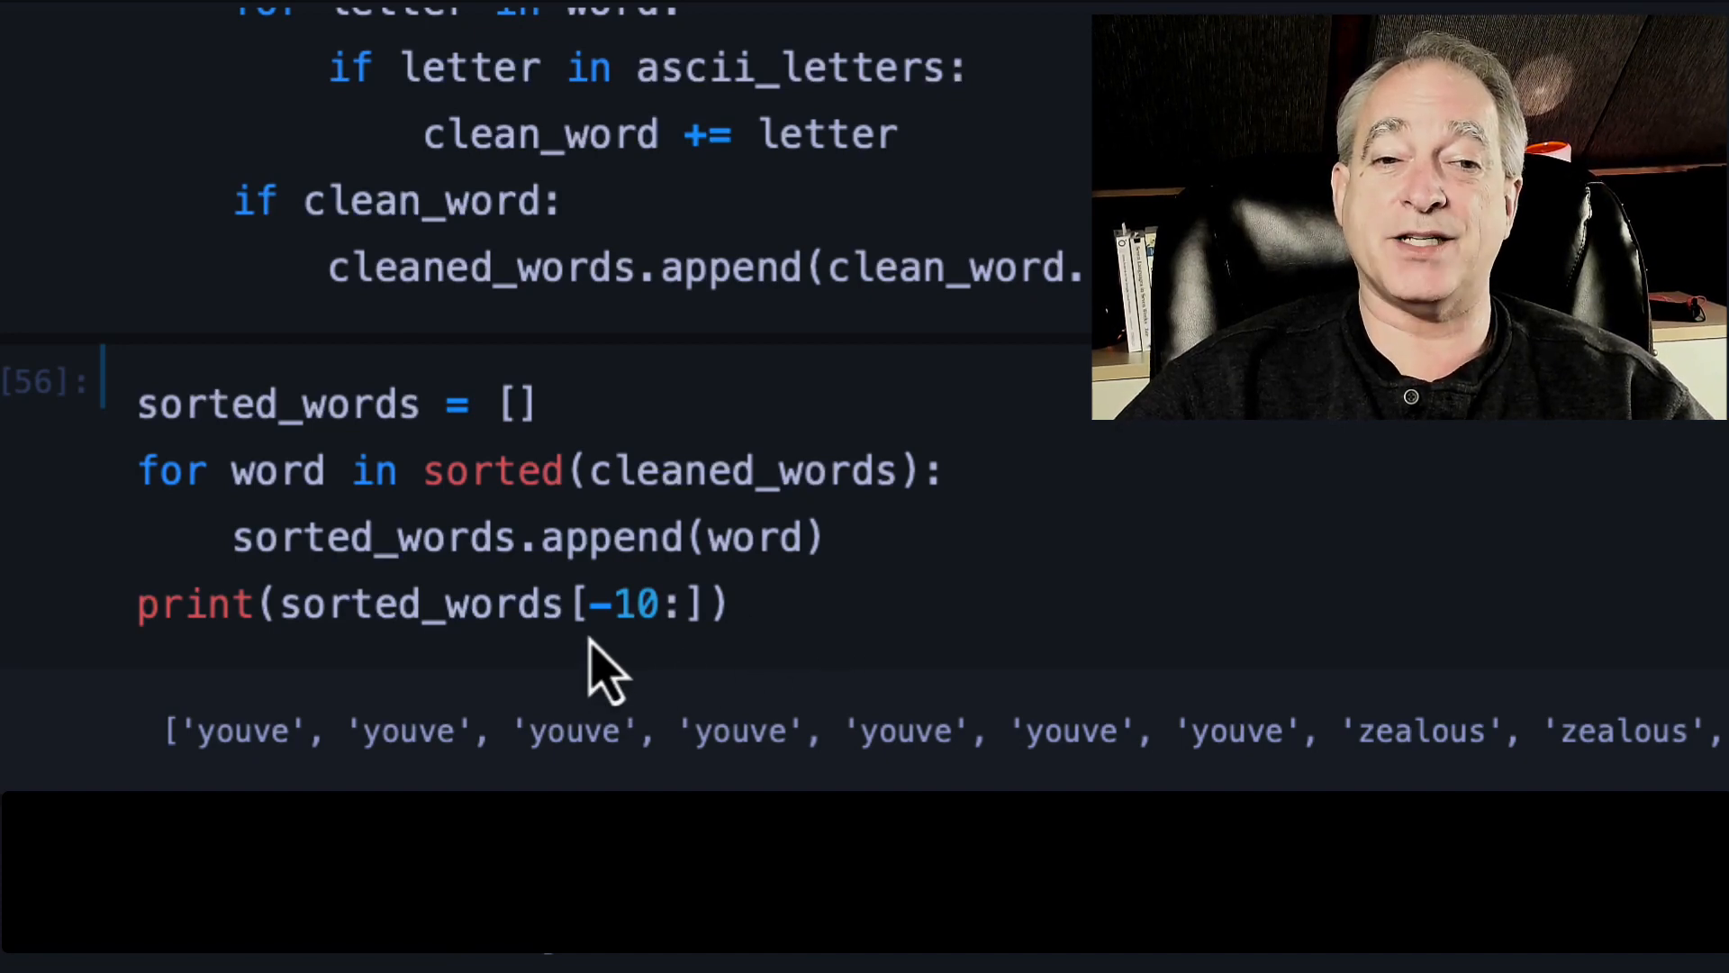
mouse_move(760, 634)
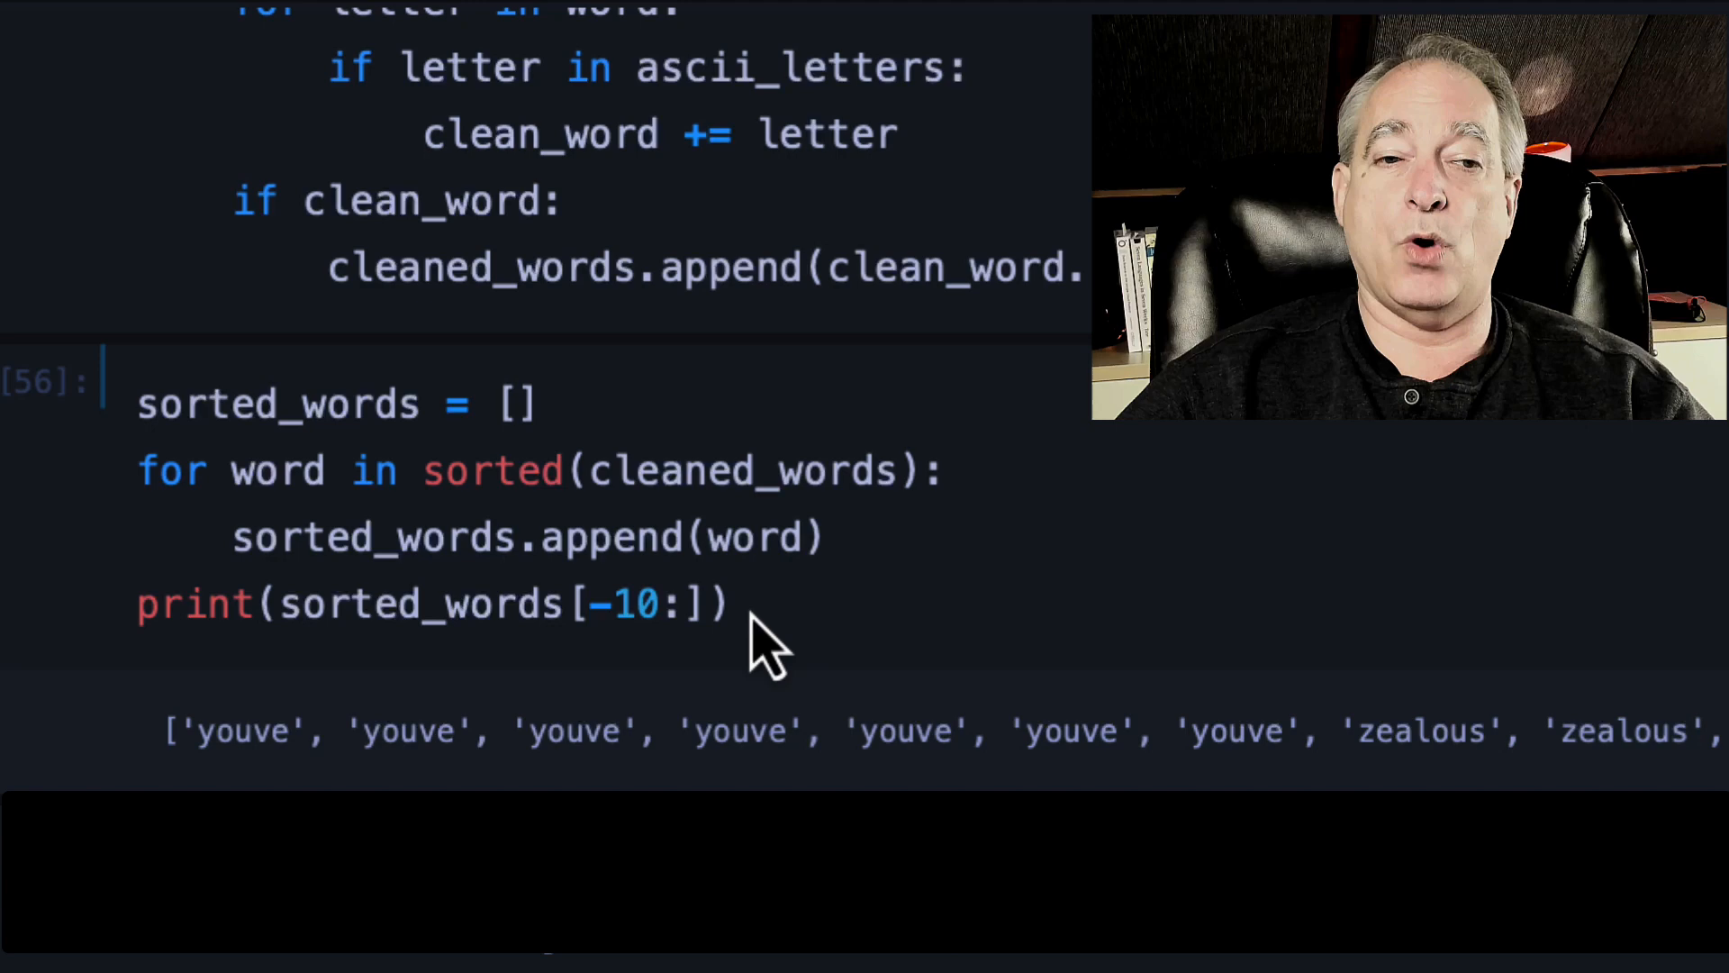
mouse_move(562, 778)
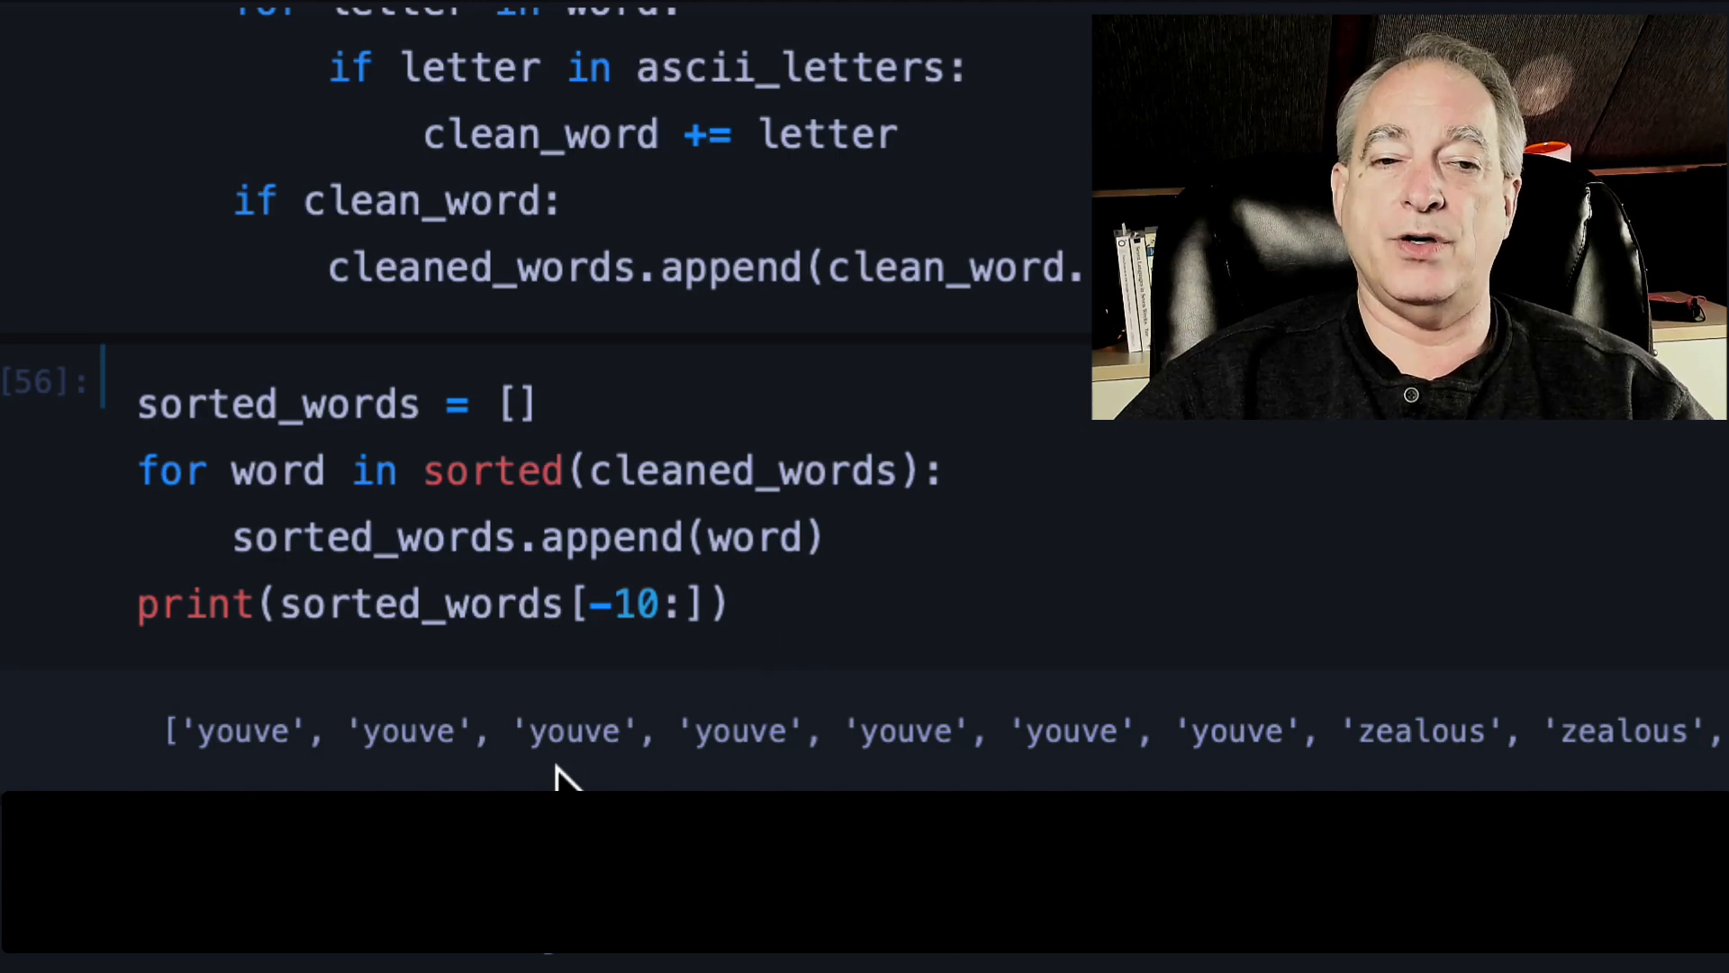
mouse_move(1180, 662)
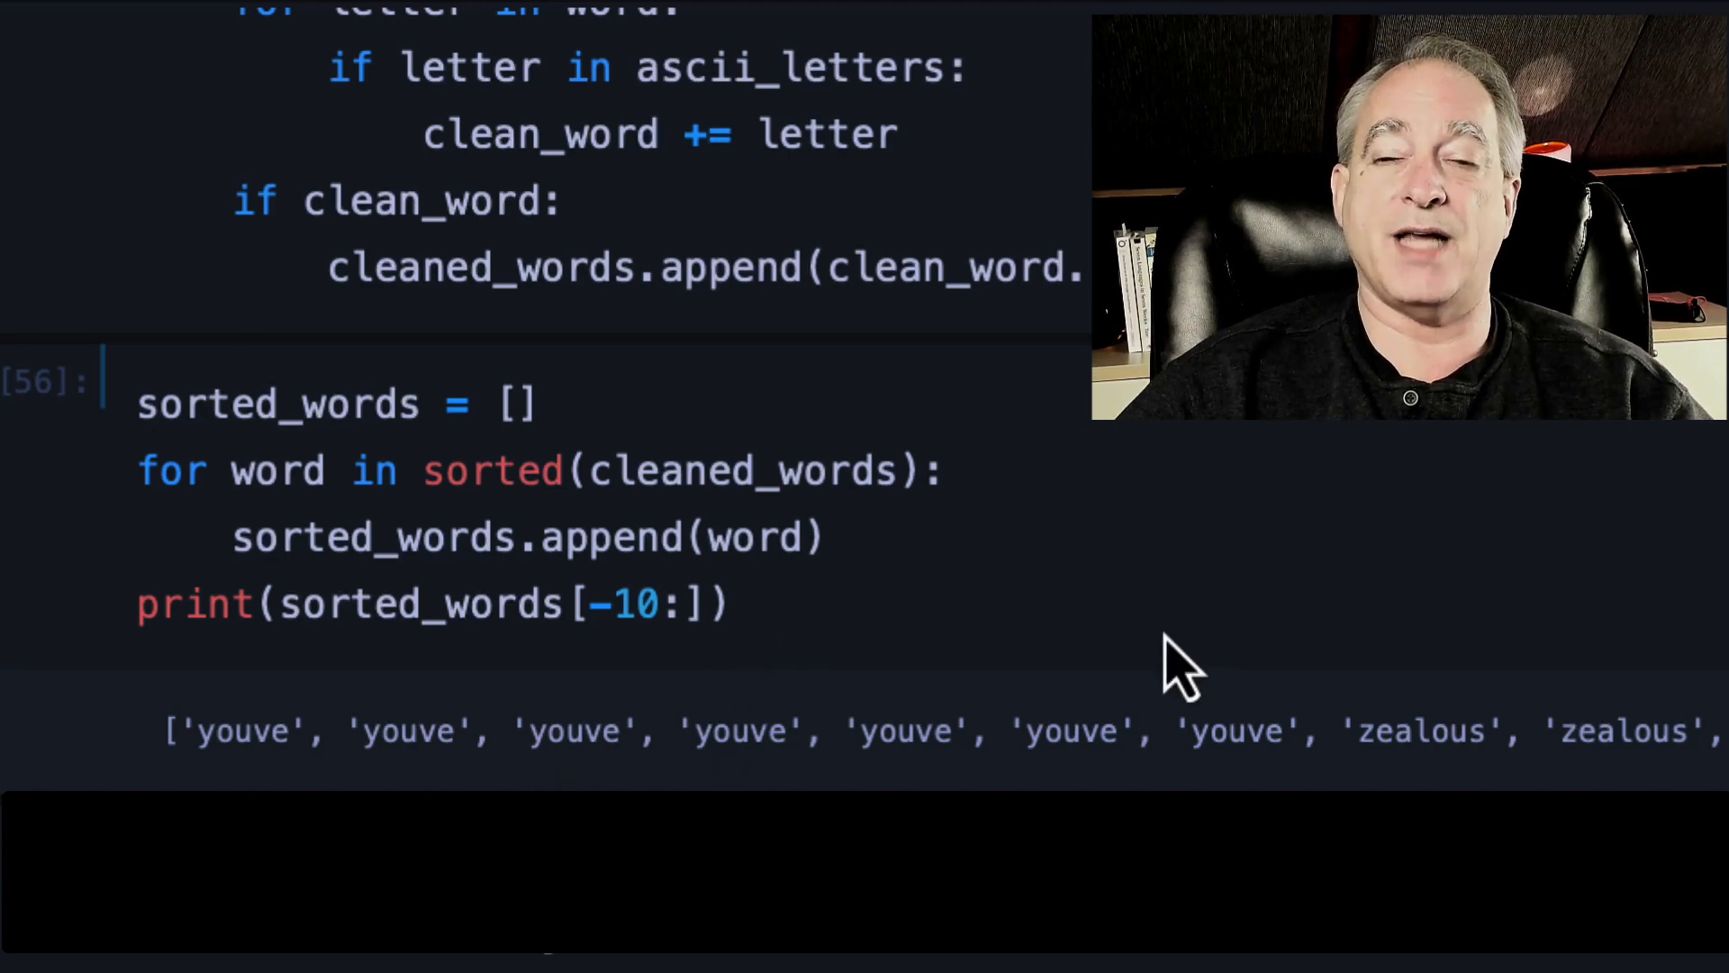
mouse_move(872, 640)
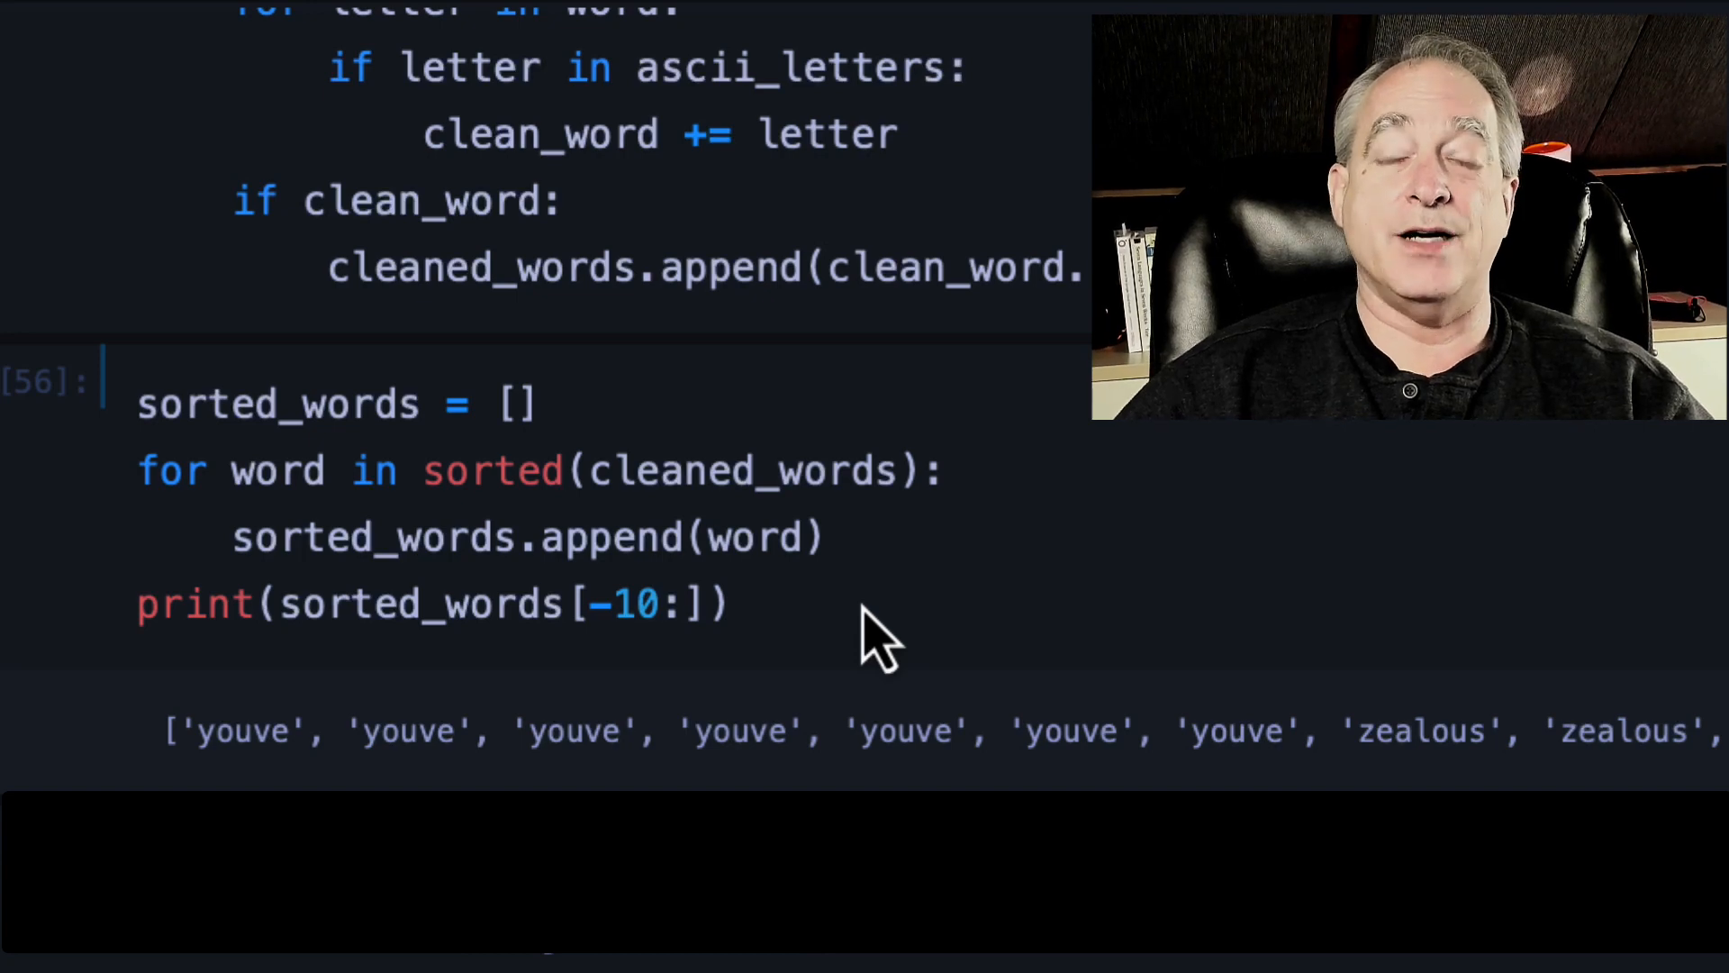
mouse_move(795, 651)
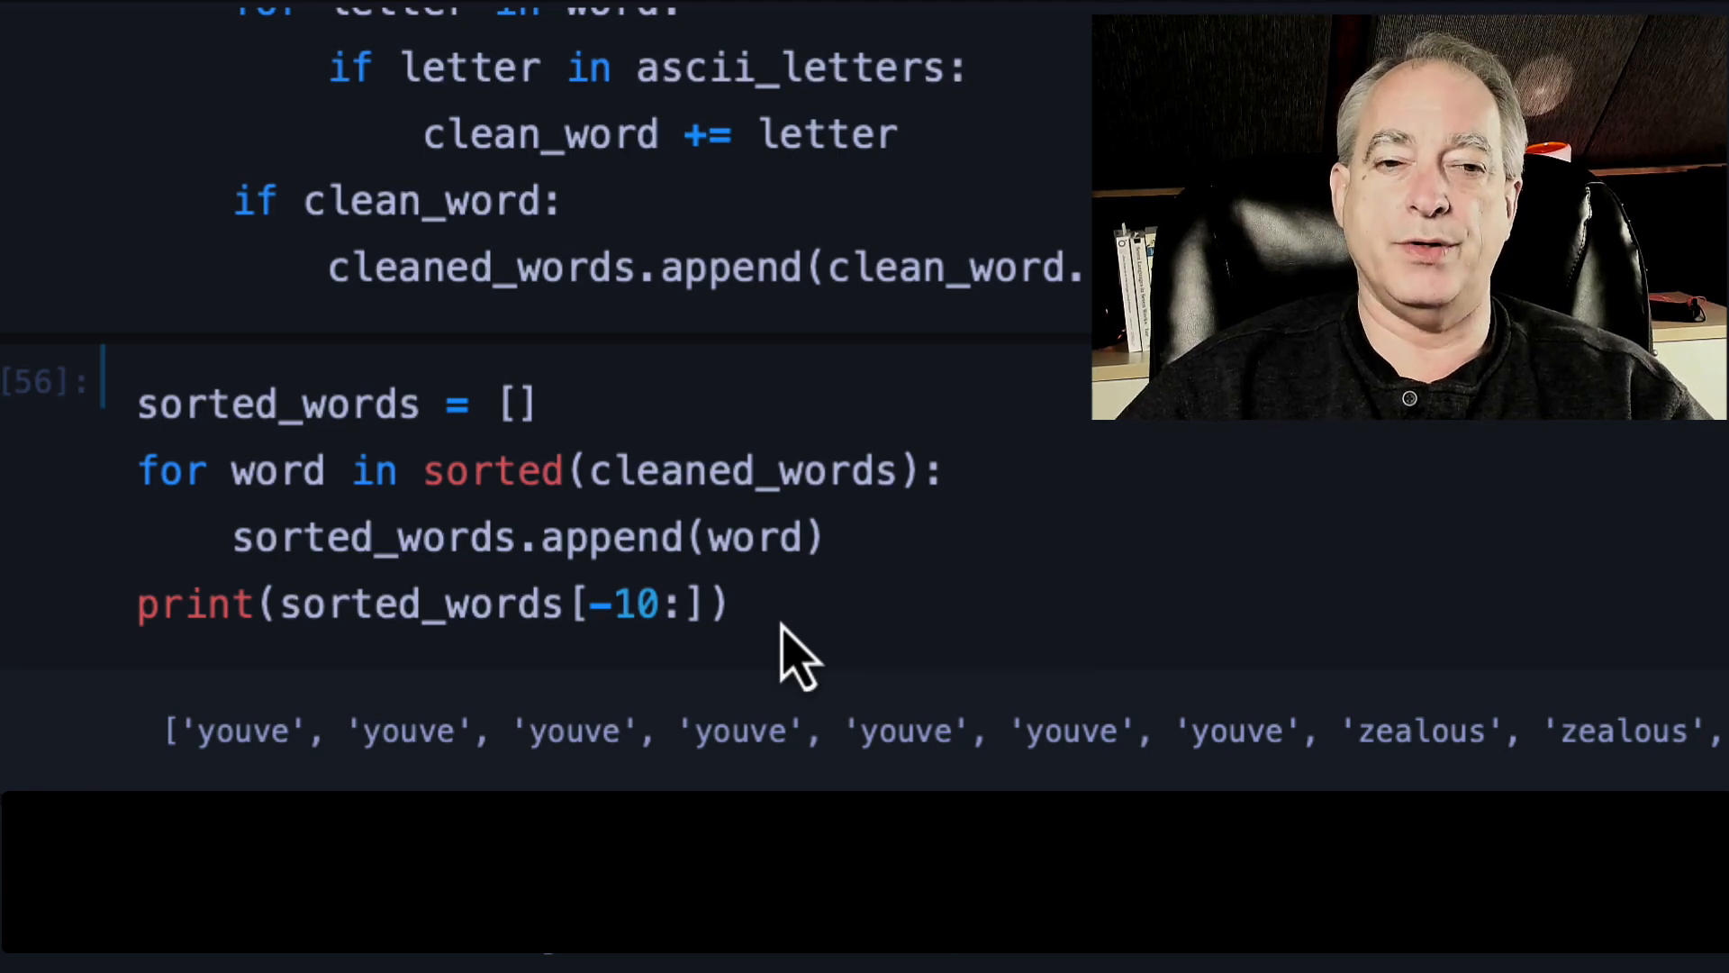
Scroll to the cell writing sorted_words joined by "\n" into data/tale_sorted.txt.
scroll("down", 3)
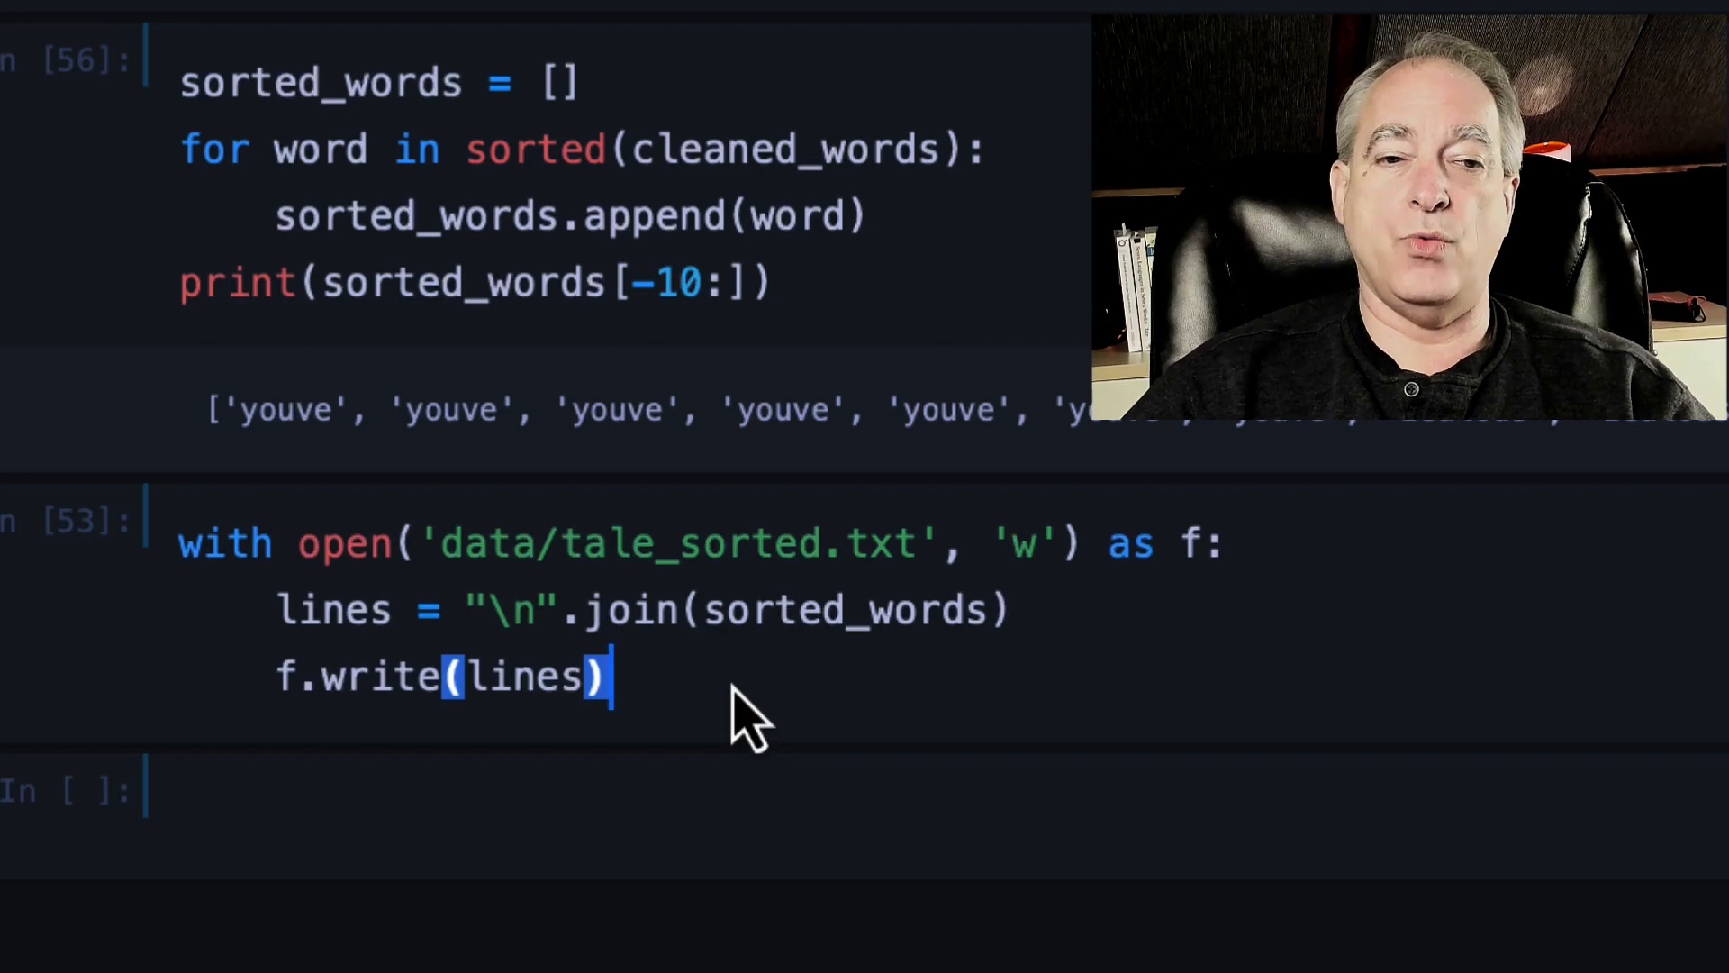
mouse_move(573, 607)
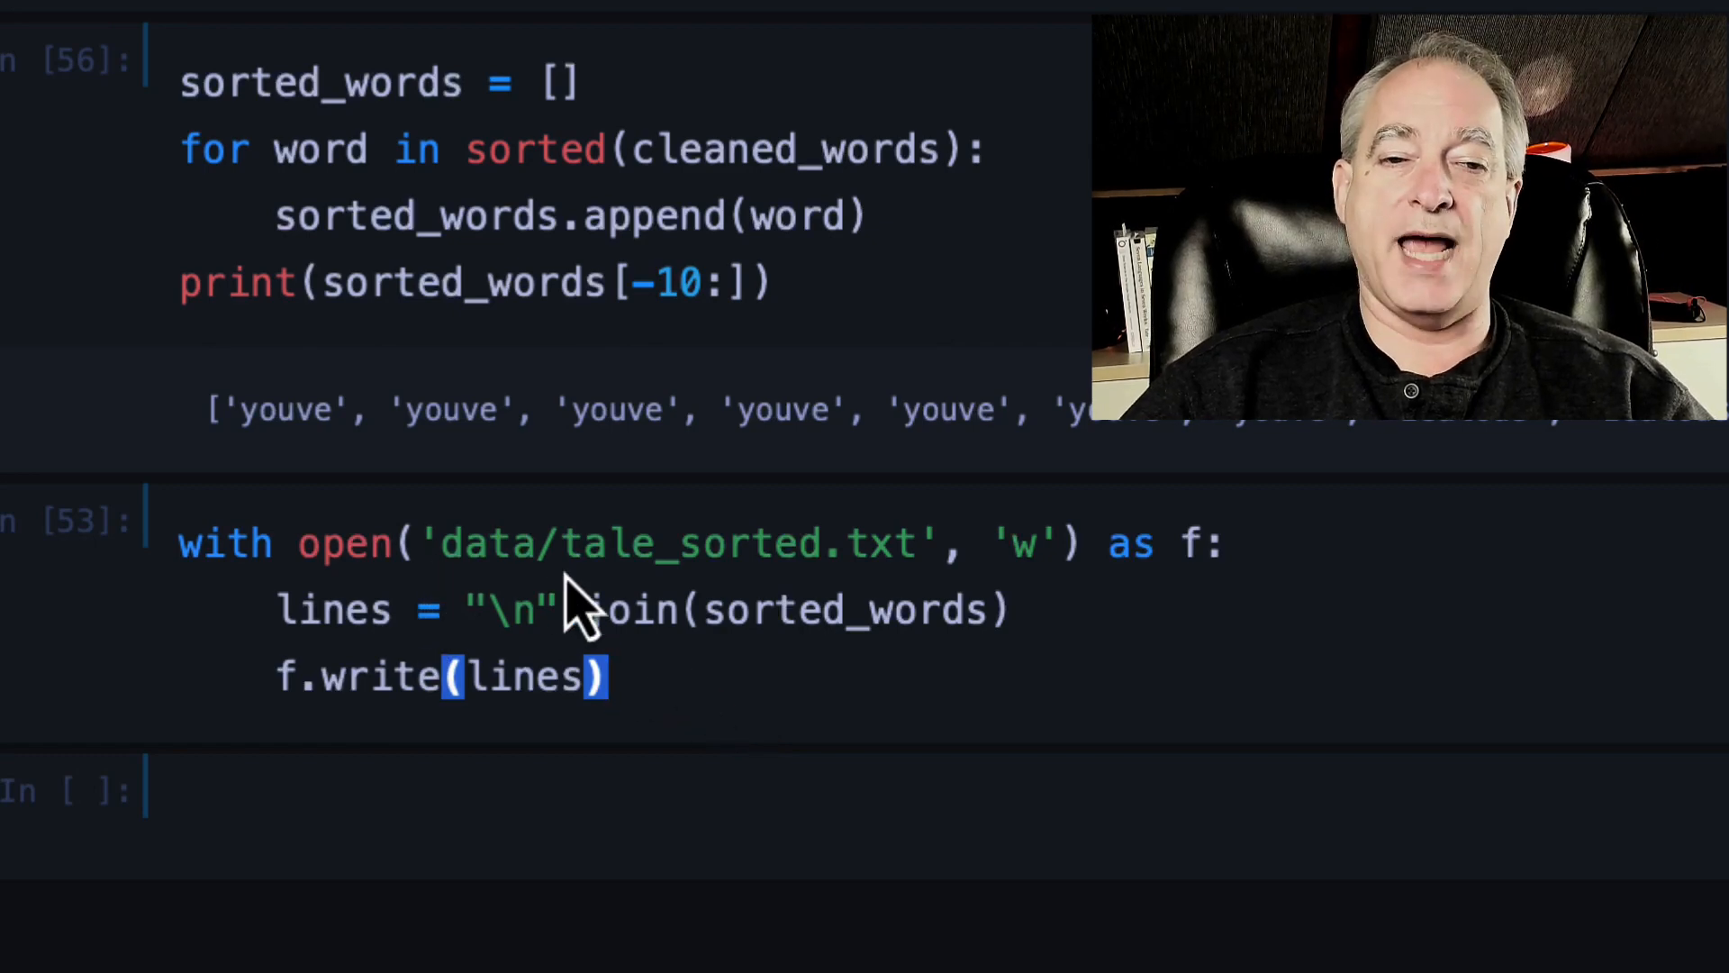
mouse_move(696, 727)
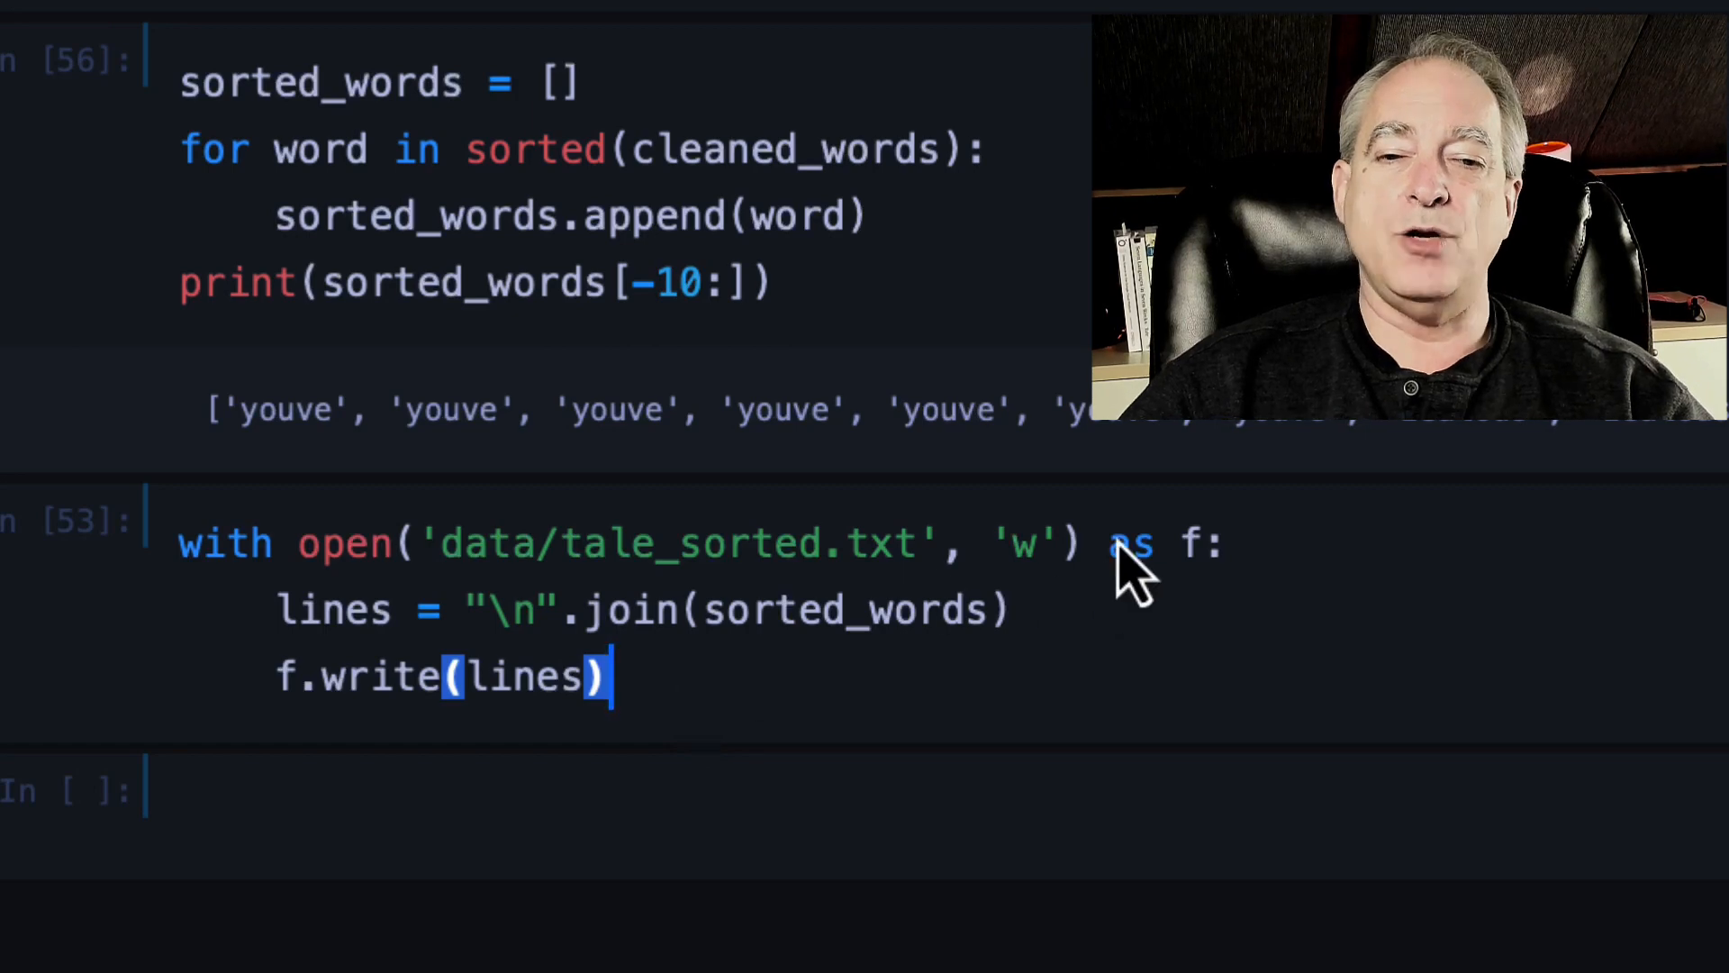
mouse_move(1231, 717)
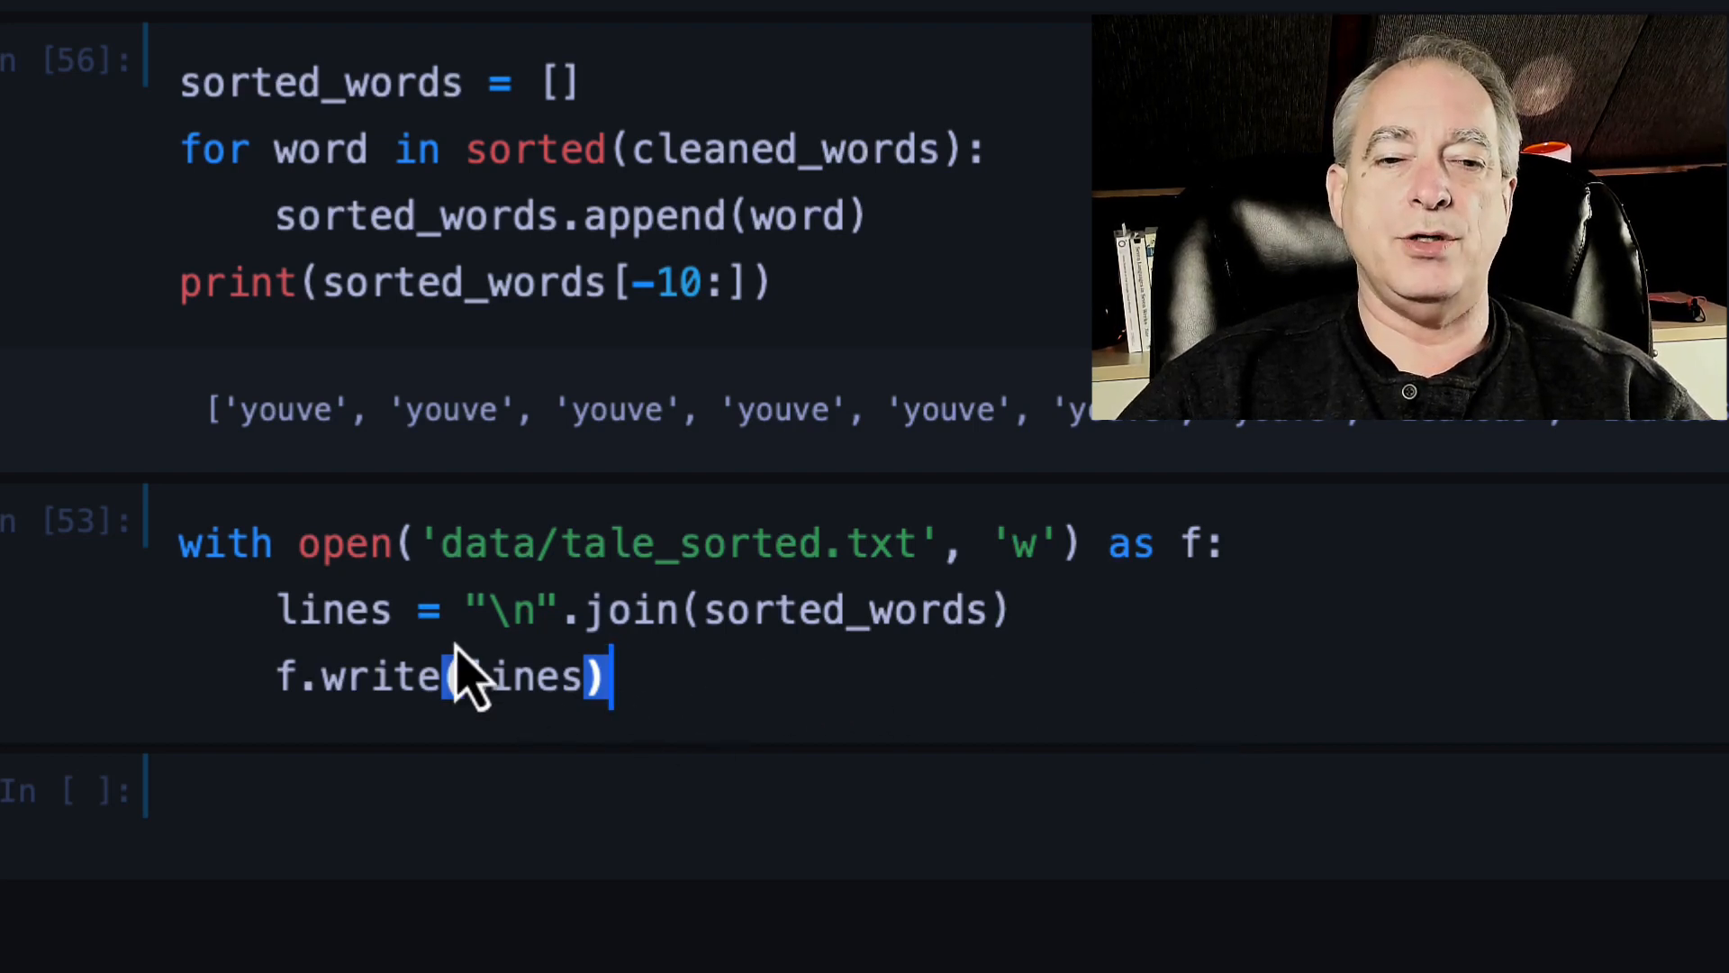
mouse_move(750, 672)
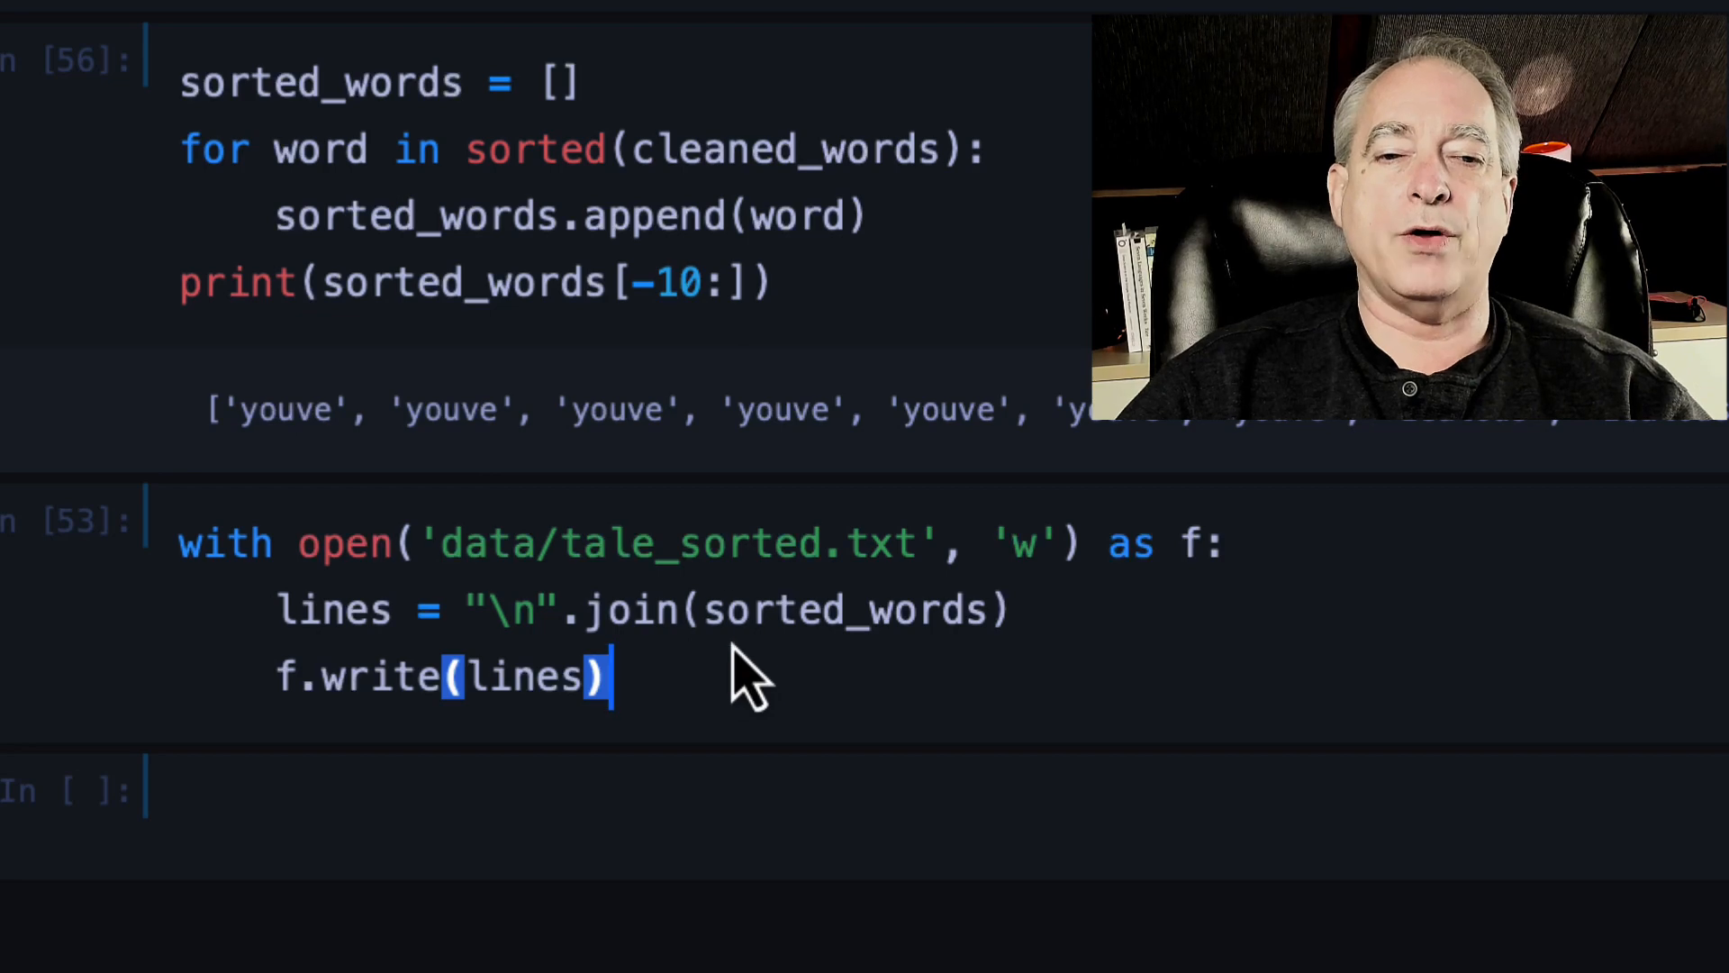
mouse_move(596, 634)
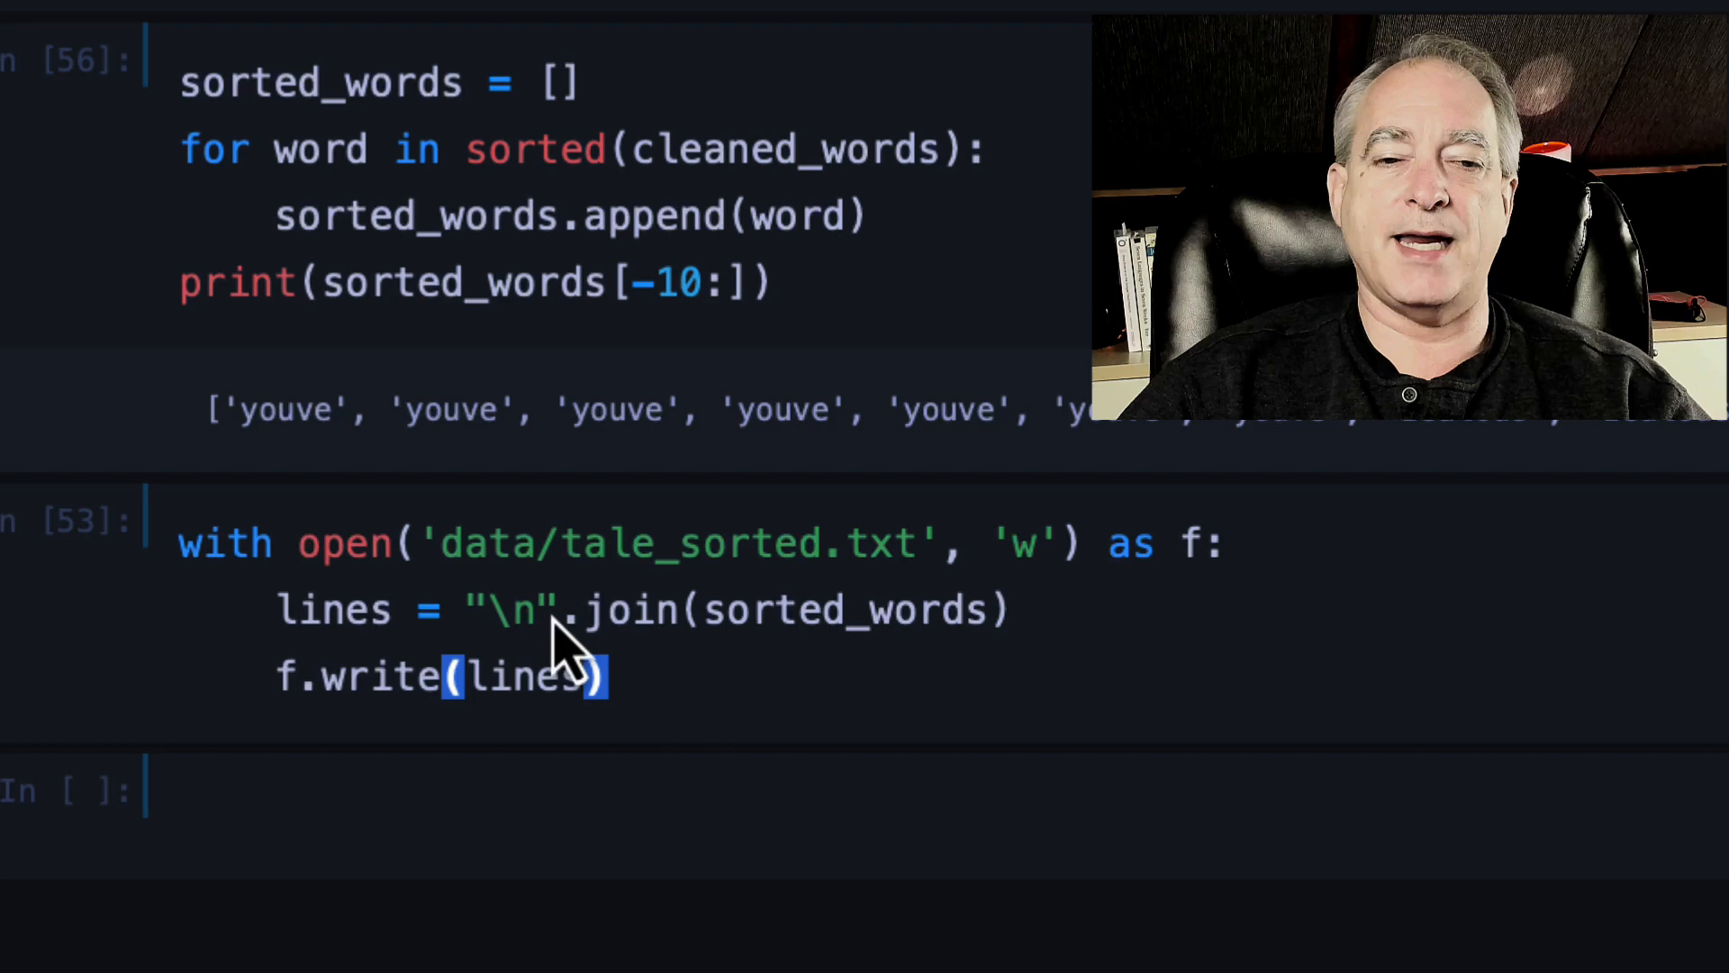
mouse_move(645, 717)
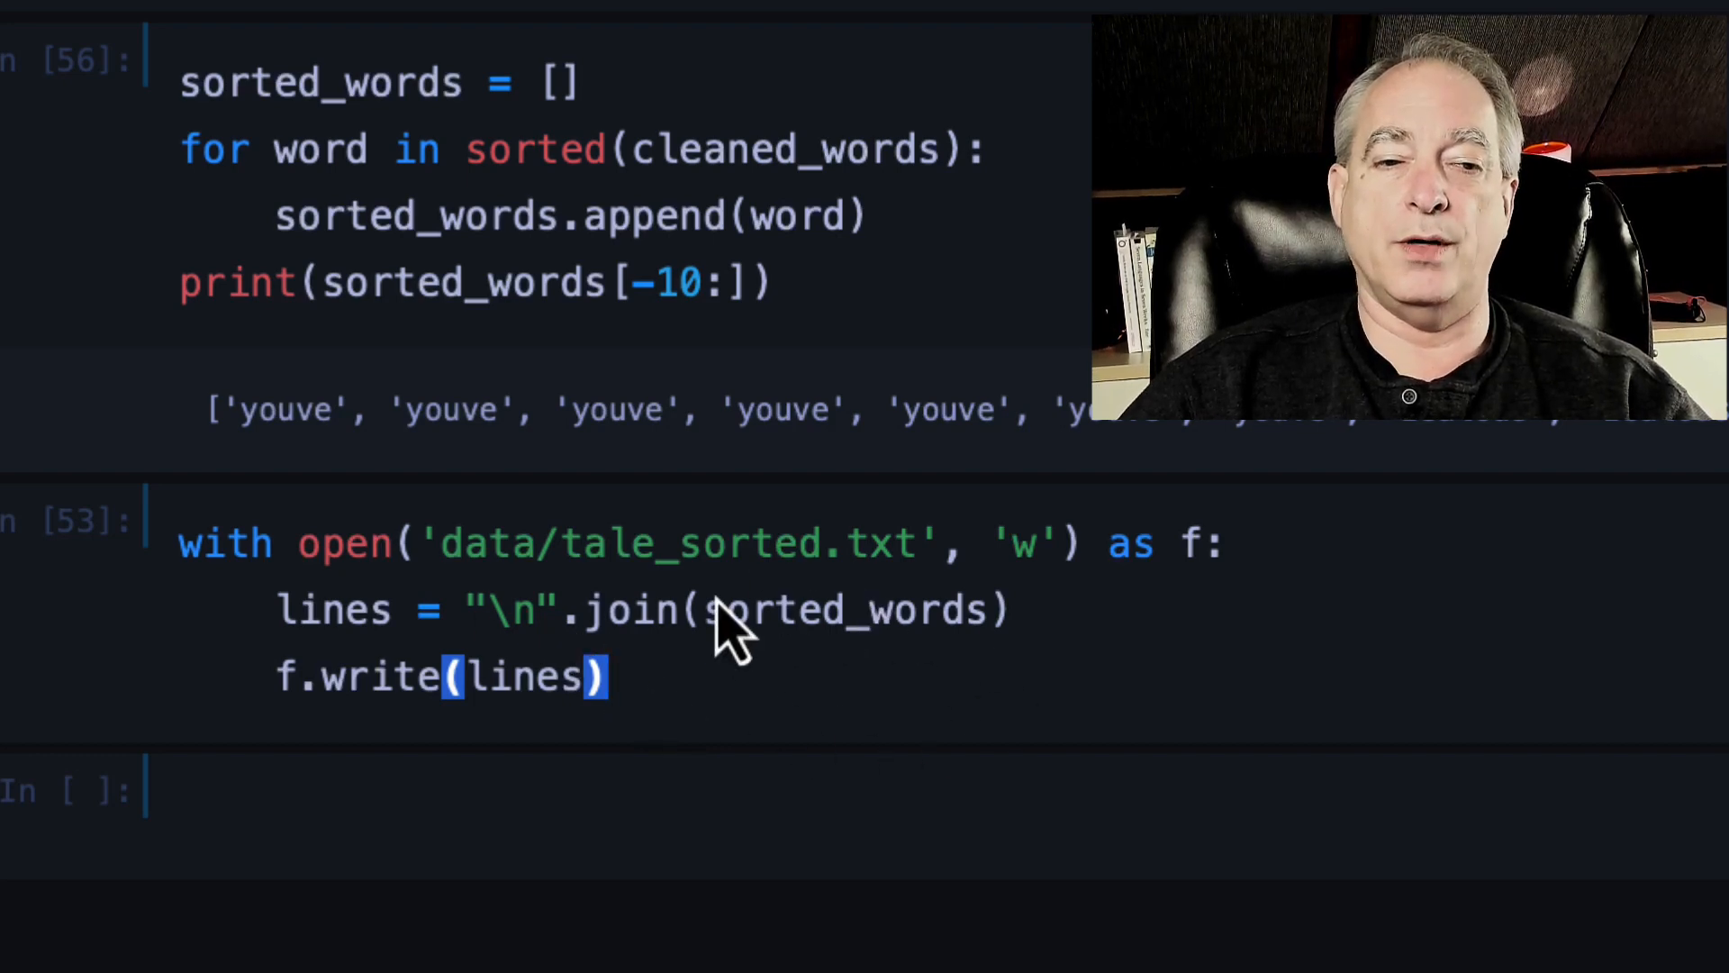
mouse_move(1059, 661)
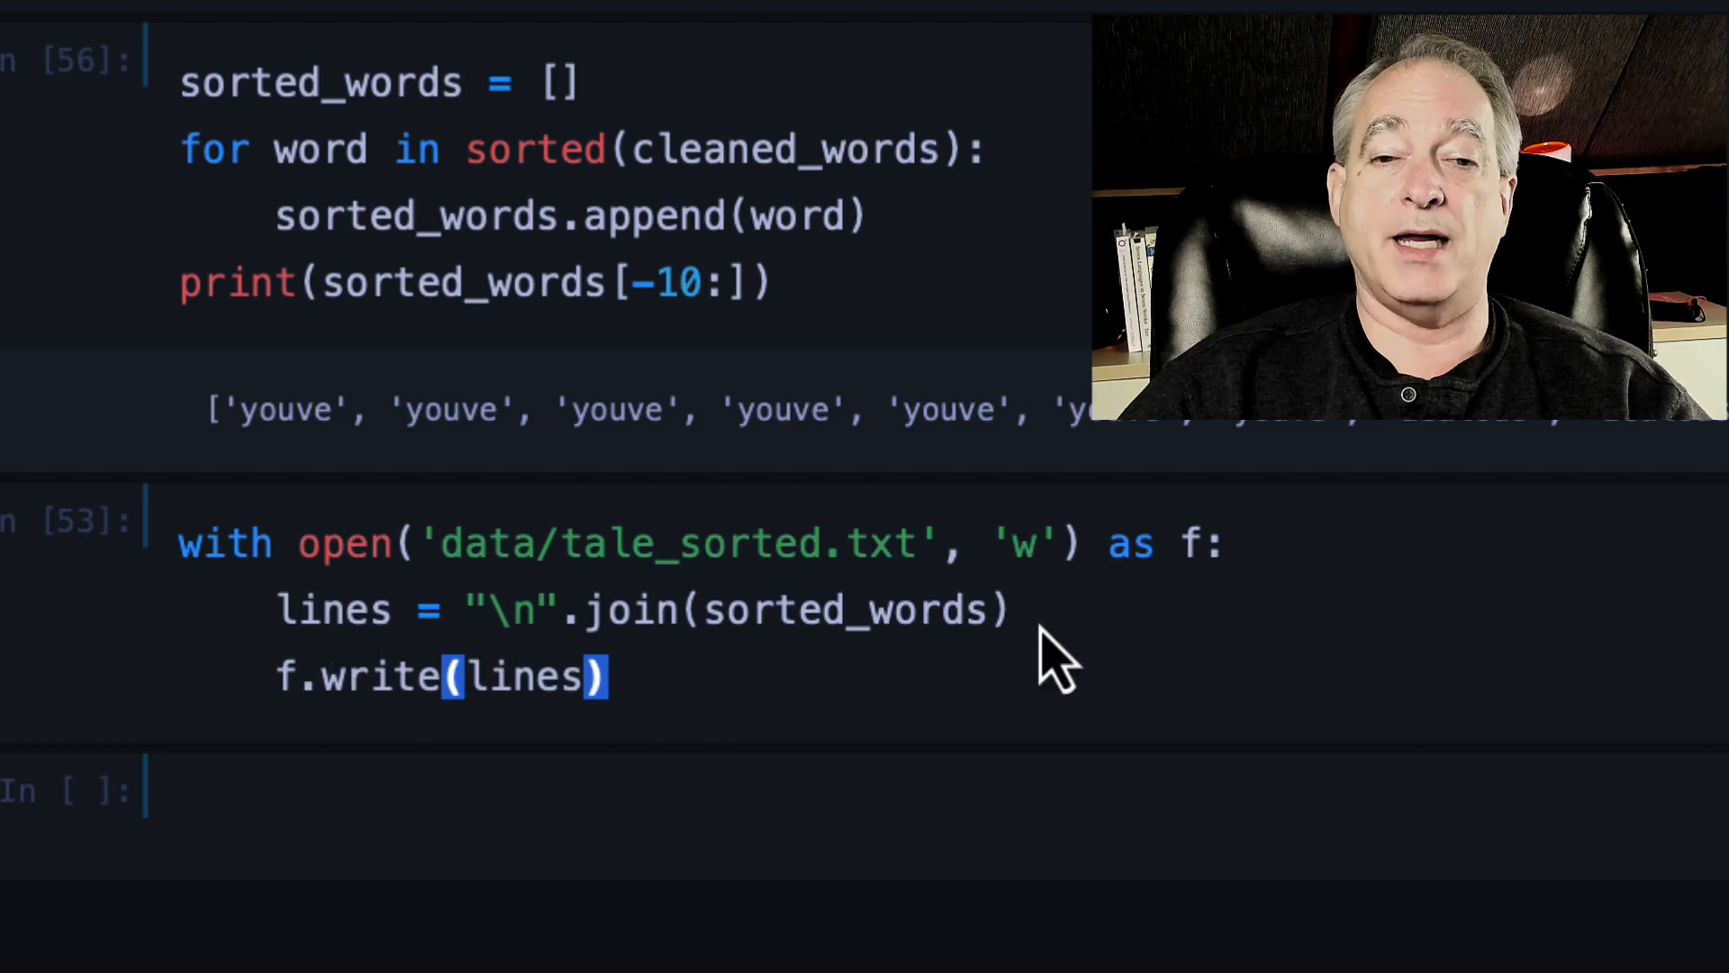
mouse_move(883, 671)
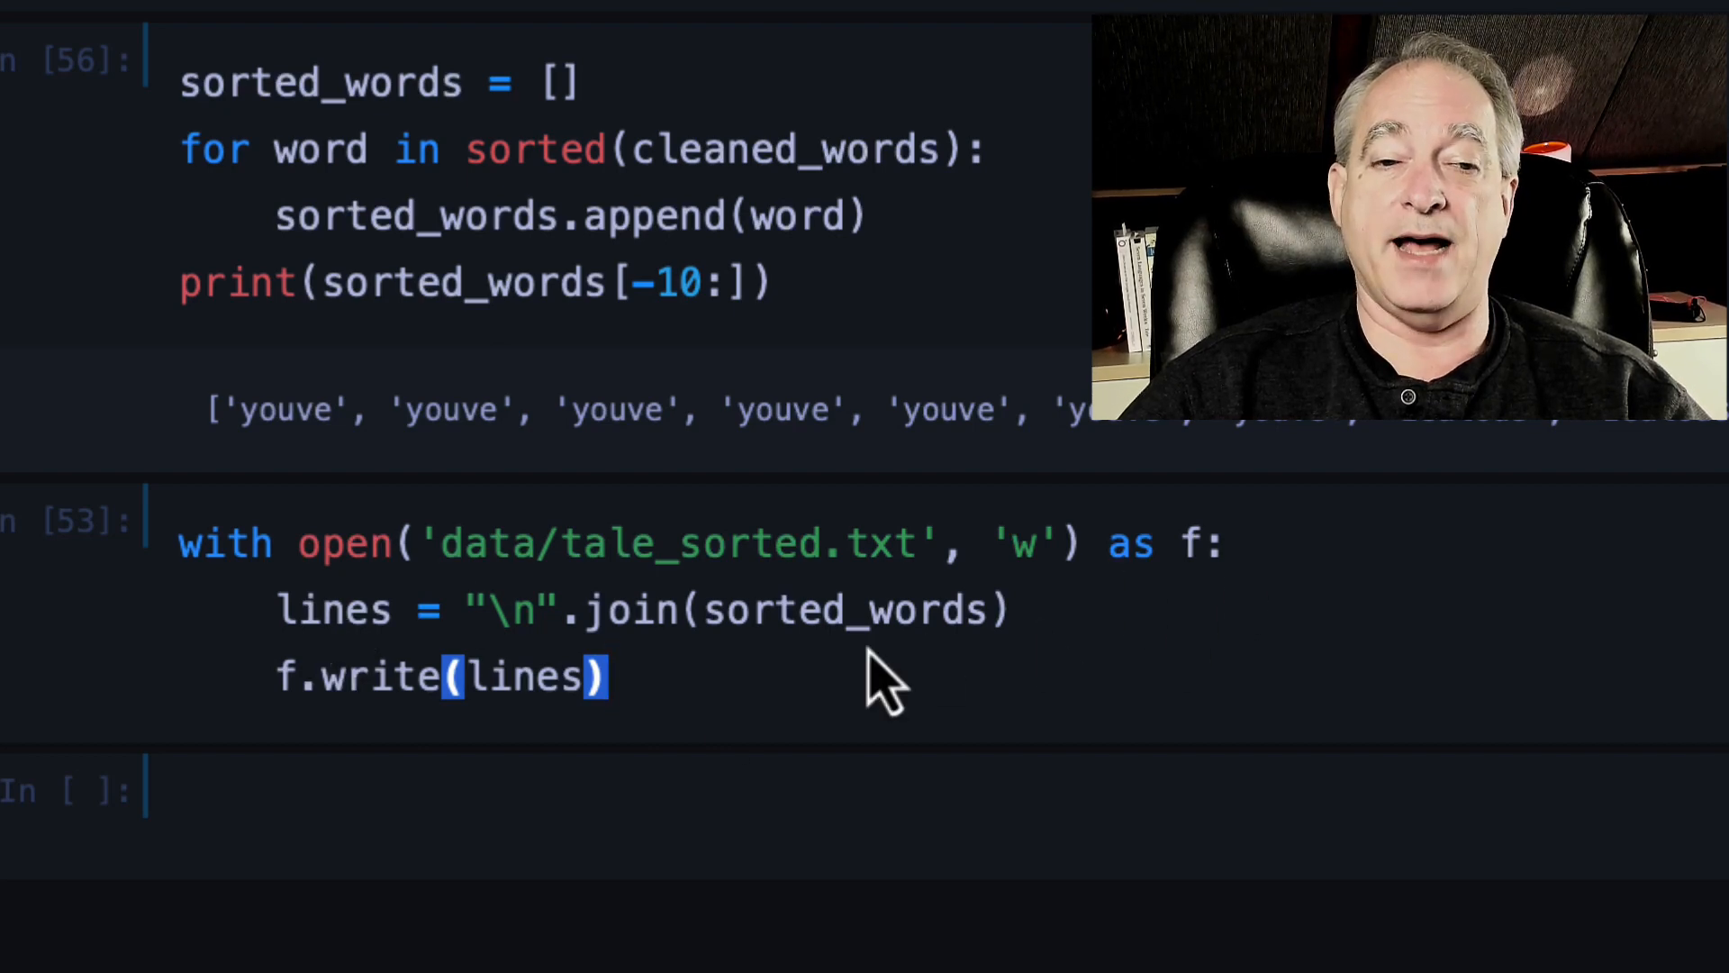
mouse_move(711, 728)
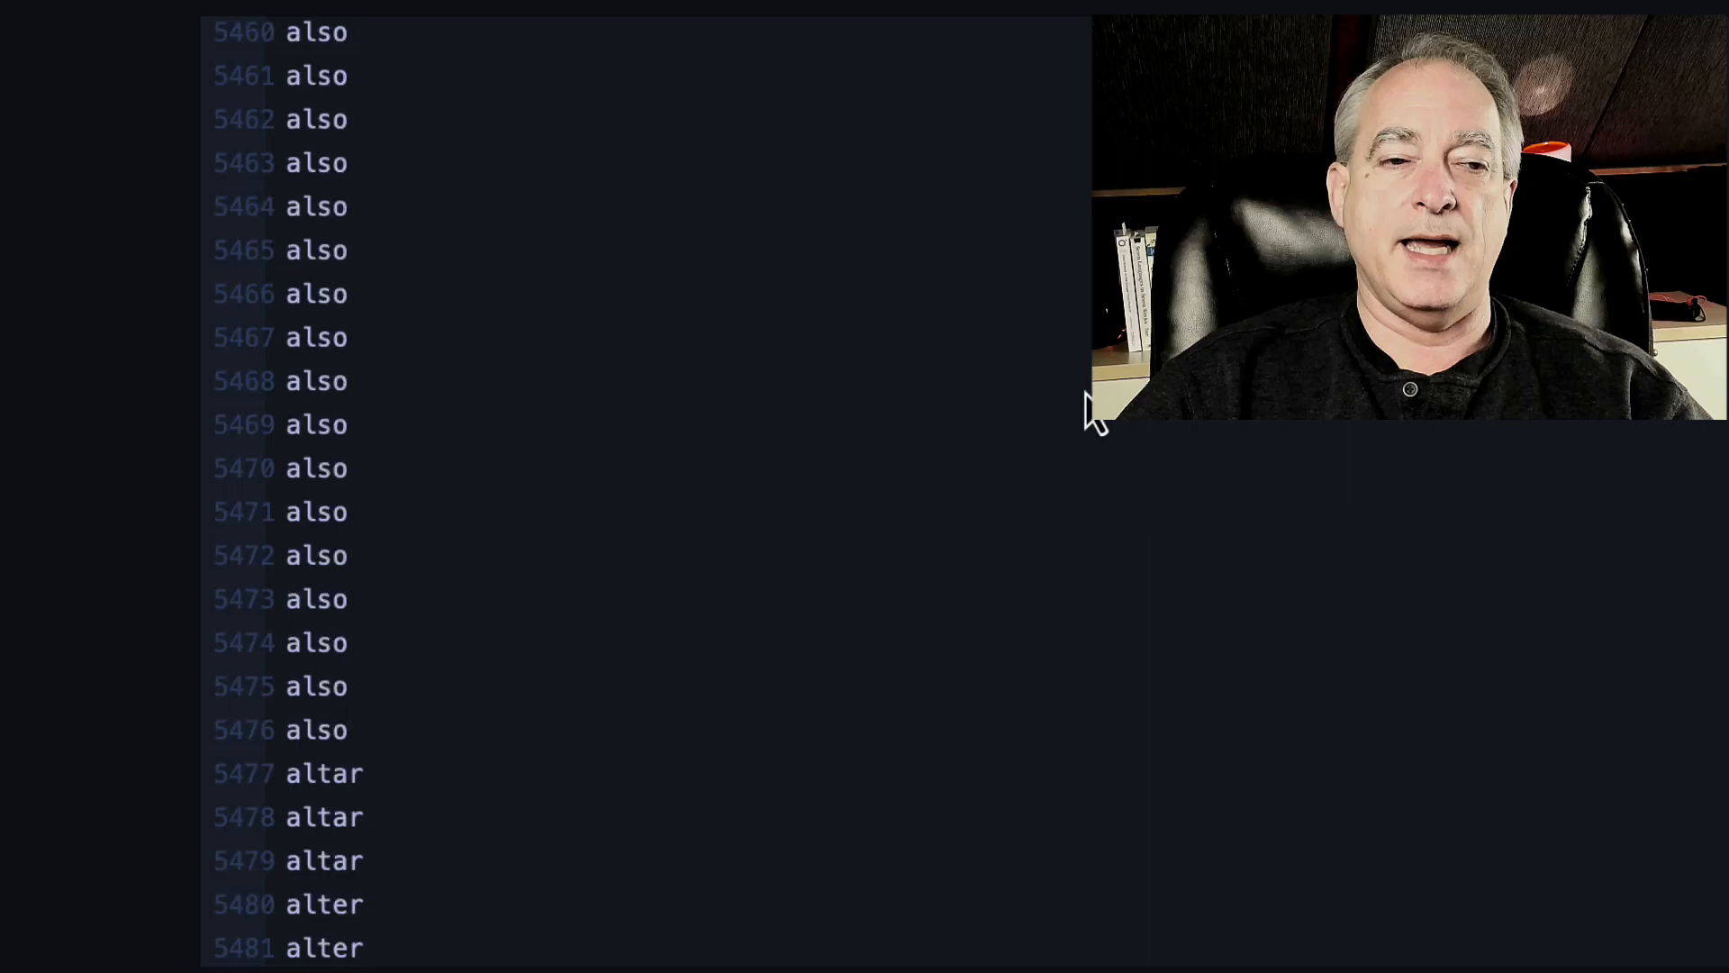
Scroll through tale_sorted.txt in the text editor, one sorted word per line past line 5500.
scroll("down", 3)
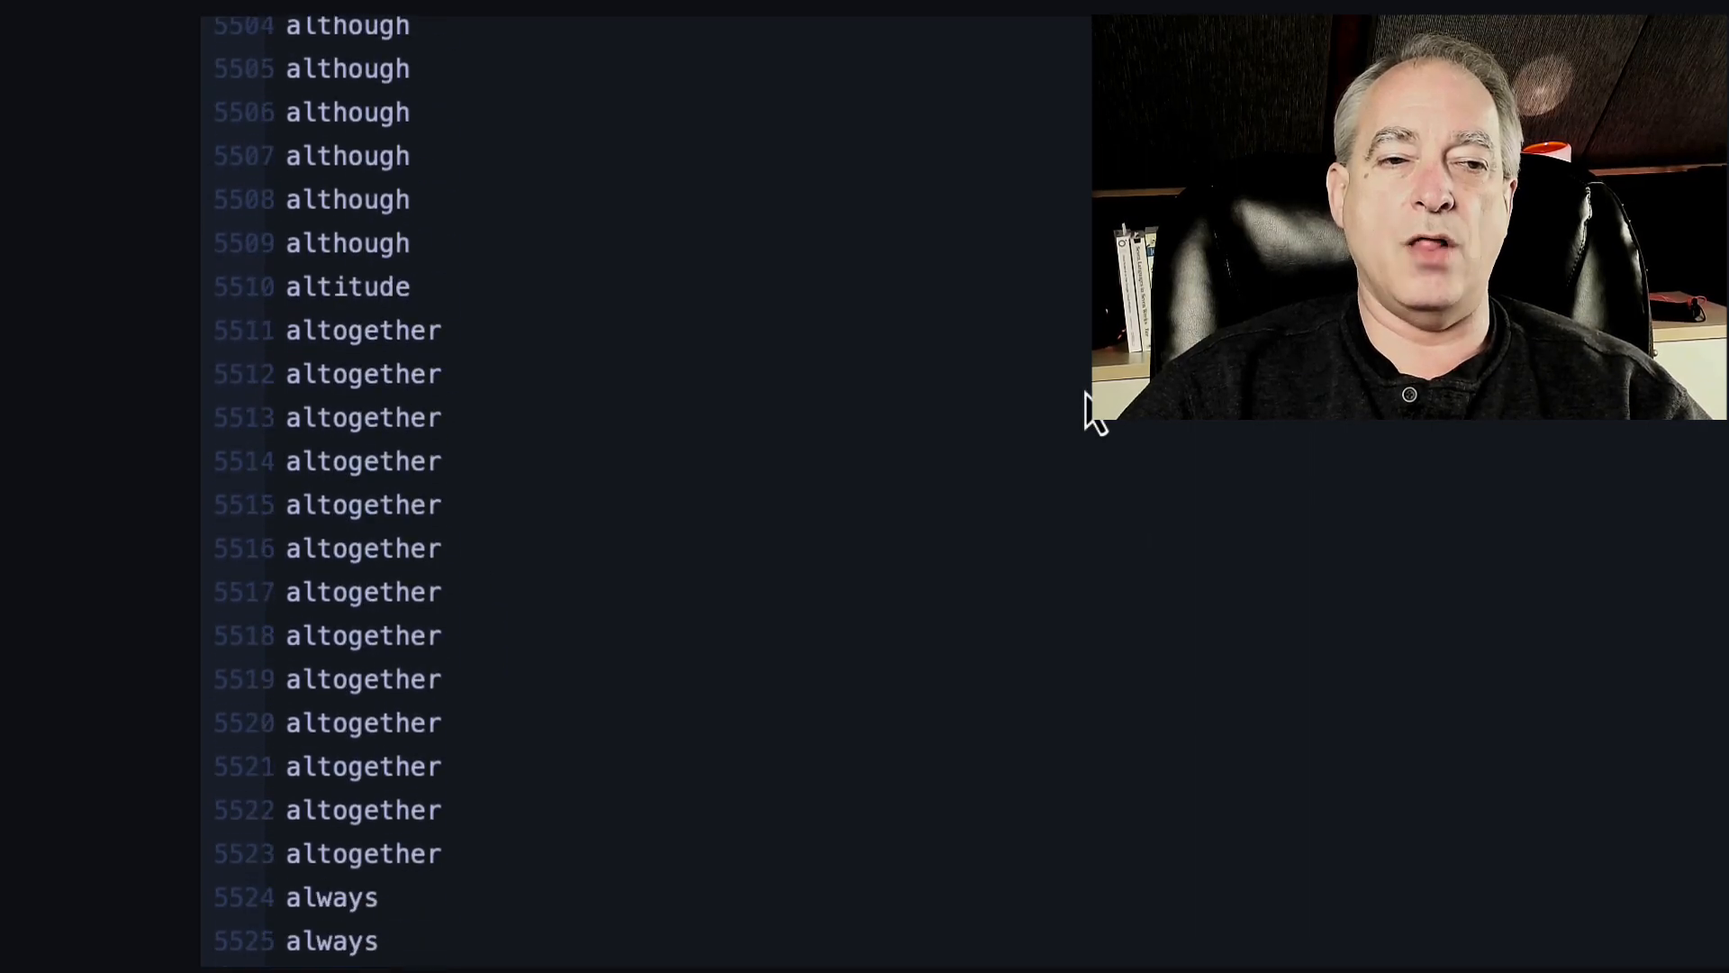